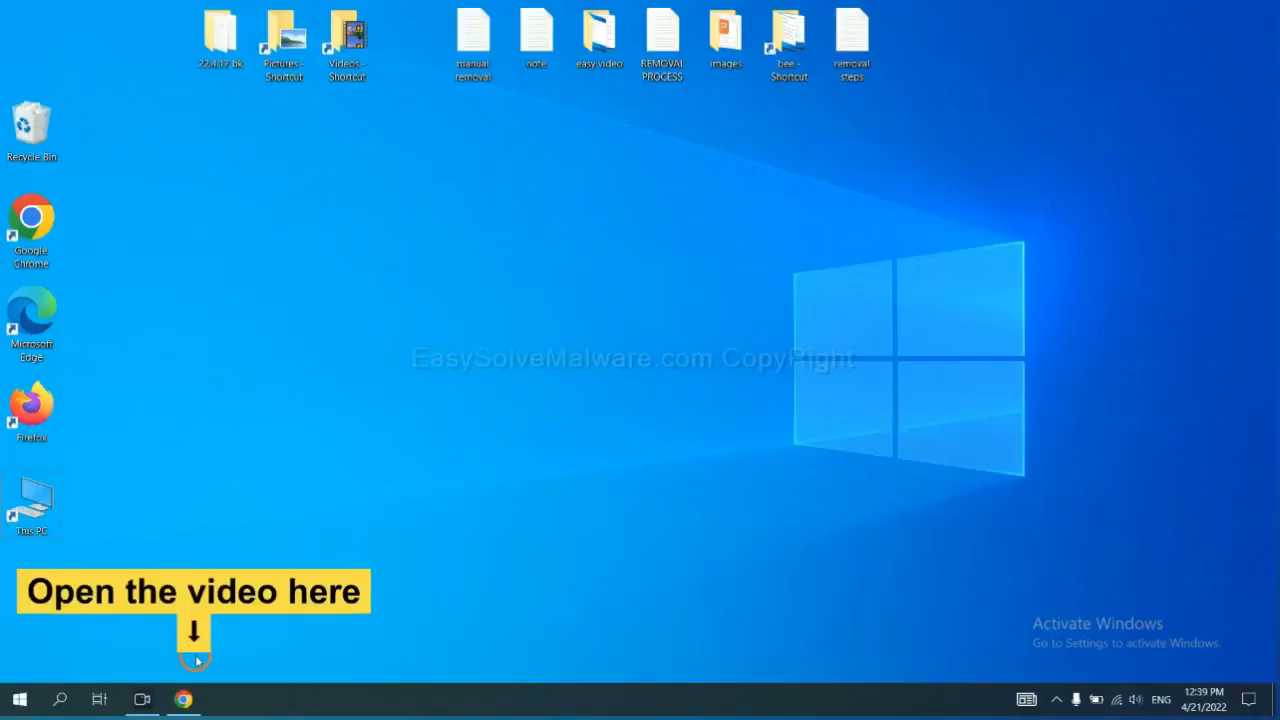
# - From the easysolvemalware.com guide in Chrome, download SpyHunter for Windows
pyautogui.click(182, 700)
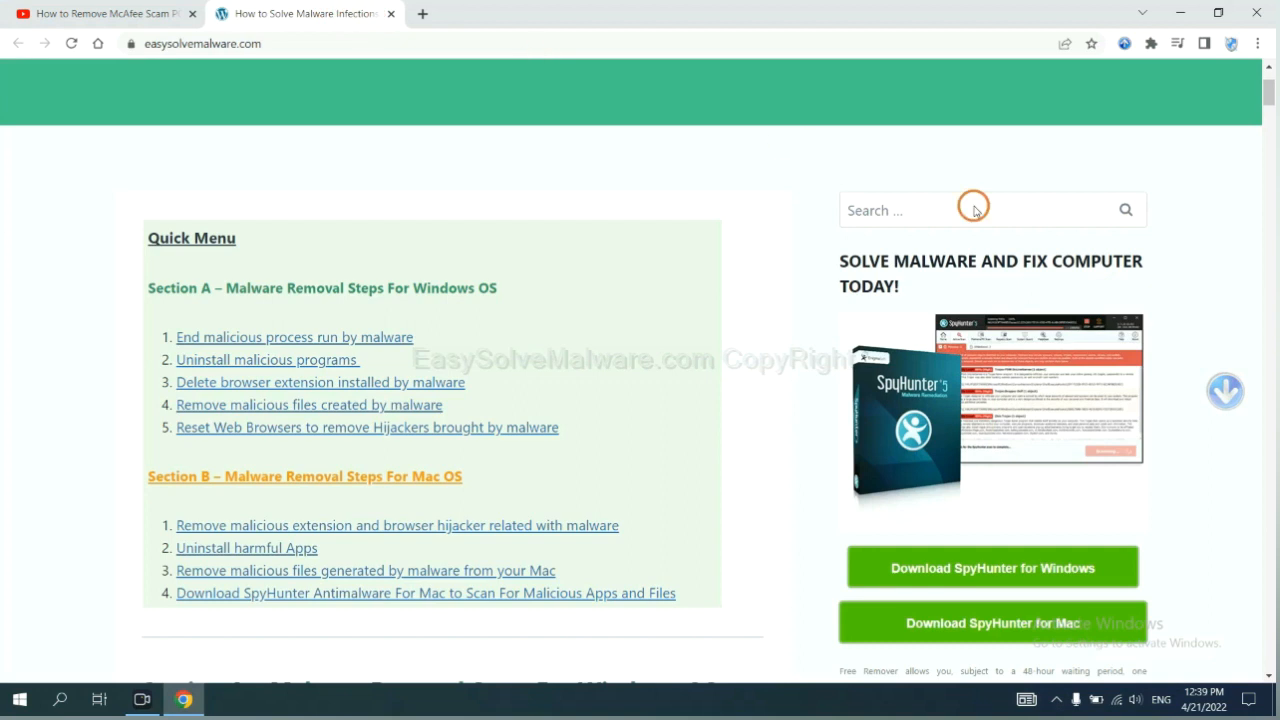
pyautogui.scroll(-3)
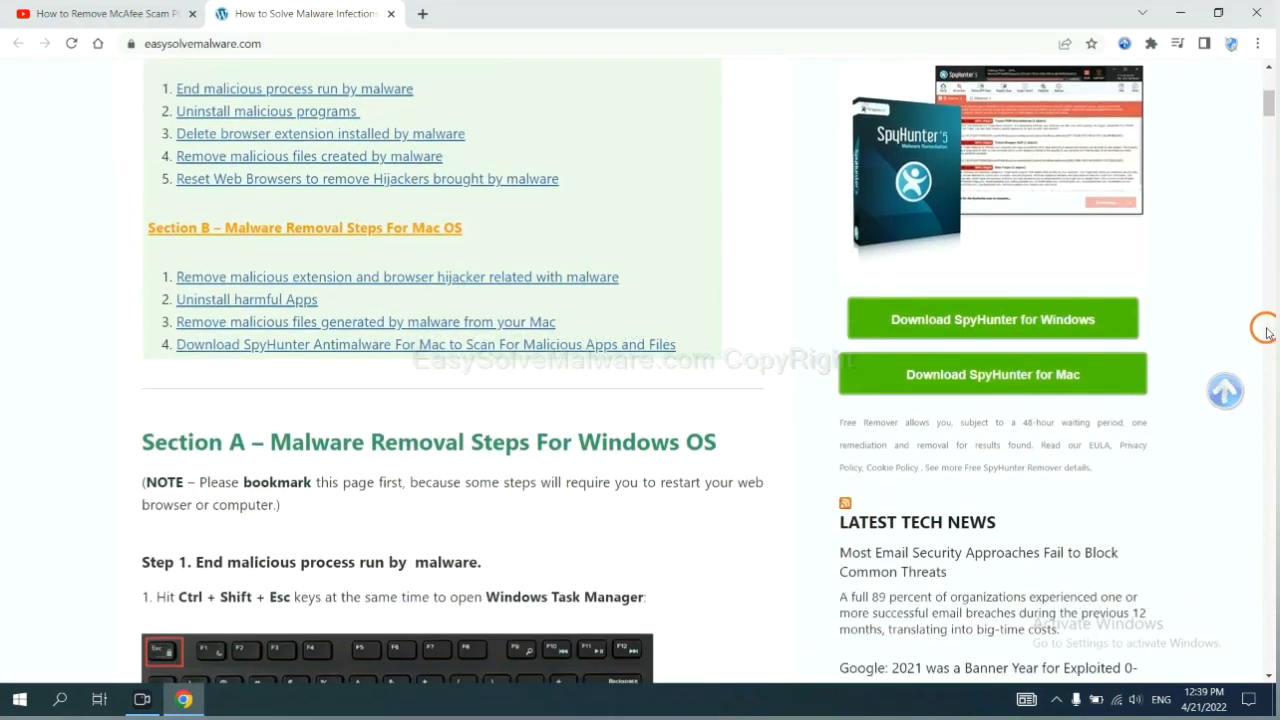
pyautogui.click(992, 320)
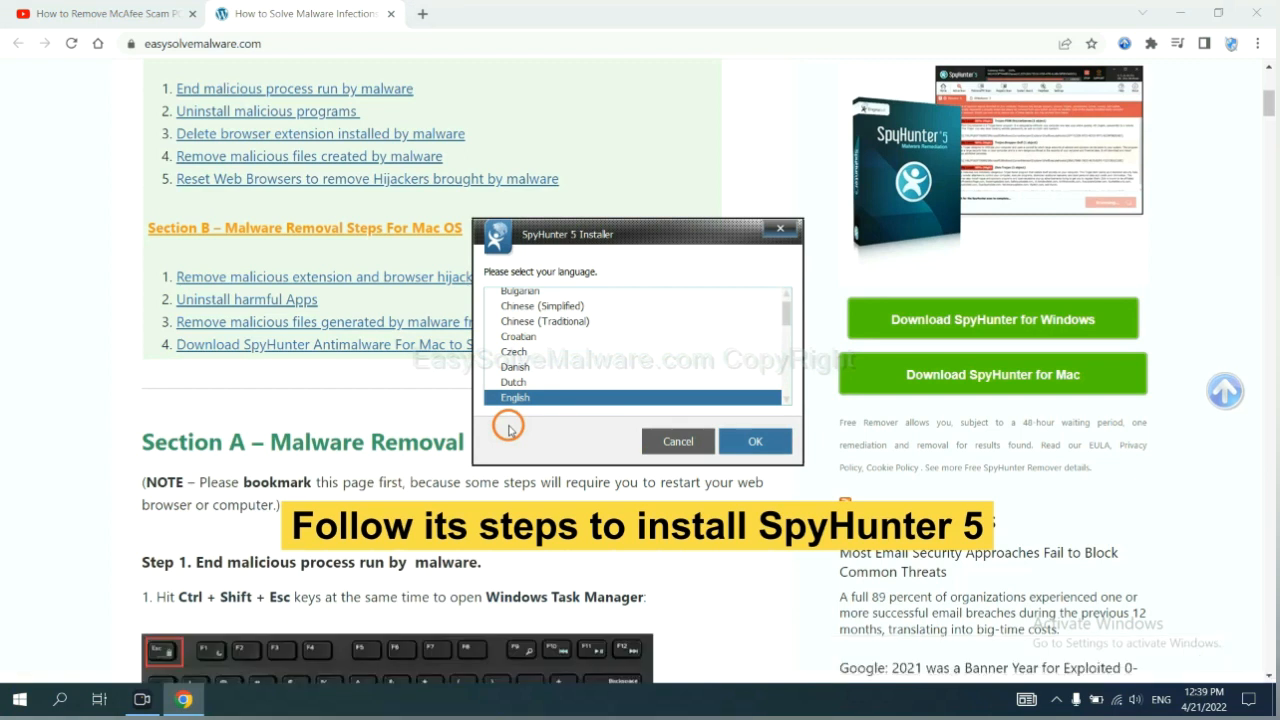
pyautogui.moveTo(520, 420)
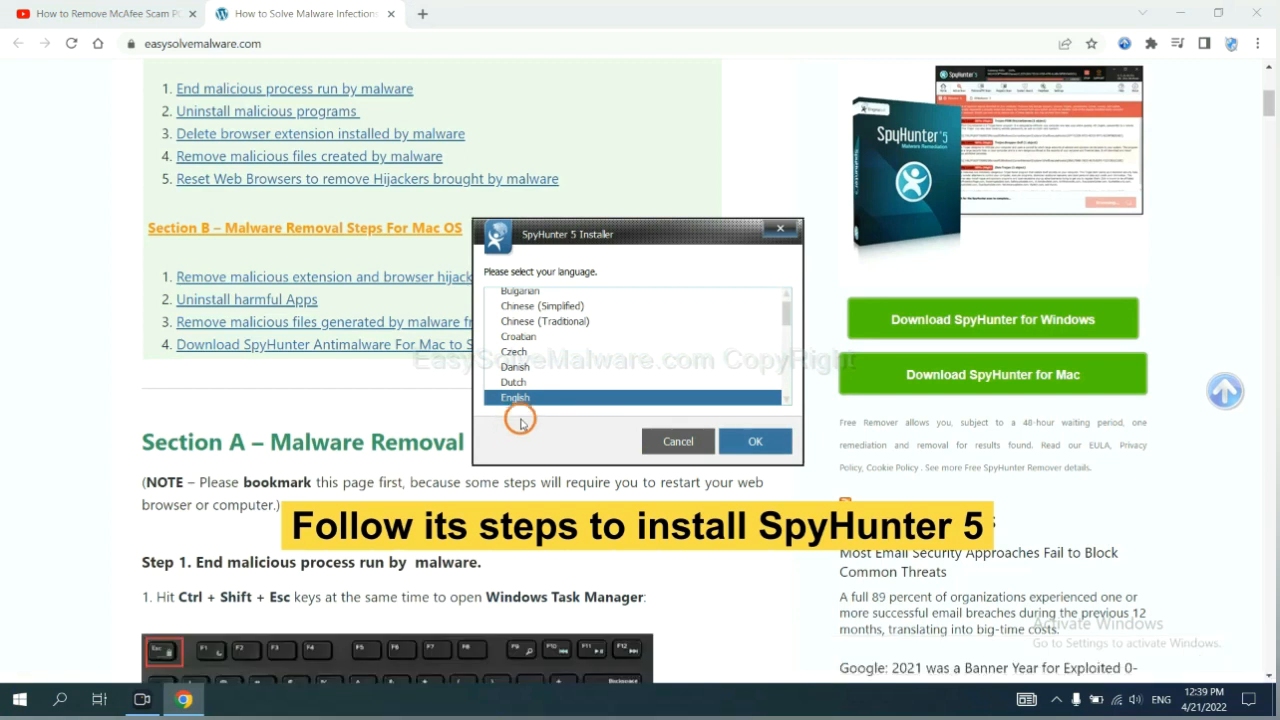
# - Install SpyHunter 5 in English, accepting the EULA via Accept & Install
pyautogui.click(756, 442)
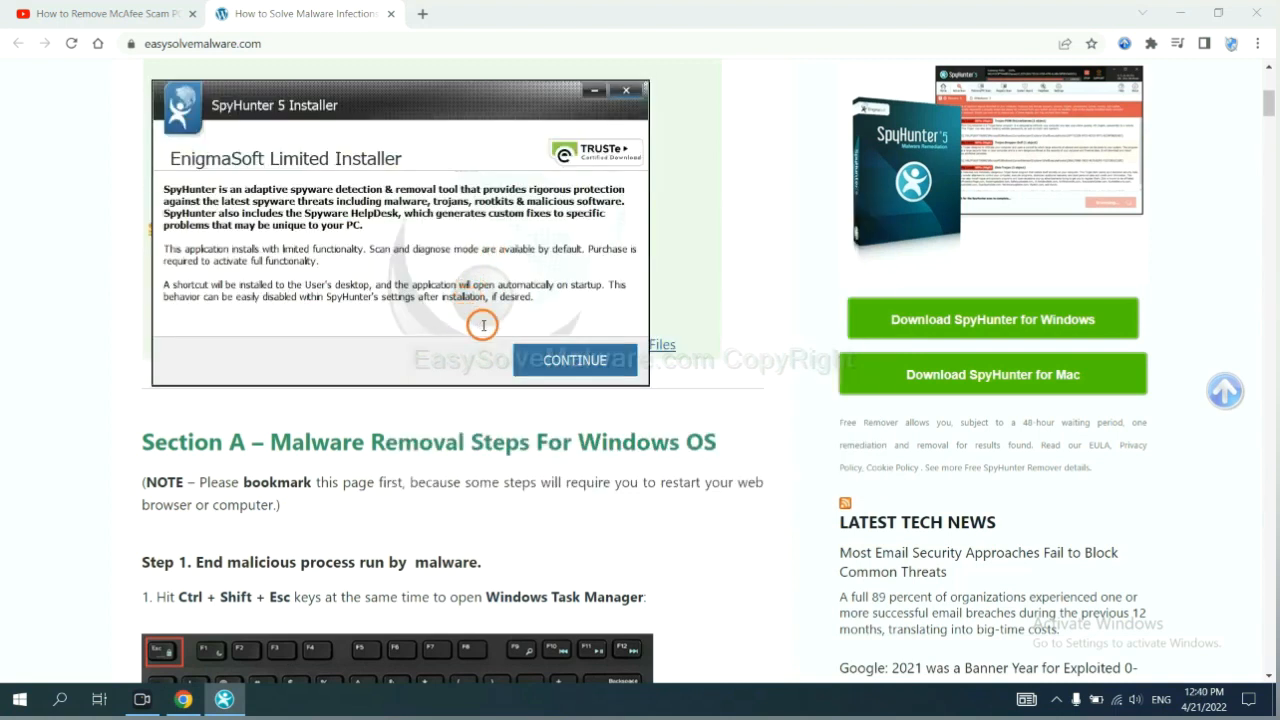
pyautogui.click(574, 360)
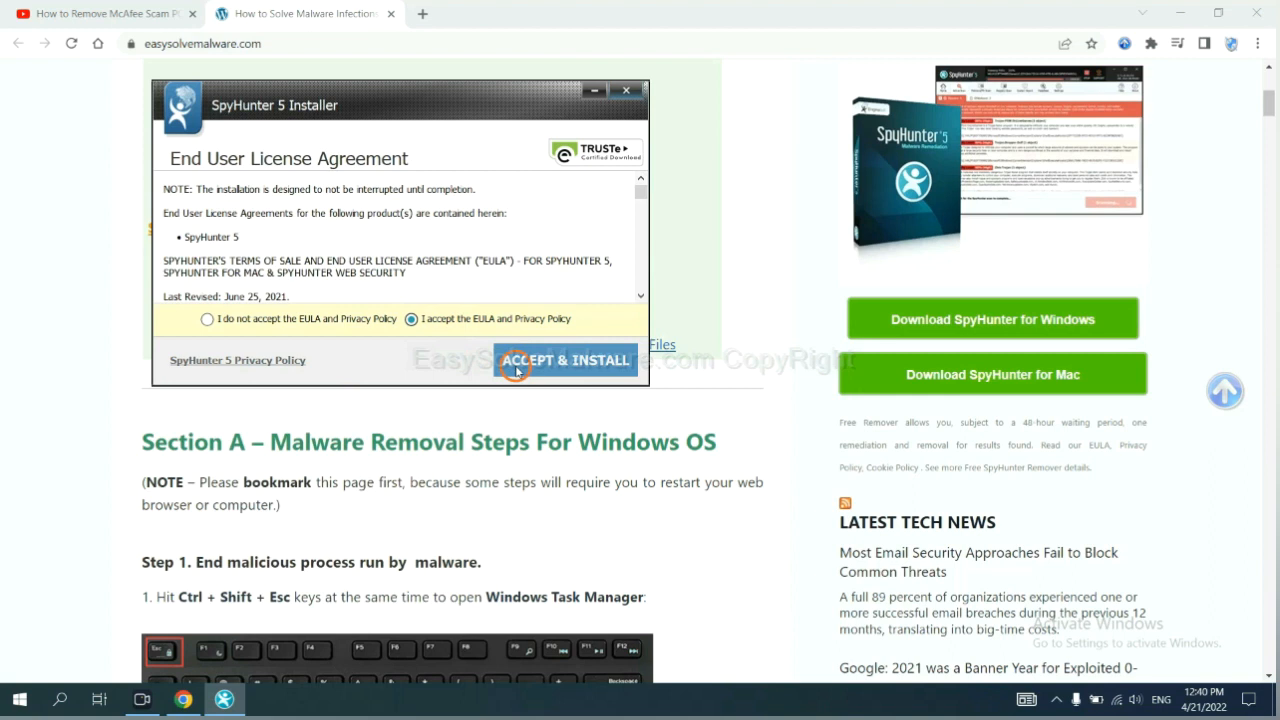
pyautogui.click(564, 360)
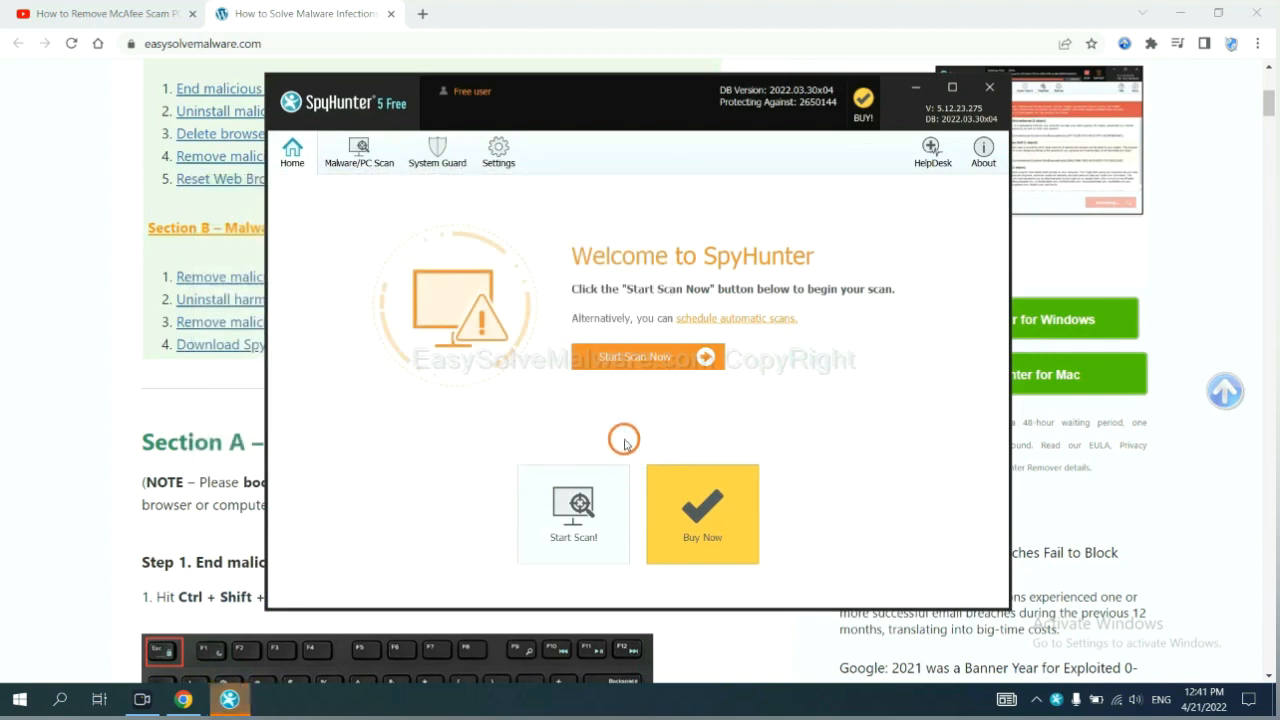
pyautogui.moveTo(628, 364)
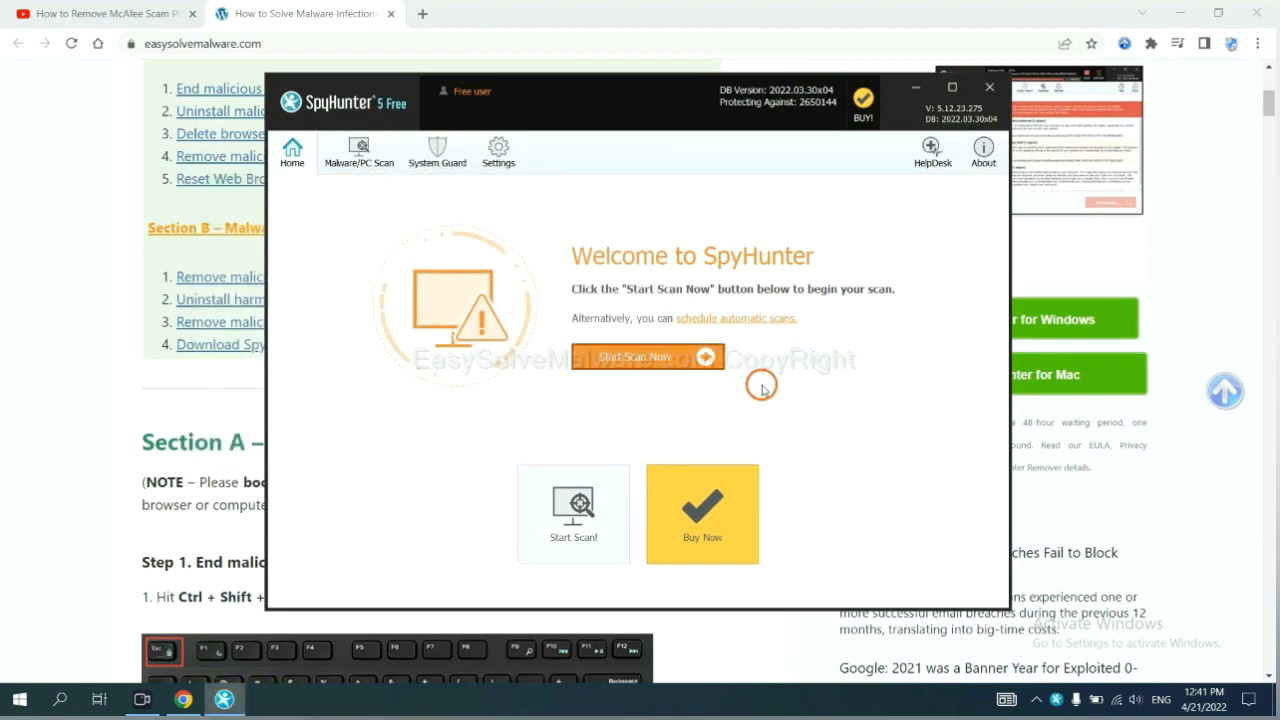
# - Run a SpyHunter scan and continue past the unknown remove360.bat object to Registration Required
pyautogui.click(636, 356)
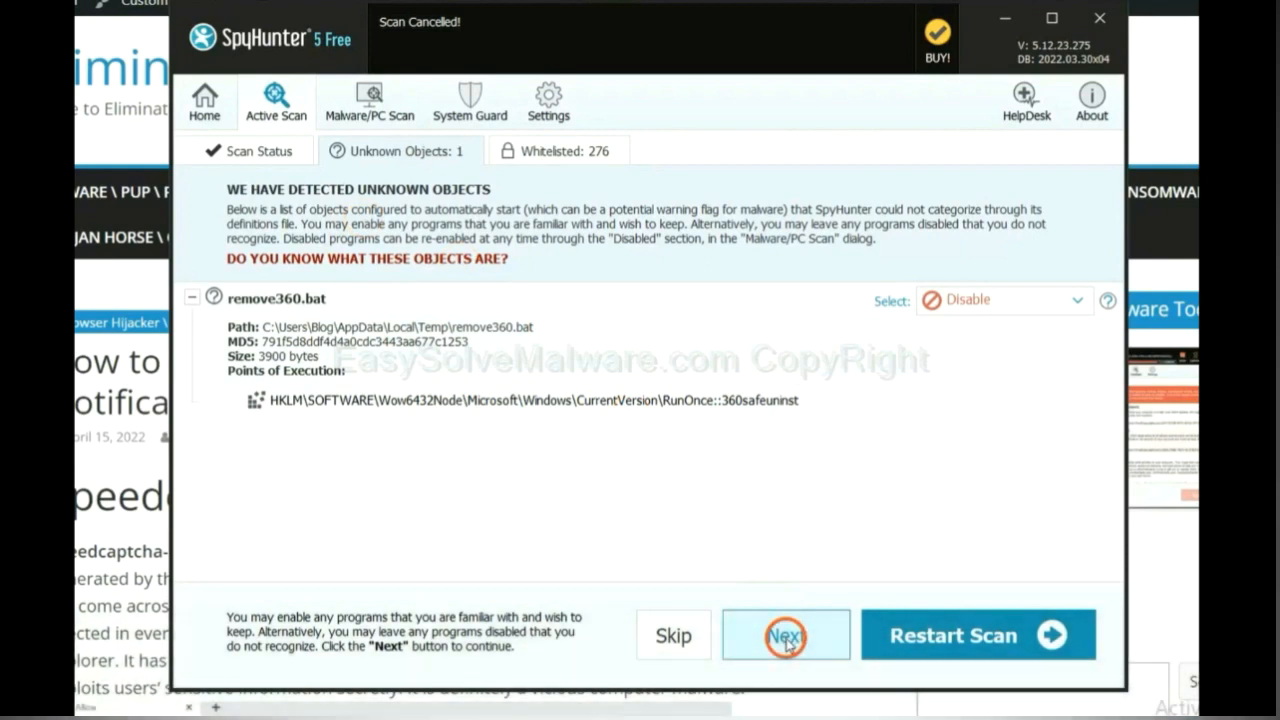
pyautogui.click(784, 636)
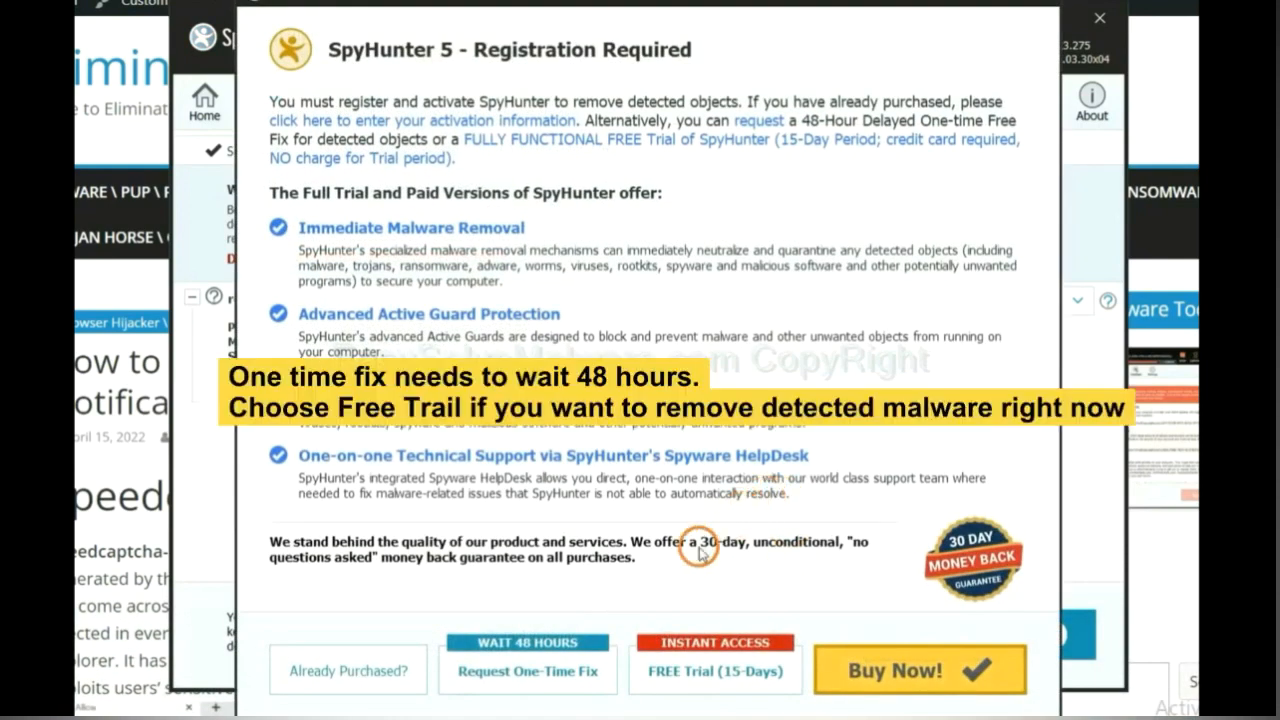
pyautogui.moveTo(696, 604)
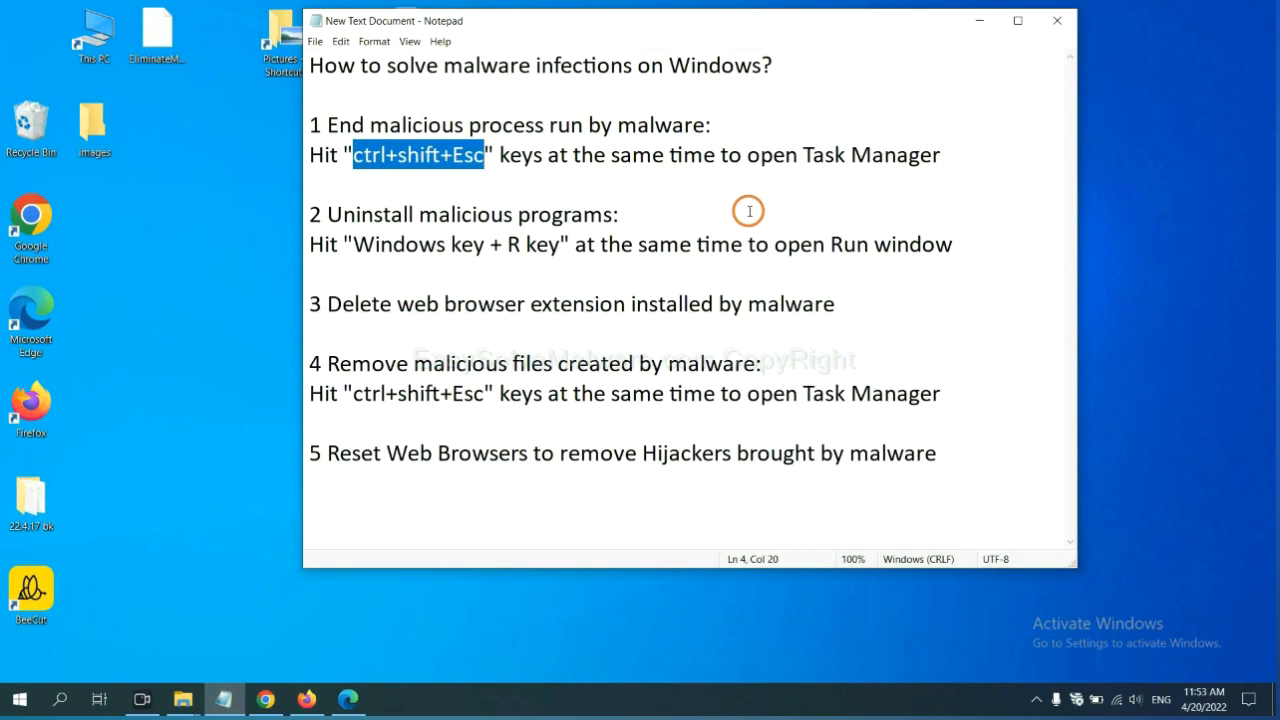
pyautogui.moveTo(456, 156)
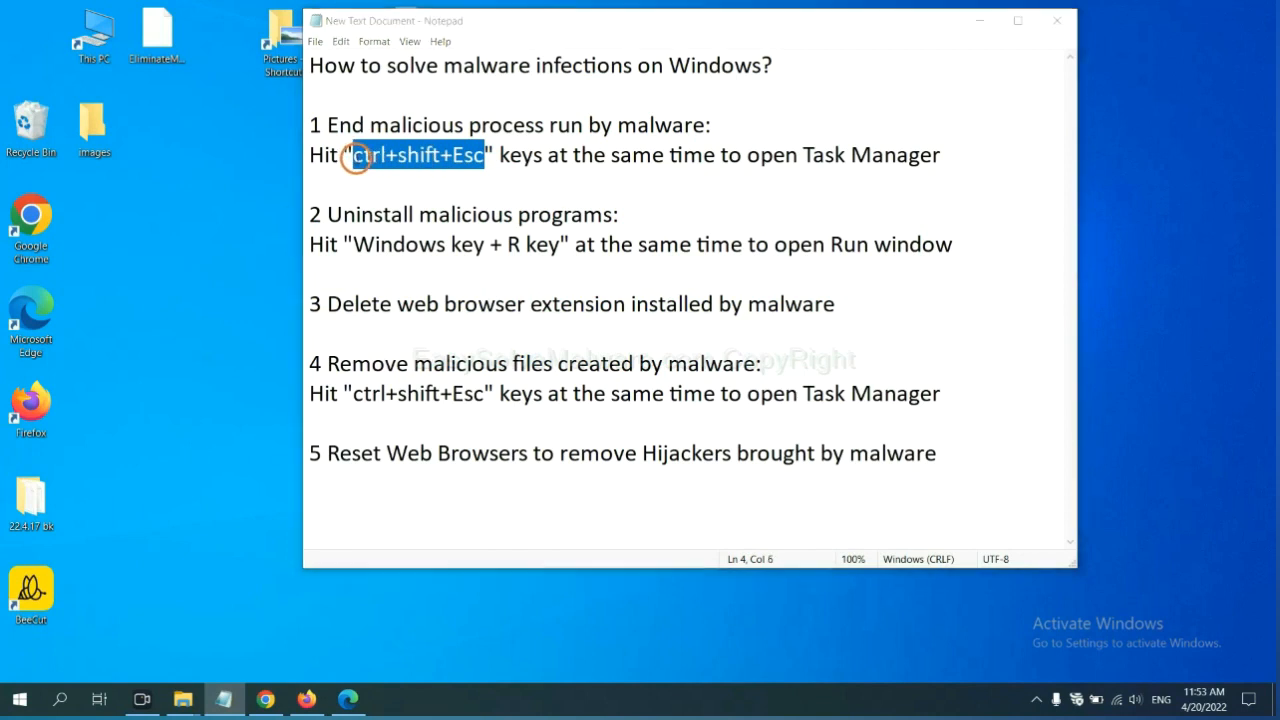
# - End the suspicious process in Task Manager's Processes list, then close Task Manager
pyautogui.press('ctrl+shift+esc')
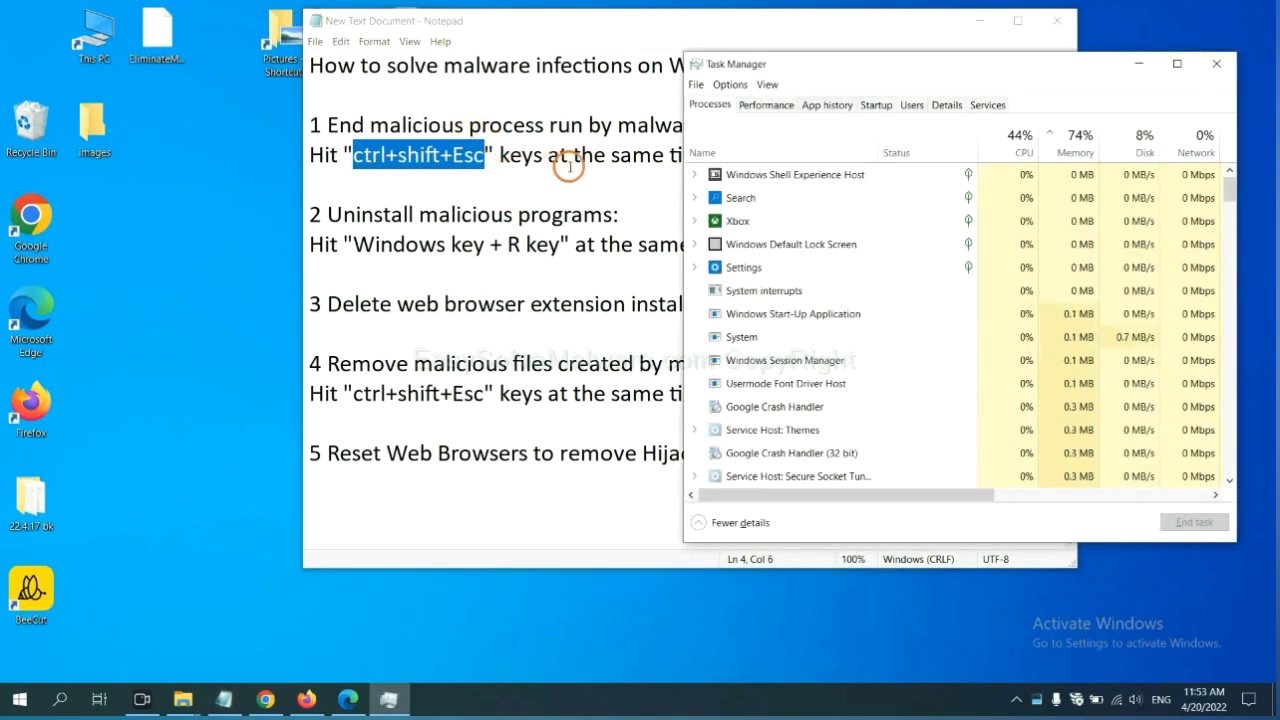
pyautogui.moveTo(832, 260)
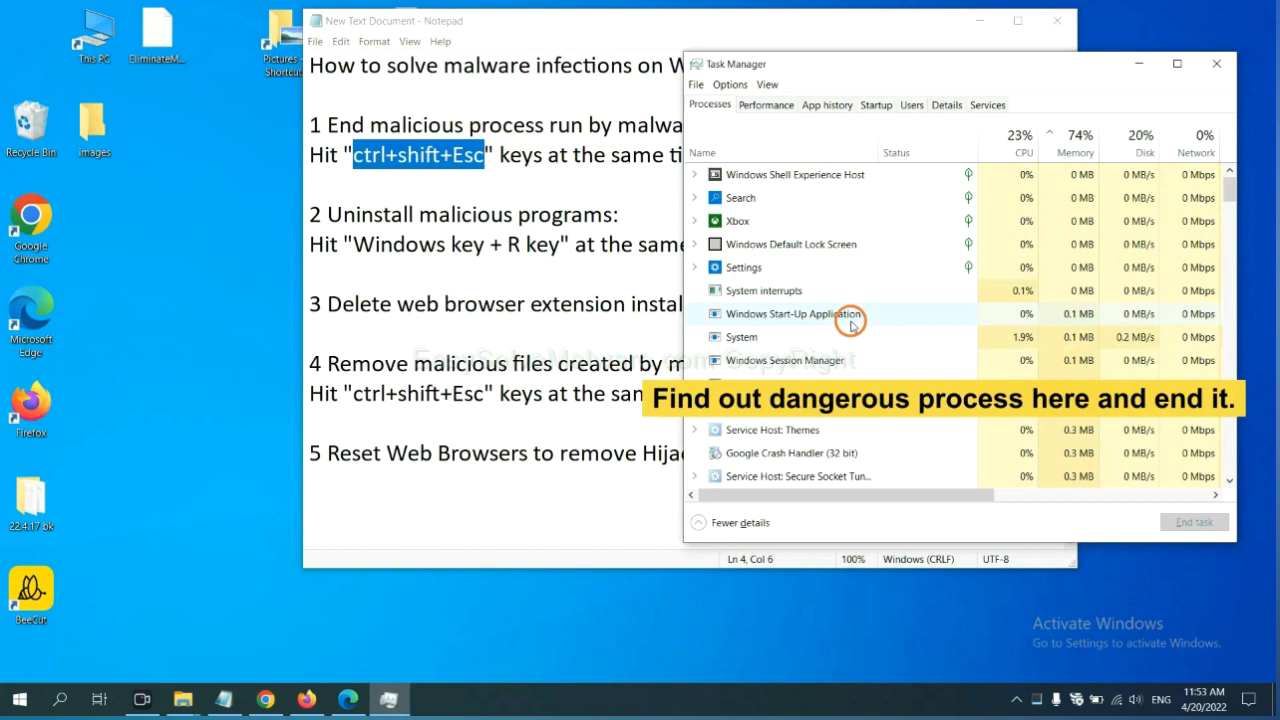
pyautogui.moveTo(850, 330)
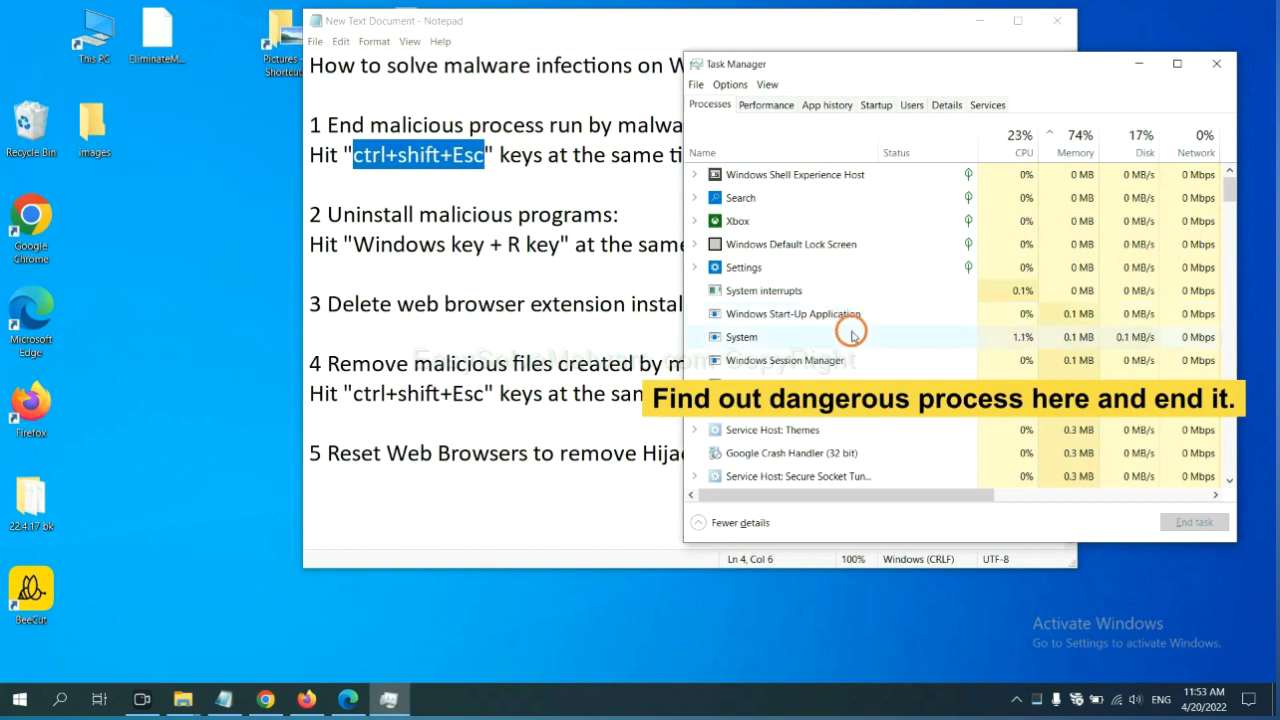
pyautogui.click(740, 336)
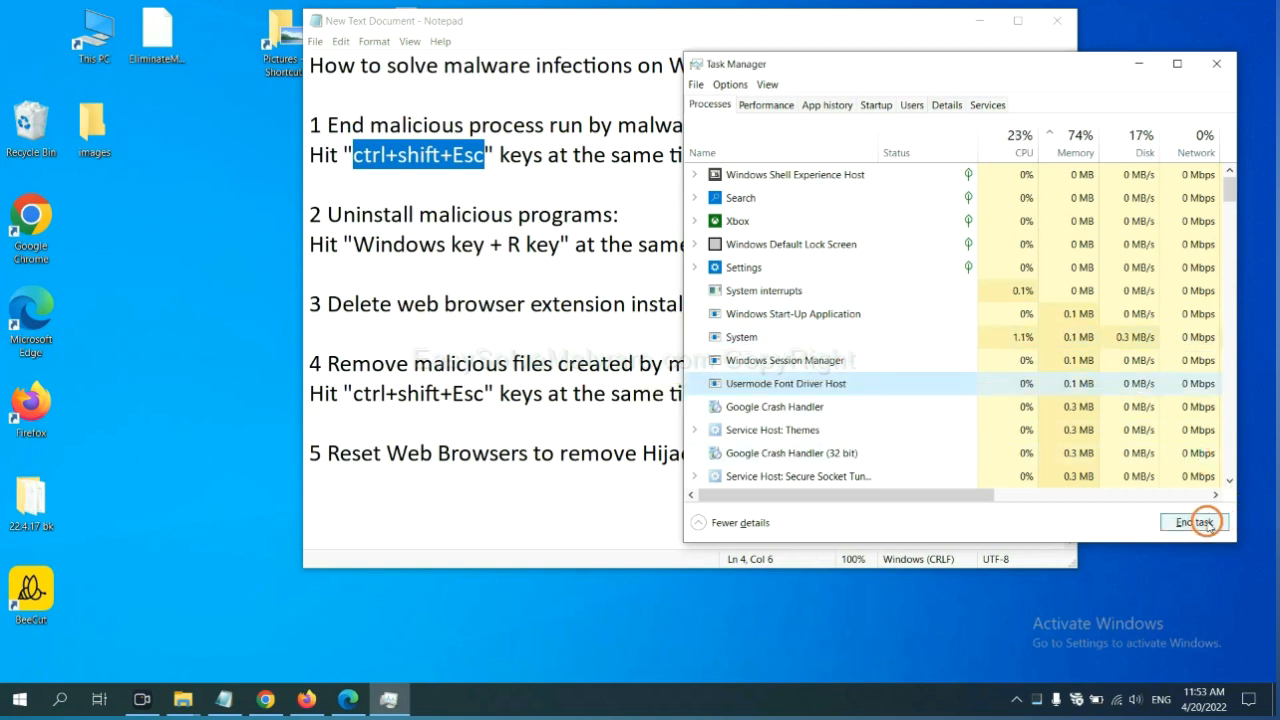
pyautogui.click(1194, 522)
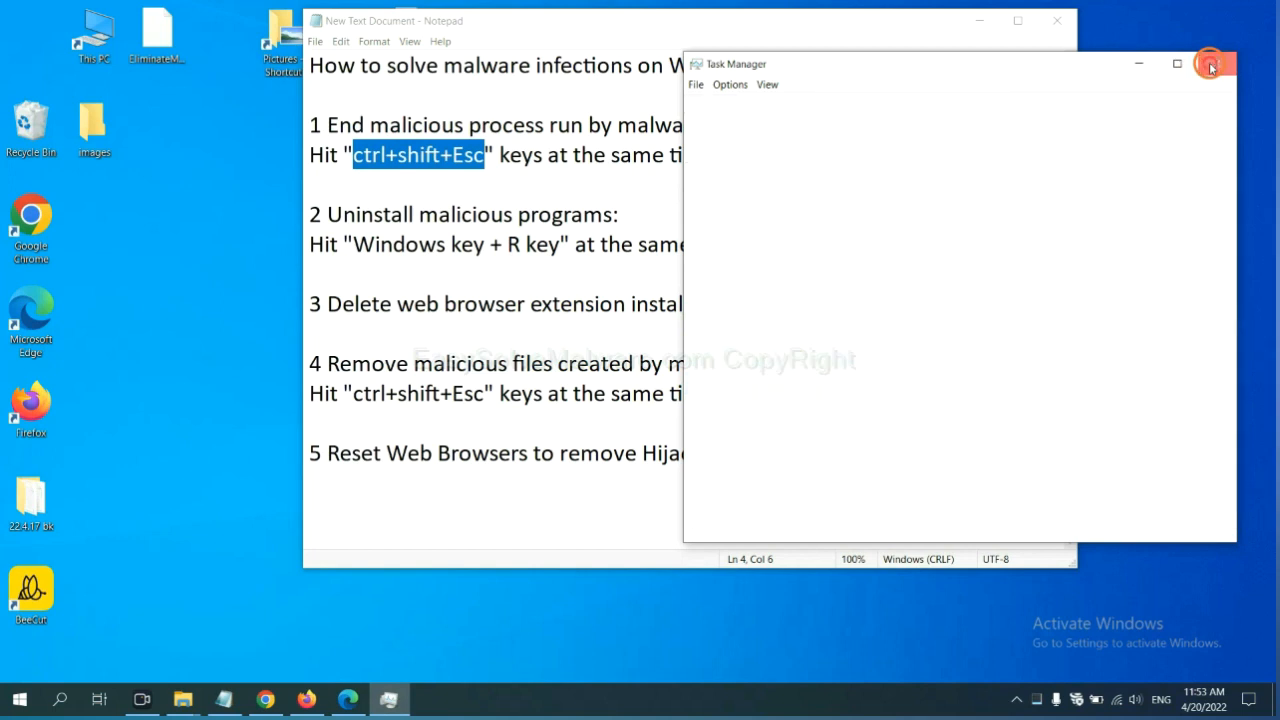
pyautogui.click(1214, 64)
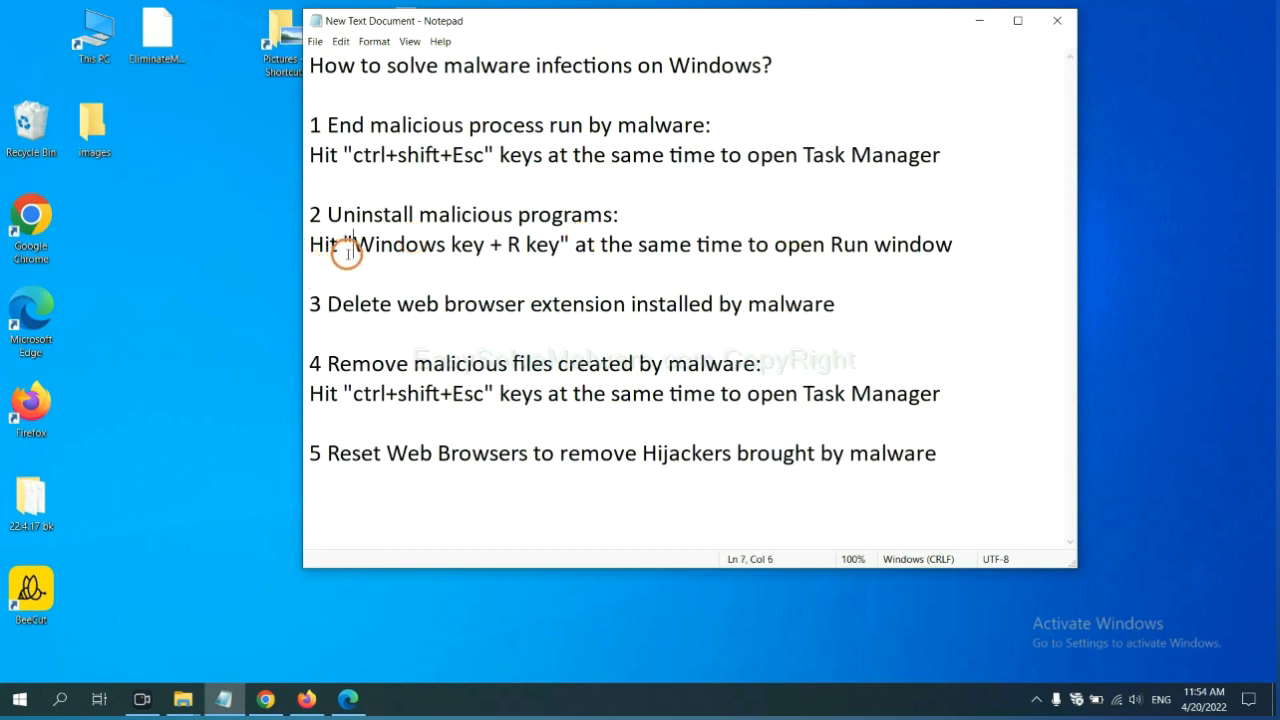
# - Highlight the step 2 shortcut and fill the Run window with 'control panel'
pyautogui.moveTo(356, 244); pyautogui.dragTo(558, 244)
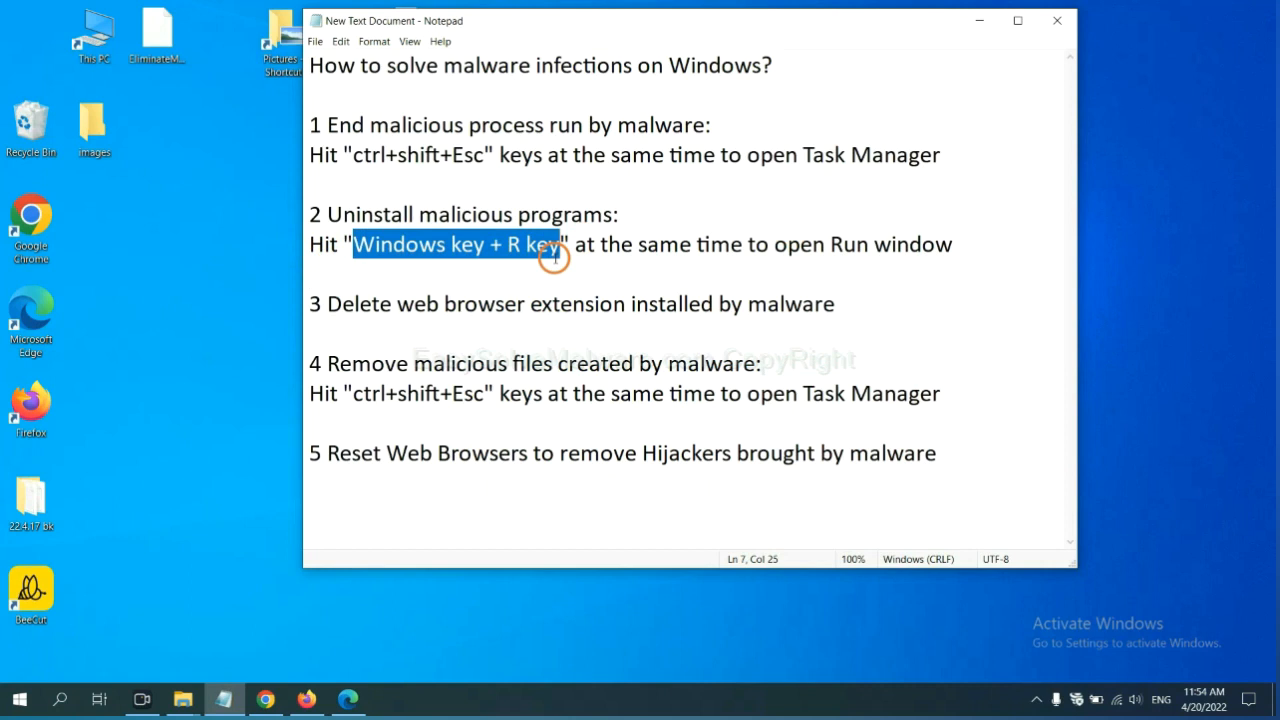
pyautogui.moveTo(560, 266)
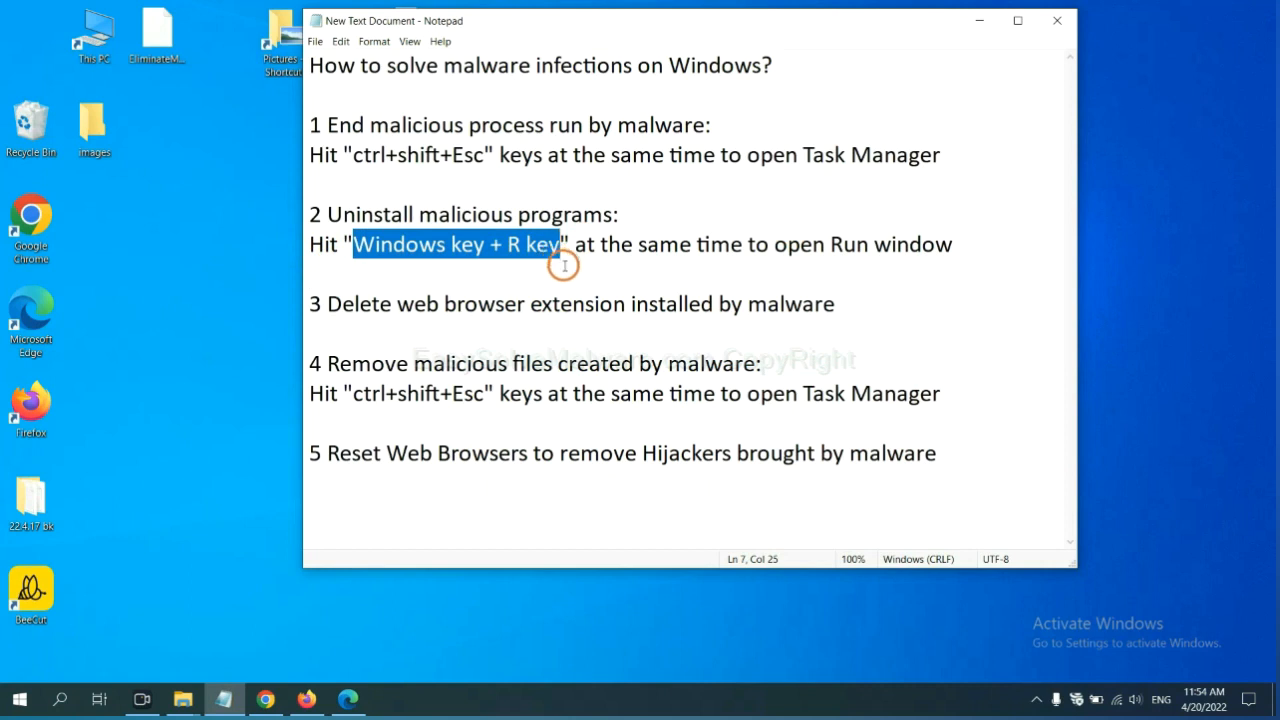
pyautogui.press('Win+r')
pyautogui.write('control panel')
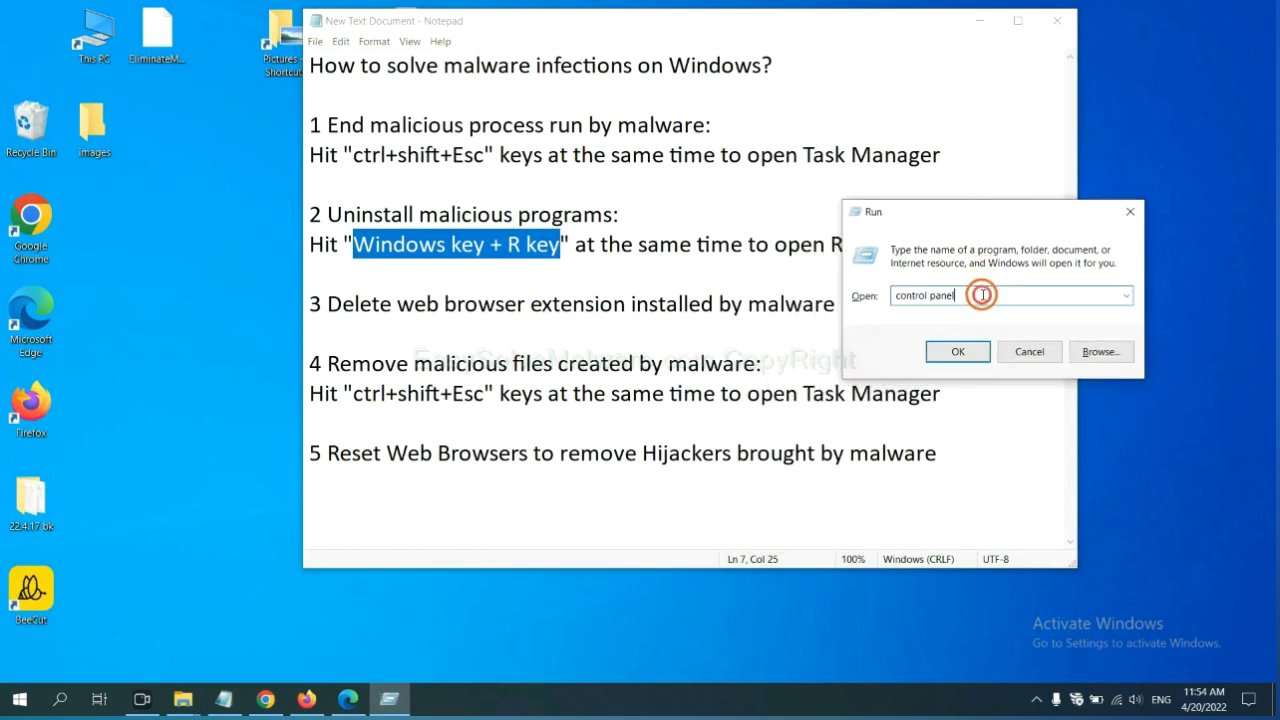
pyautogui.doubleClick(904, 296)
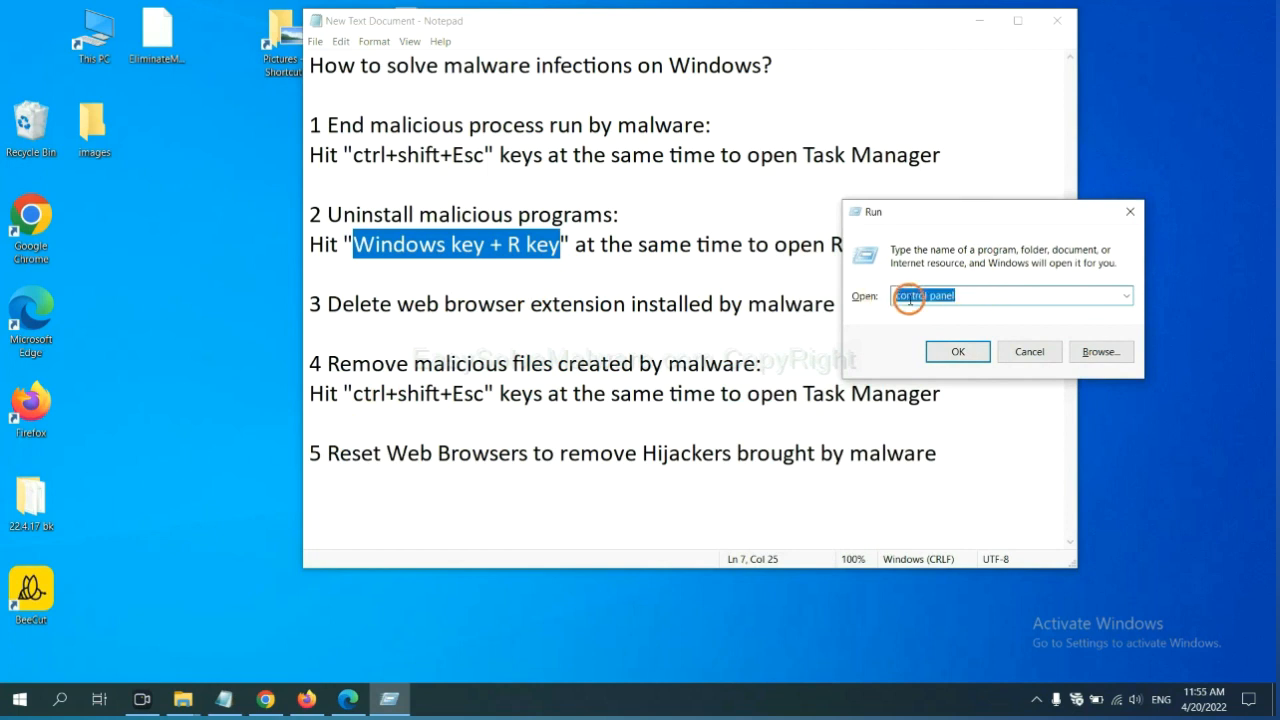
pyautogui.click(956, 352)
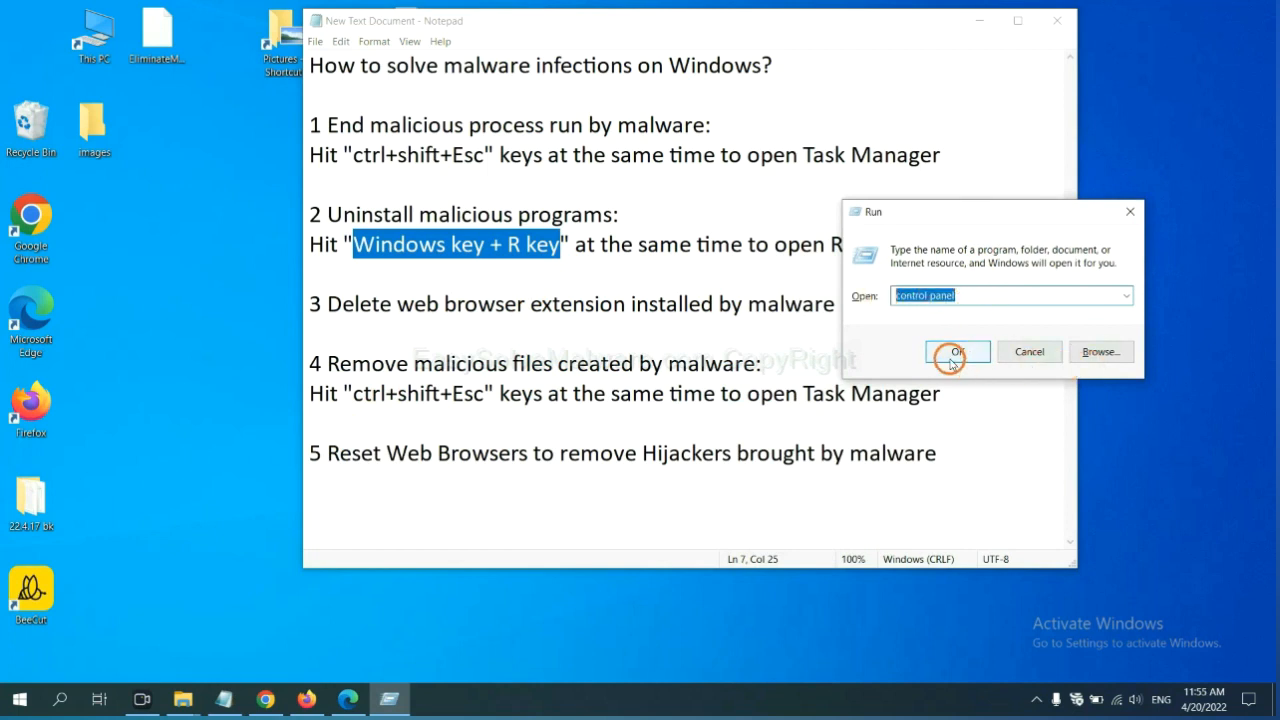
# - Select Xiph.Org Open Codecs in Programs and Features for uninstalling
pyautogui.click(956, 352)
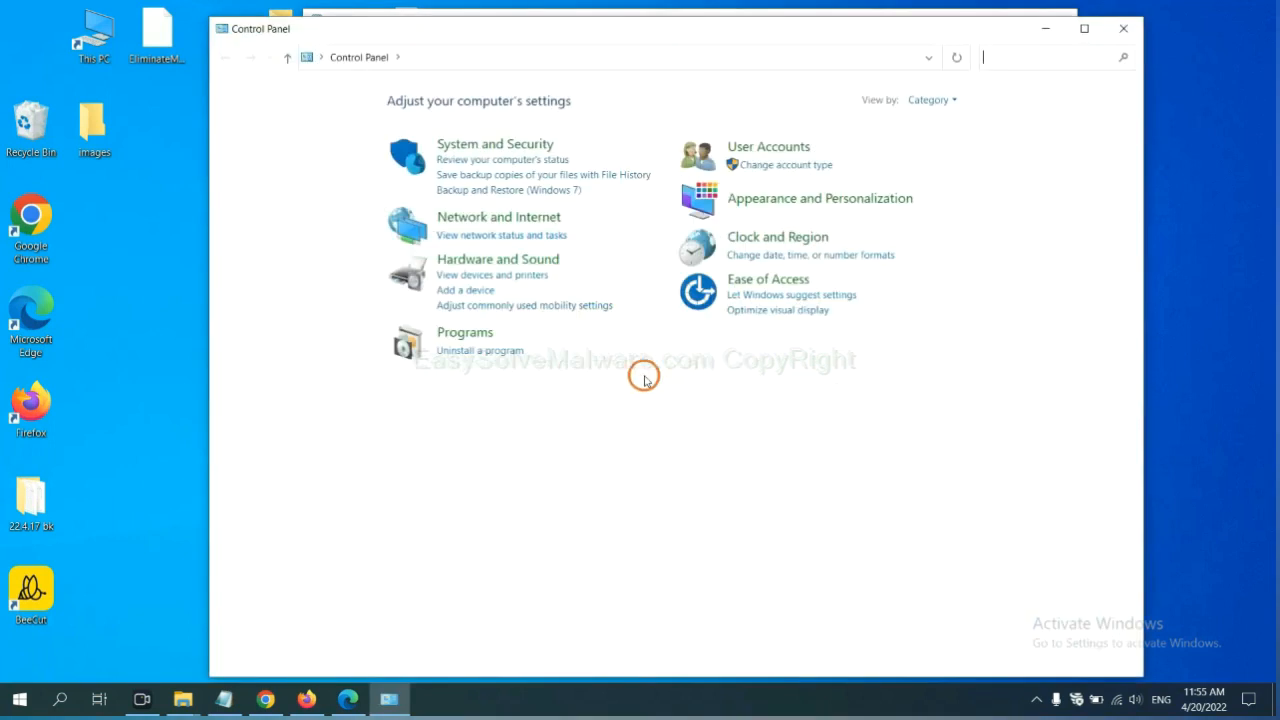
pyautogui.moveTo(480, 350)
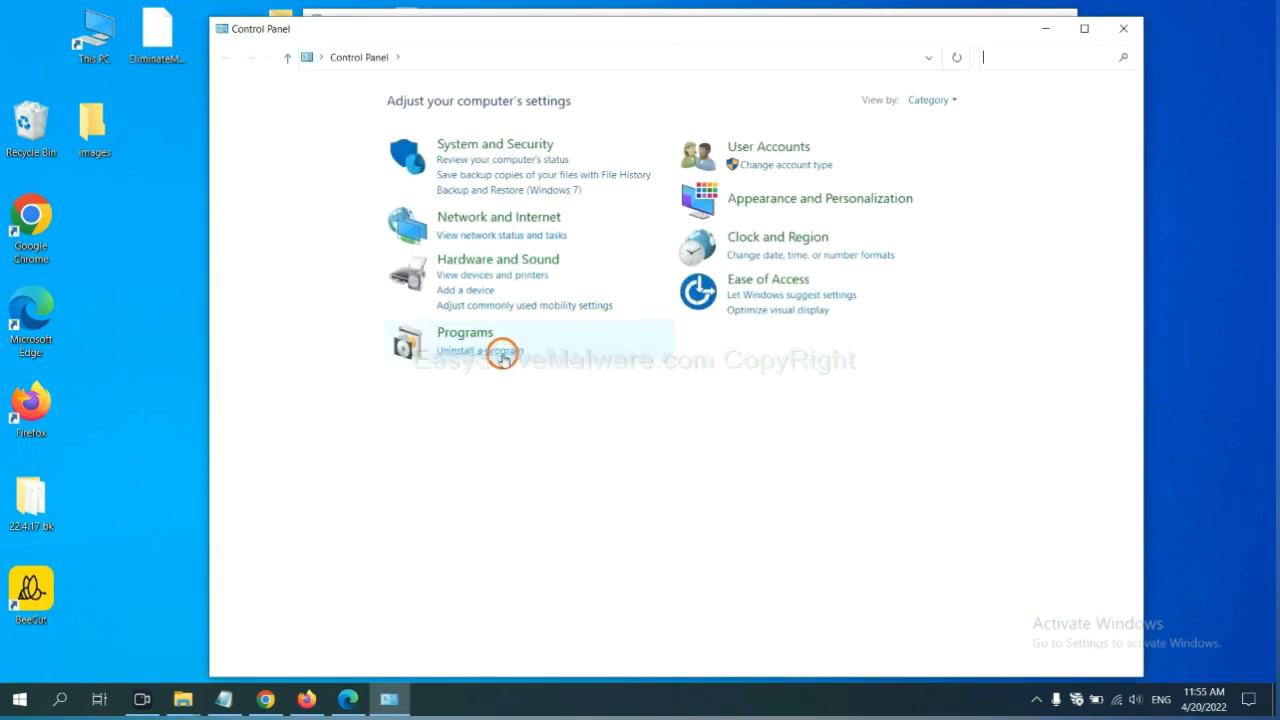
pyautogui.click(480, 352)
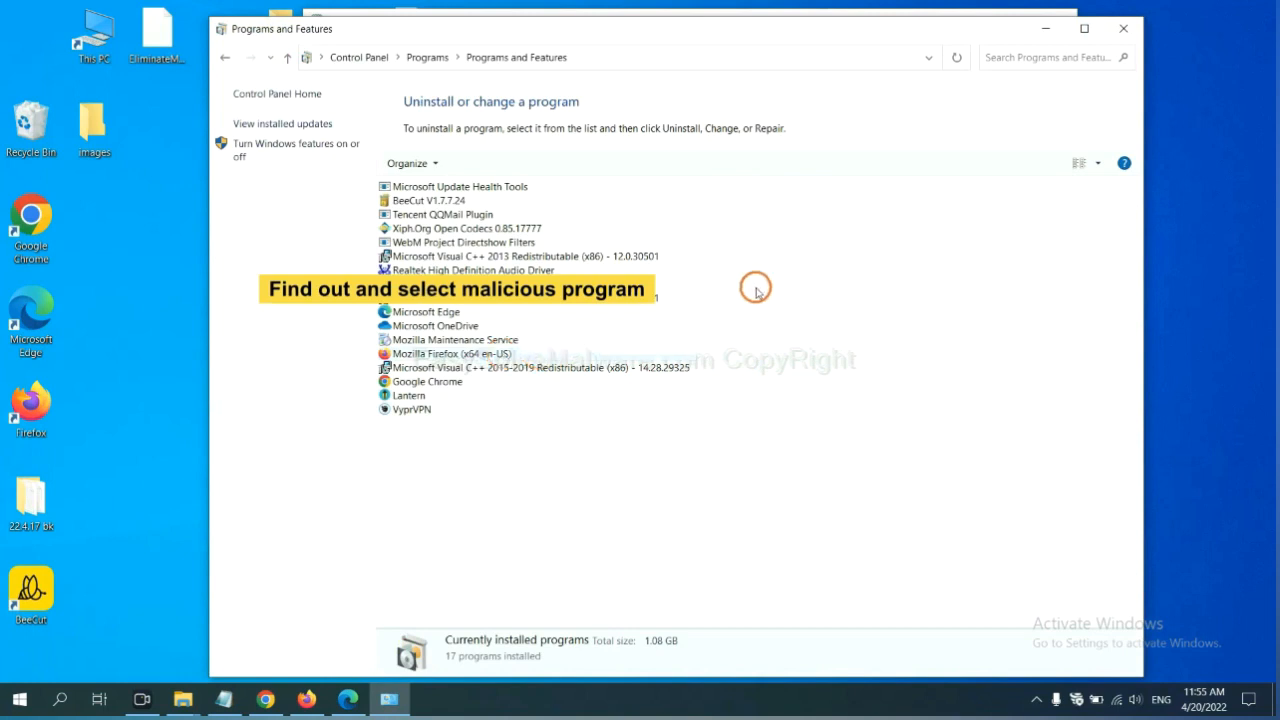
pyautogui.moveTo(764, 276)
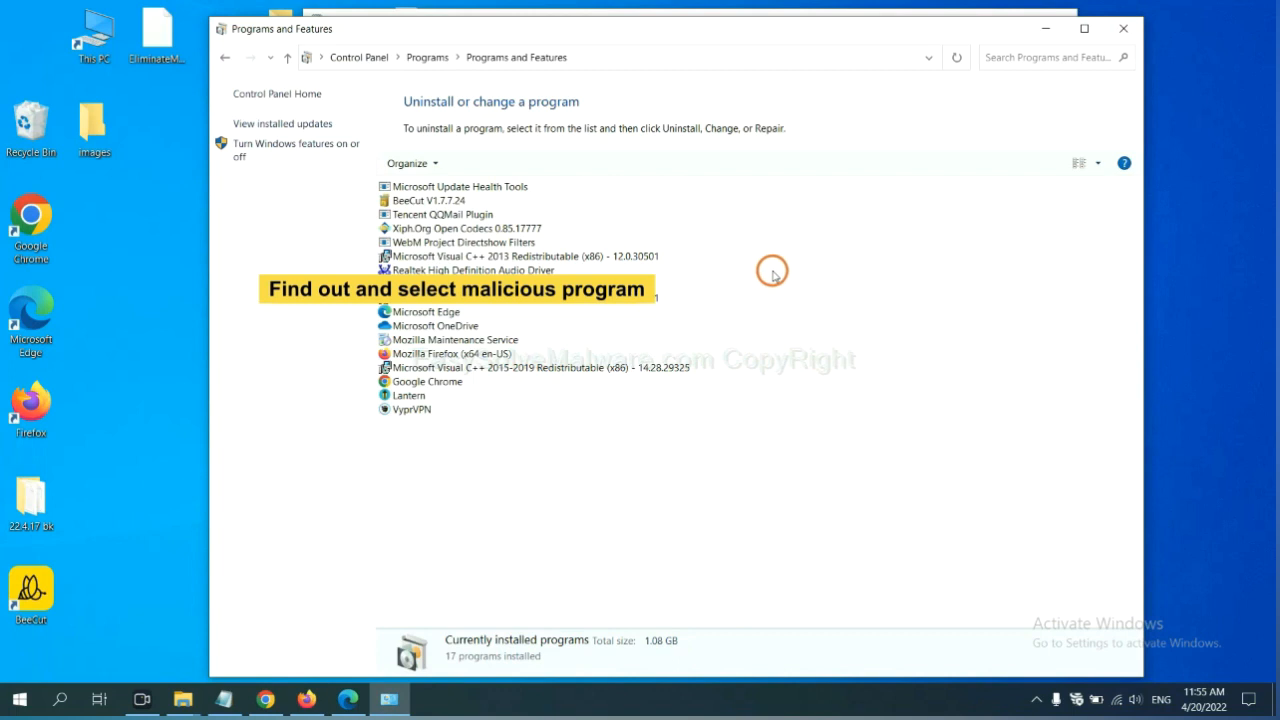
pyautogui.moveTo(564, 256)
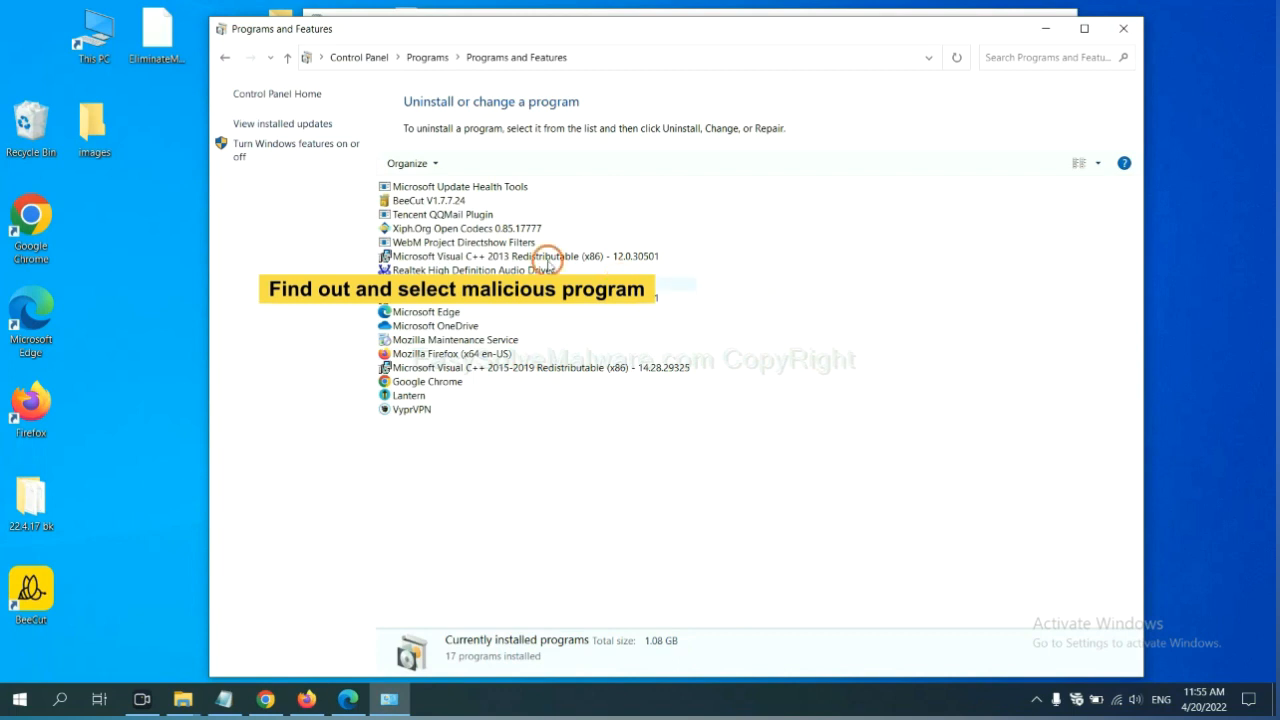
pyautogui.click(496, 228)
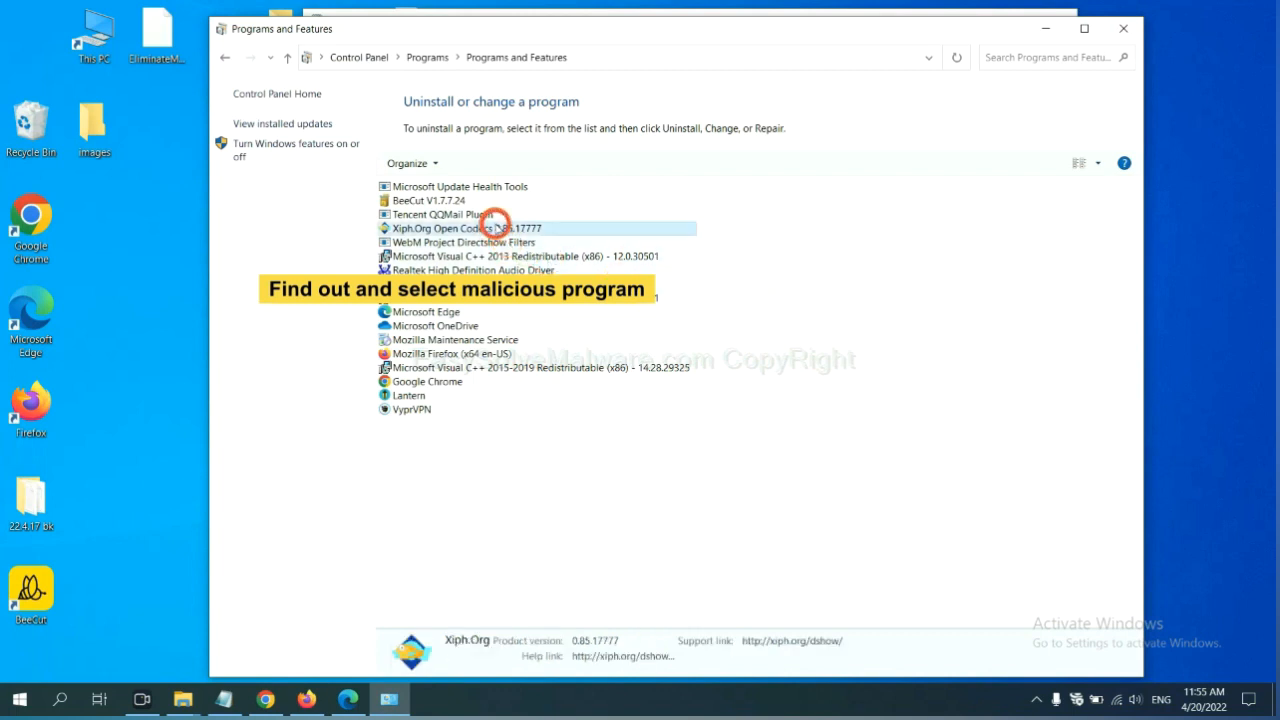
pyautogui.moveTo(484, 164)
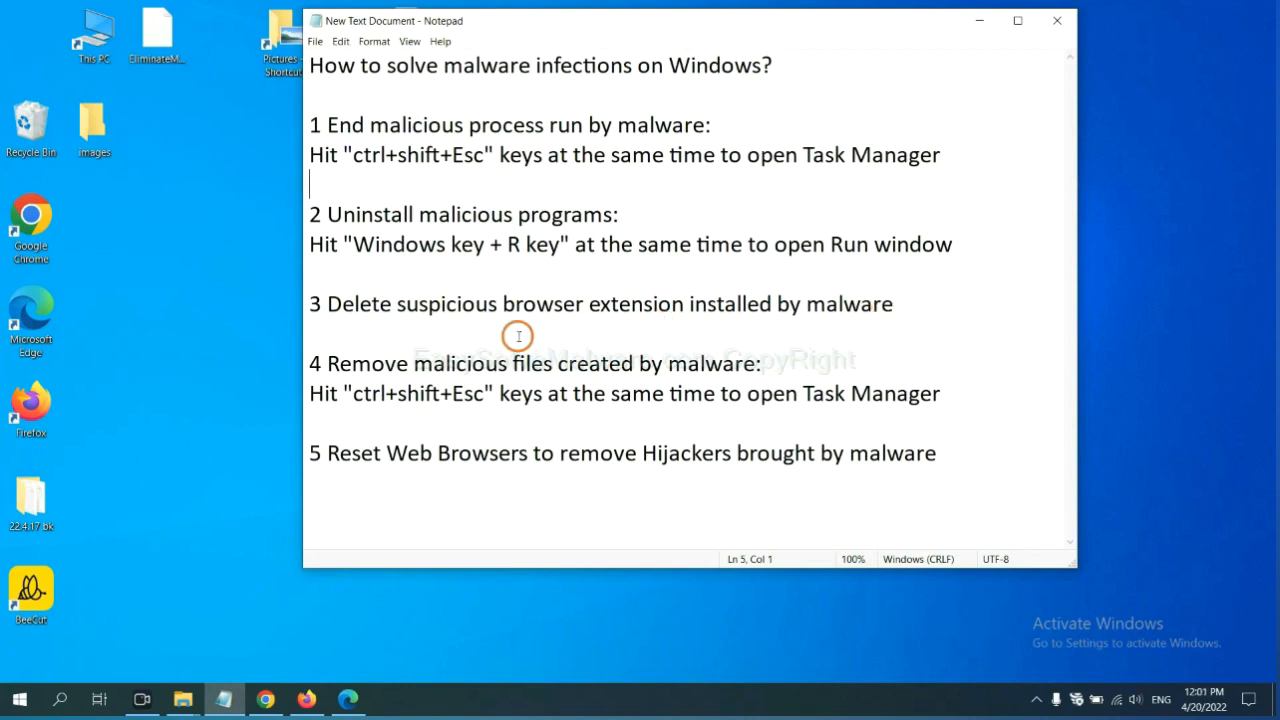
pyautogui.moveTo(342, 612)
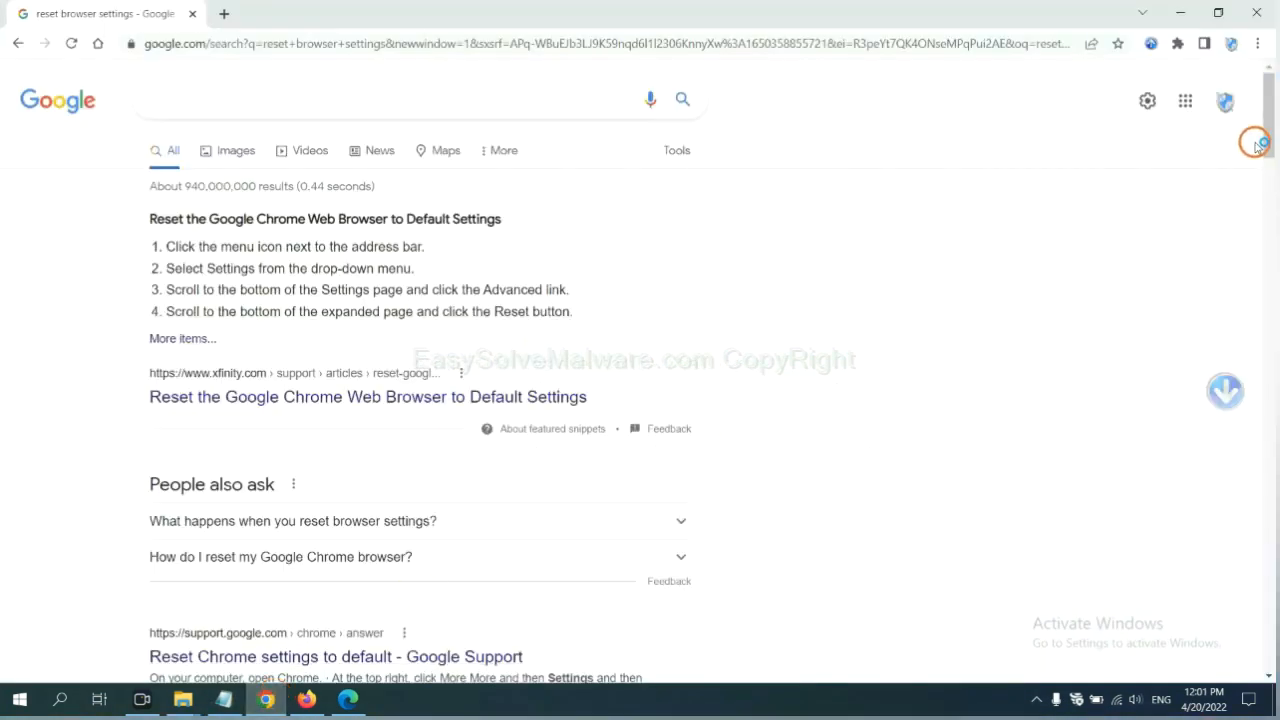
# - Show Chrome's Extensions page via More tools, listing Scroll To Top
pyautogui.click(1256, 44)
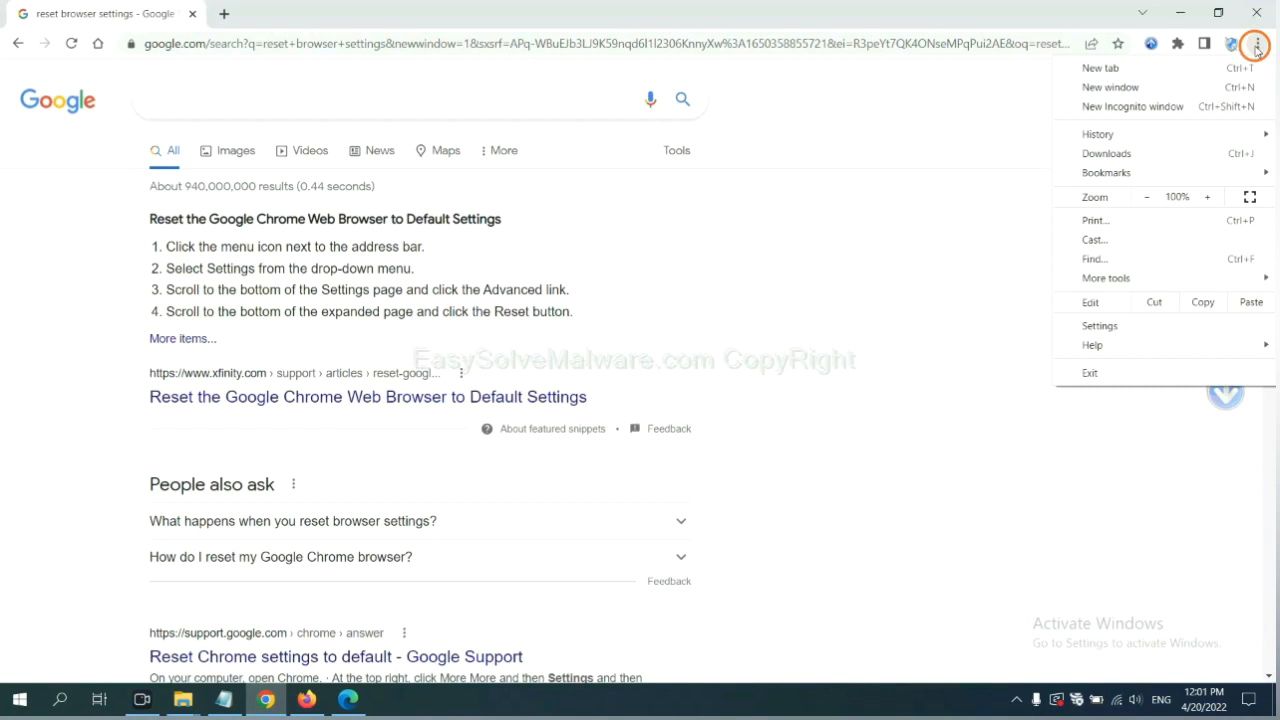
pyautogui.moveTo(1120, 278)
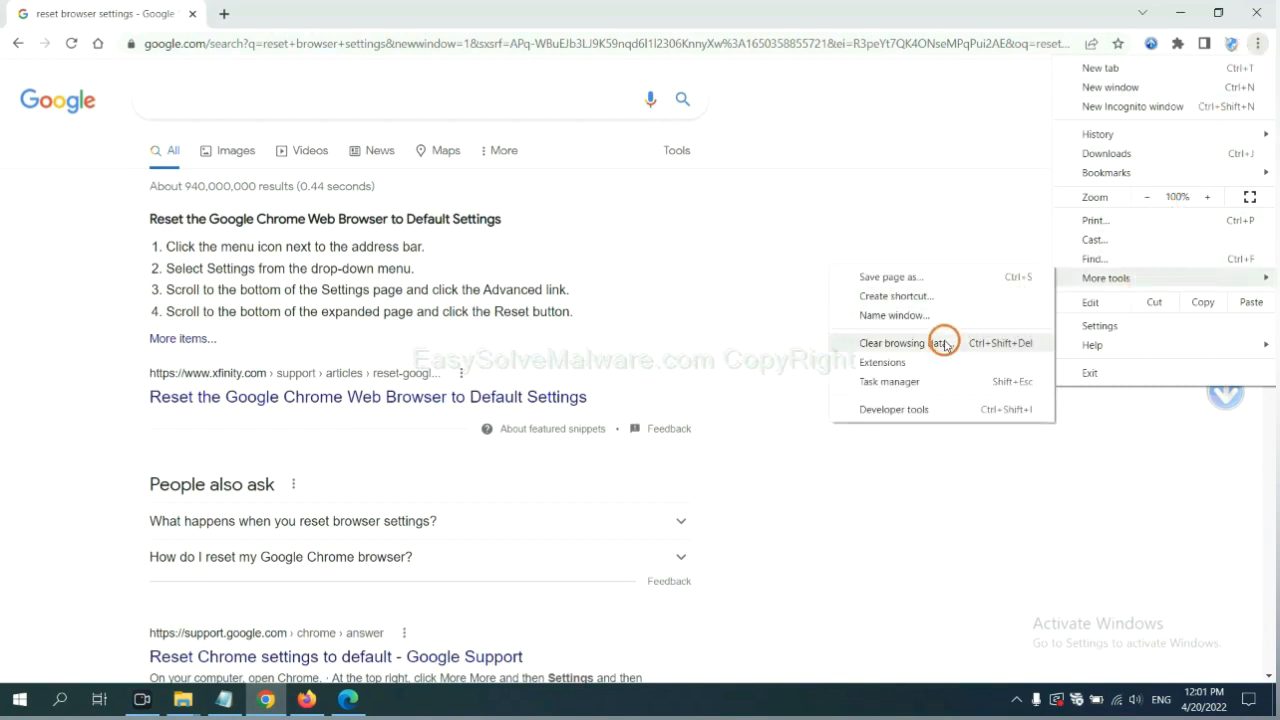
pyautogui.click(882, 362)
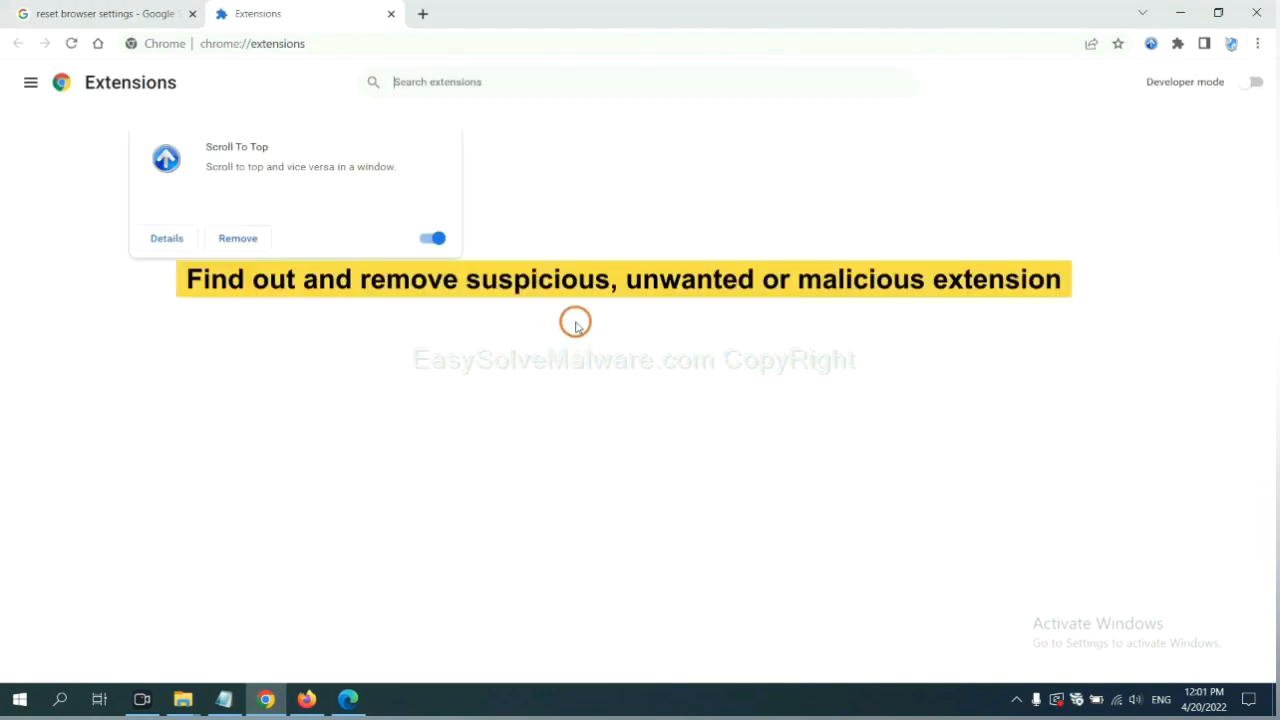
pyautogui.moveTo(240, 240)
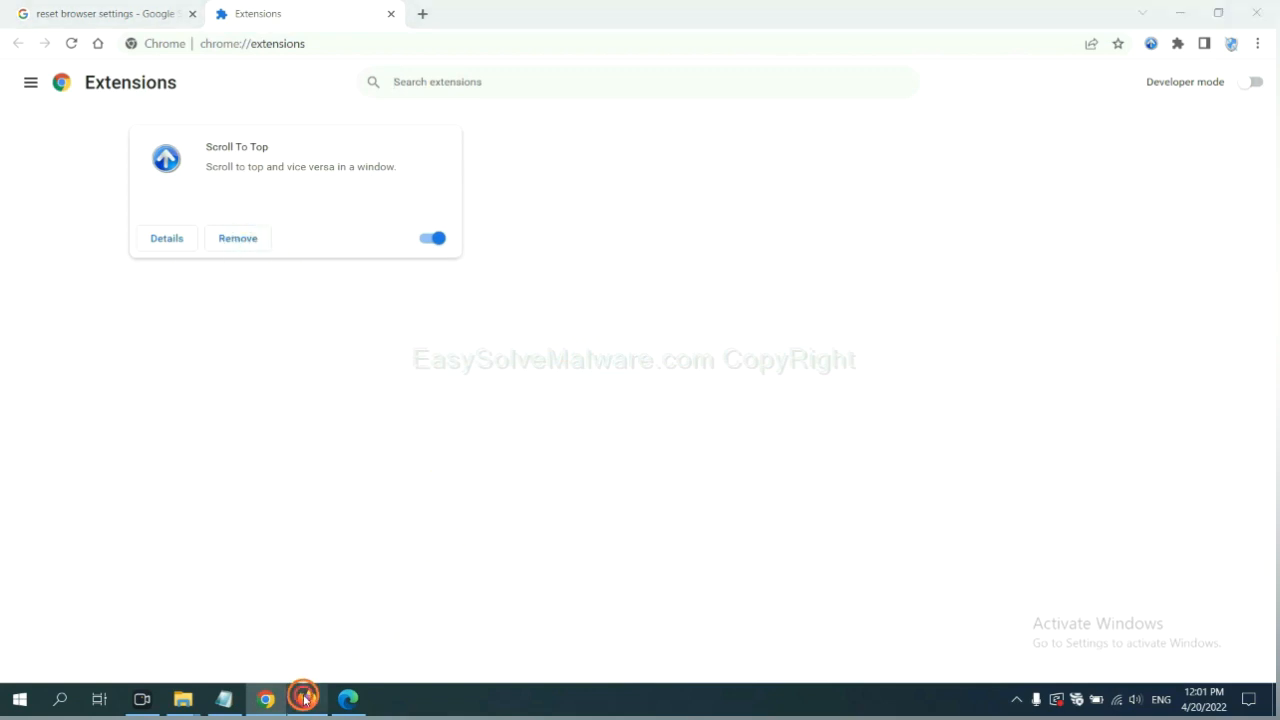
# - In Firefox's Add-ons Manager, bring up the removal menu for GIPHY for Firefox
pyautogui.click(304, 698)
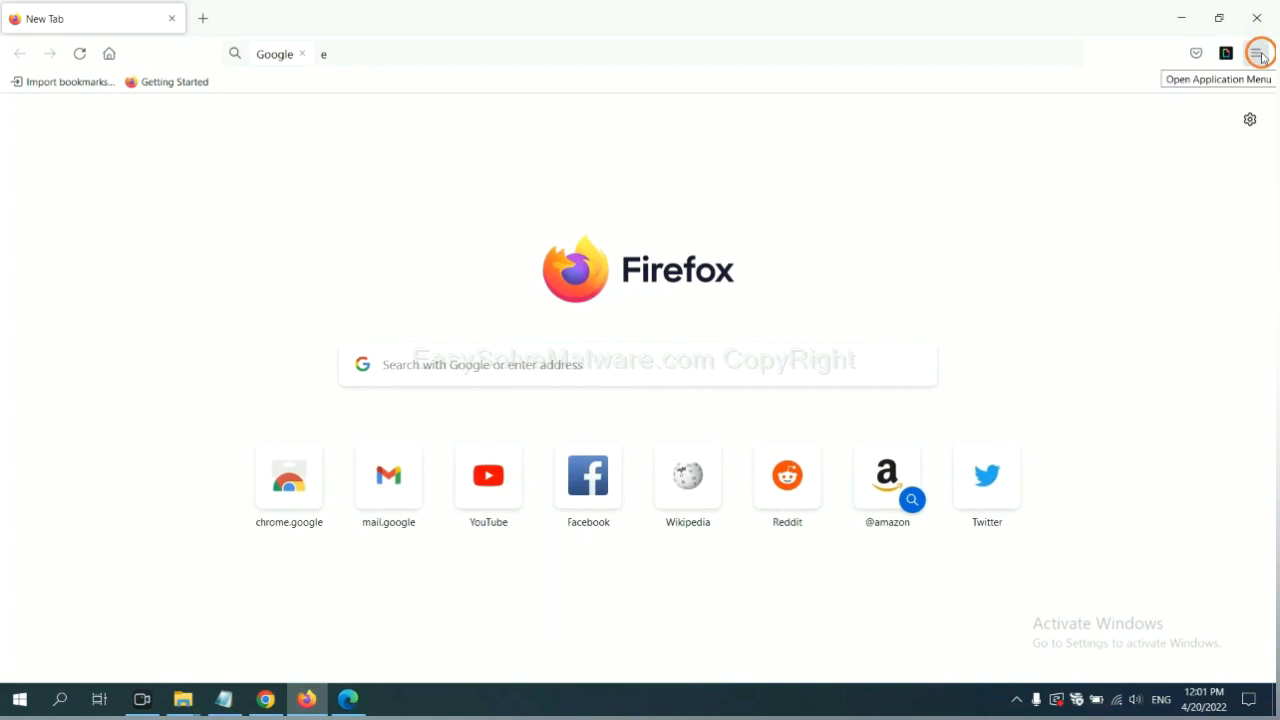
pyautogui.click(1252, 54)
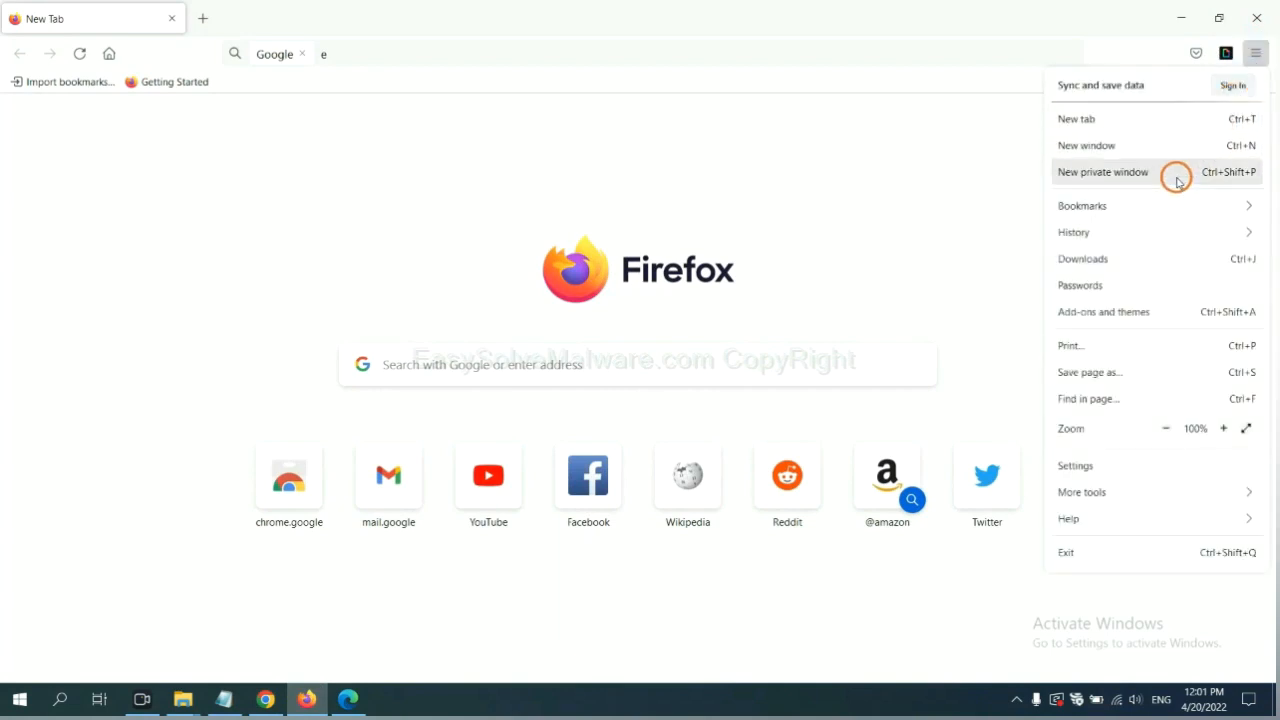
pyautogui.moveTo(1116, 318)
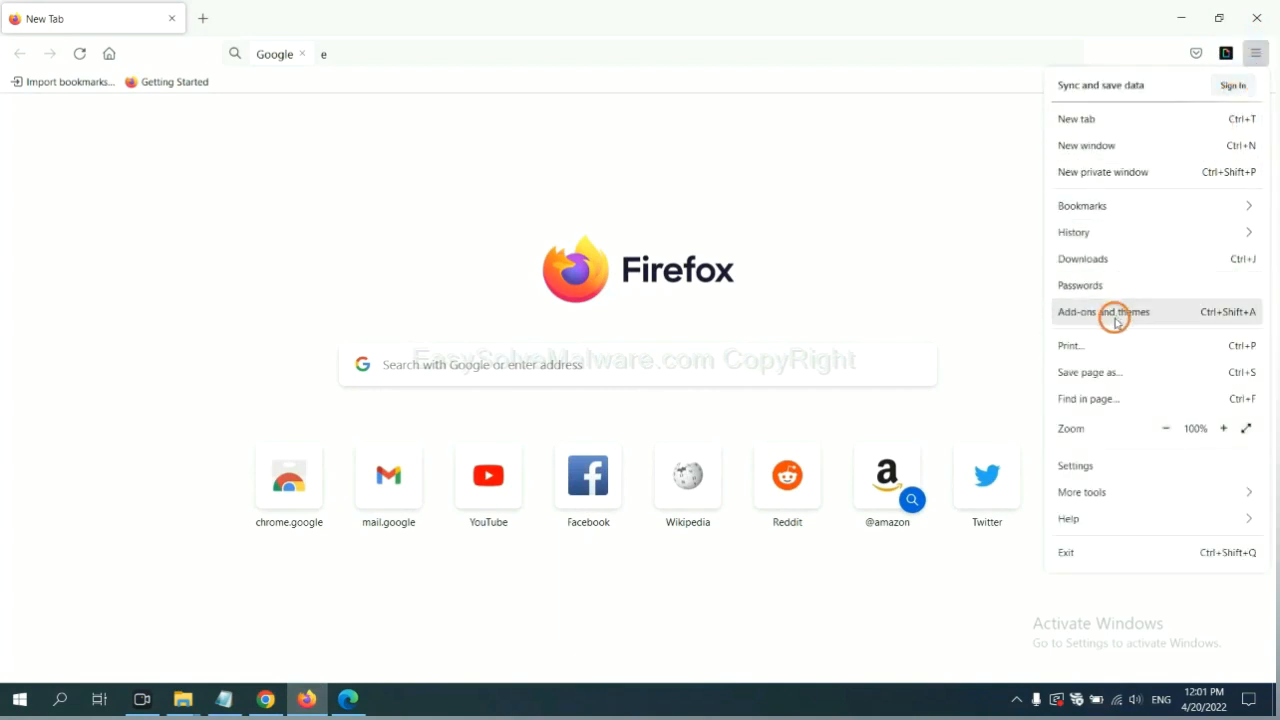
pyautogui.click(1116, 312)
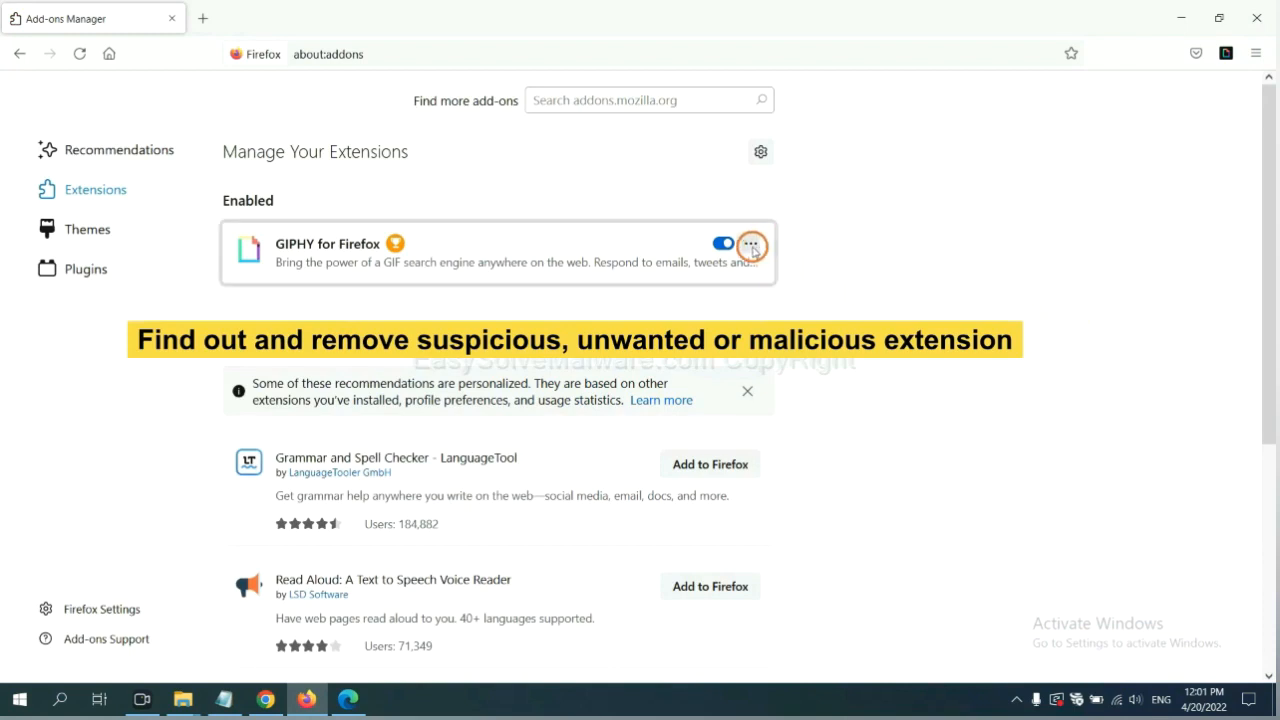
pyautogui.click(752, 244)
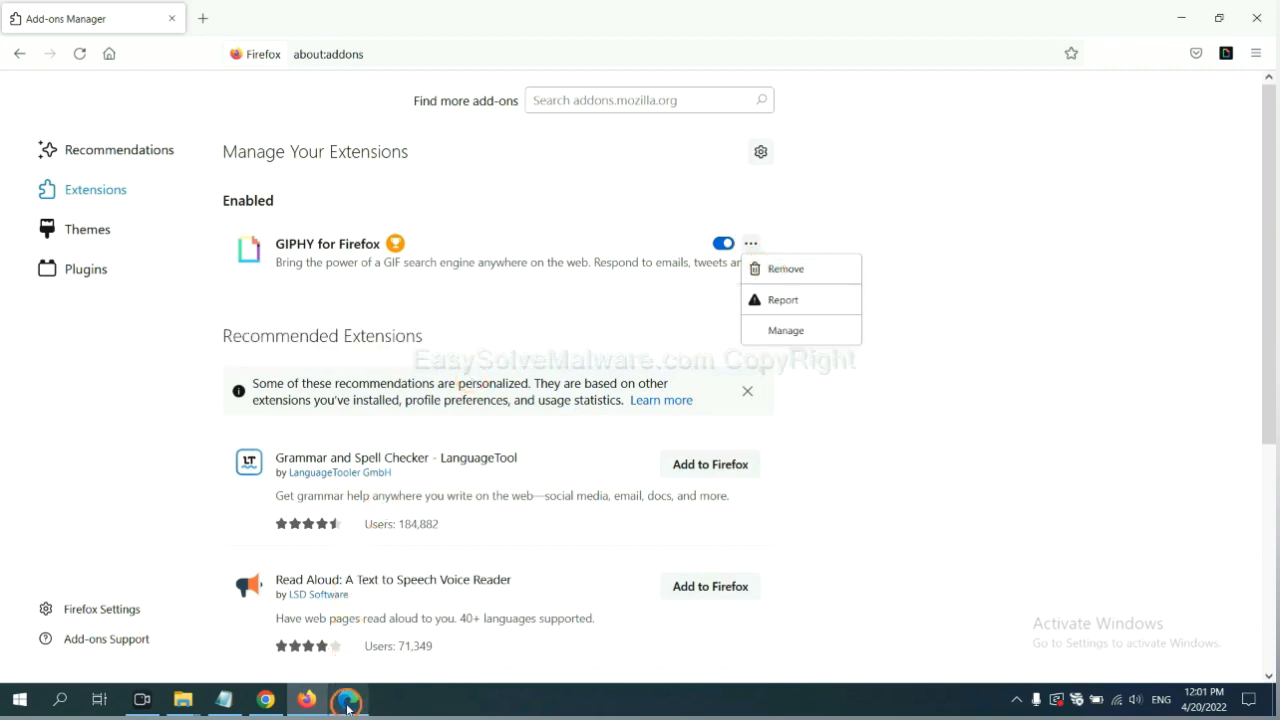
# - Remove the ArcVpn Free Fast VPN Proxy extension from Edge's Manage extensions page
pyautogui.click(344, 696)
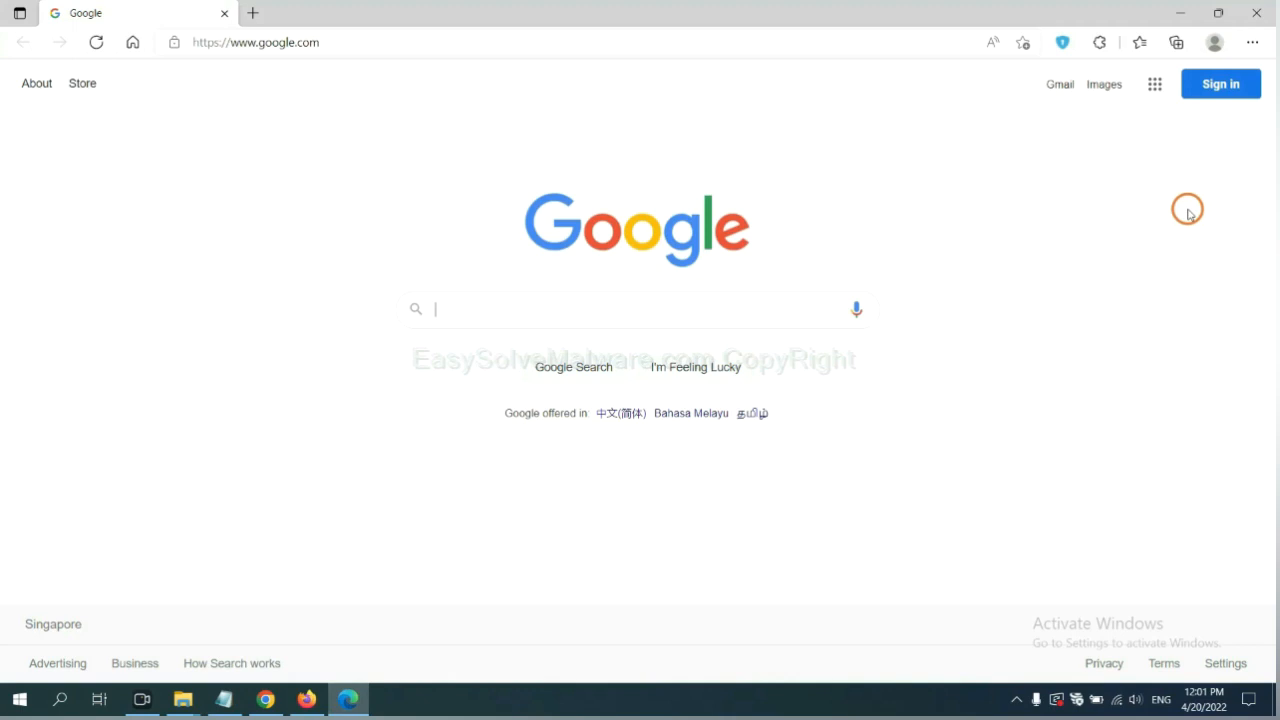
pyautogui.moveTo(1248, 42)
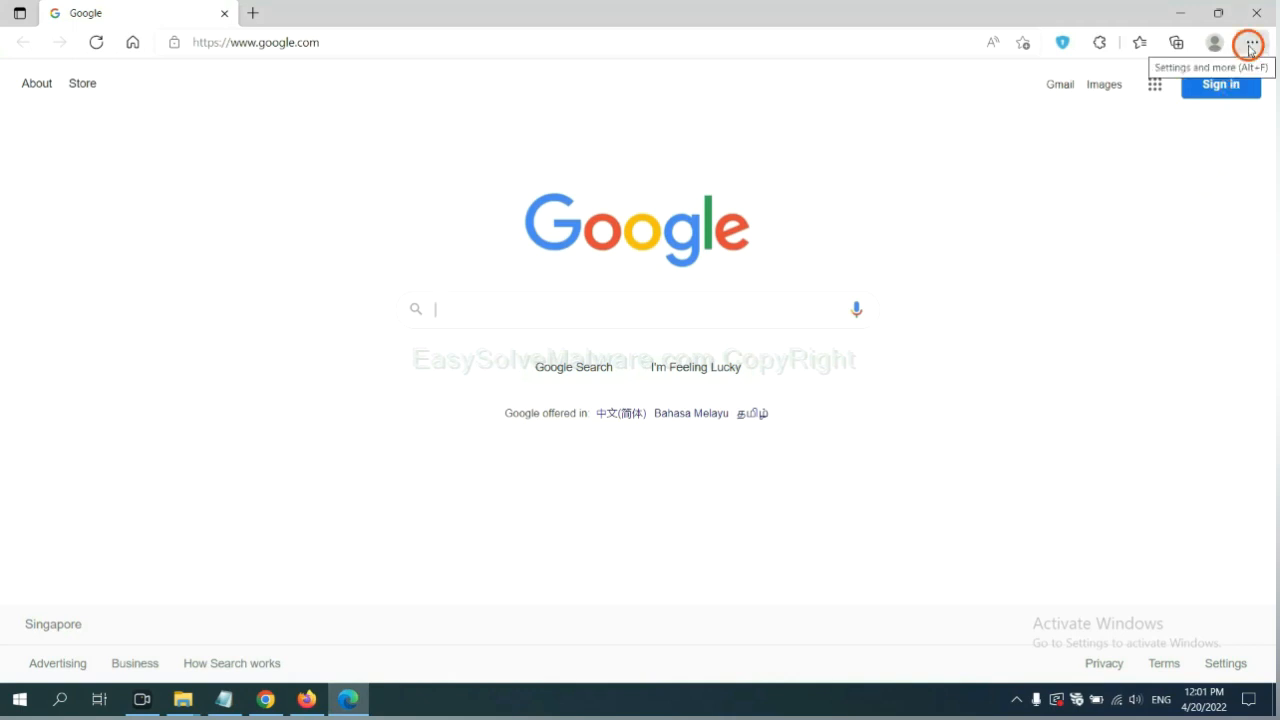
pyautogui.click(1250, 42)
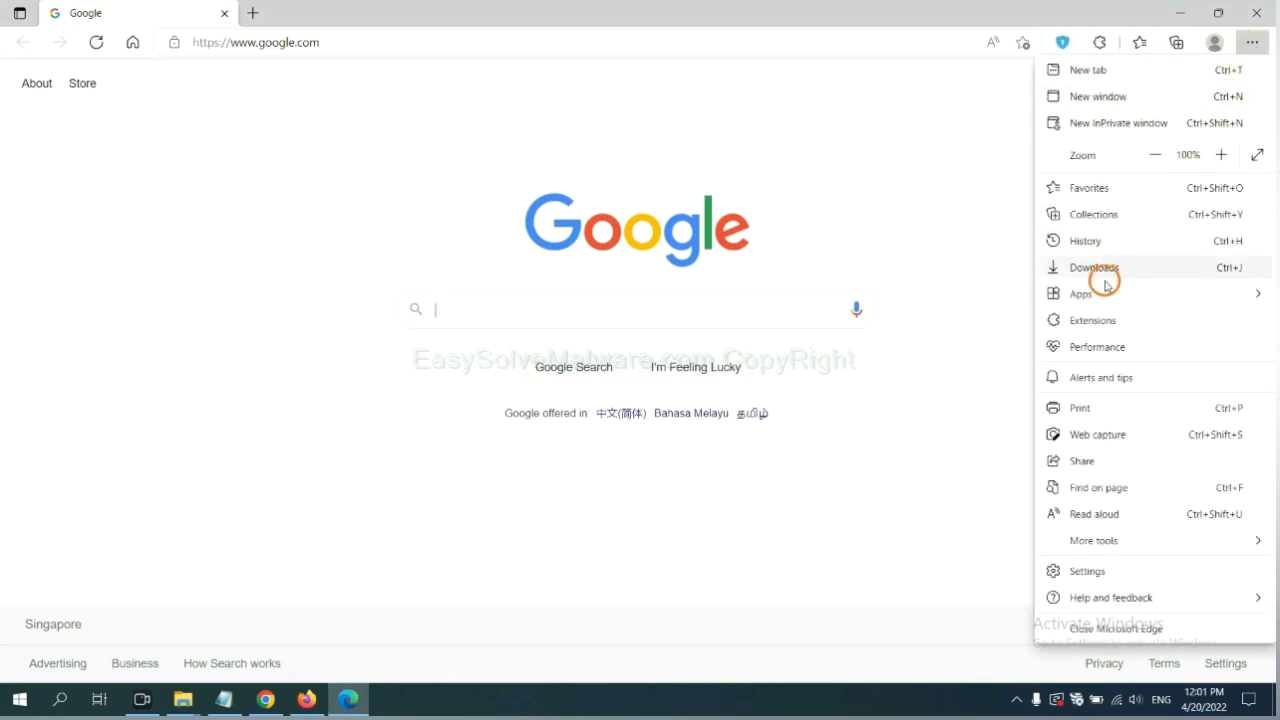
pyautogui.moveTo(1092, 320)
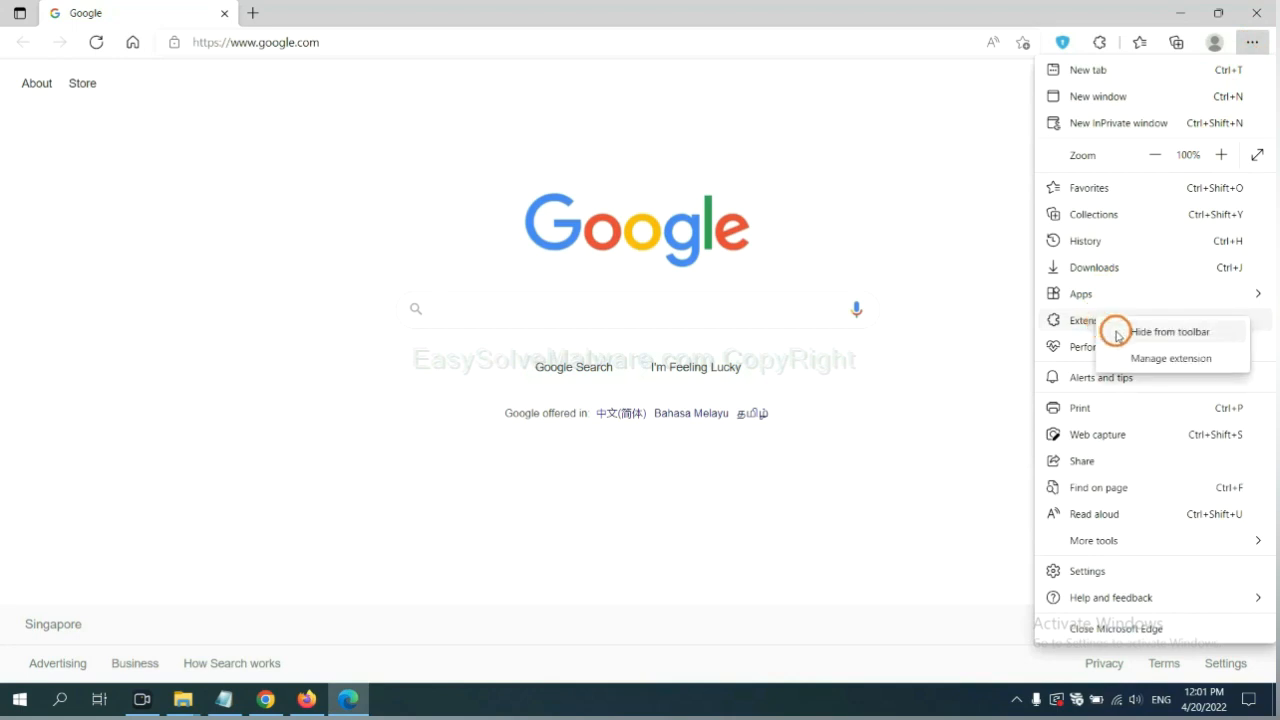
pyautogui.moveTo(1142, 356)
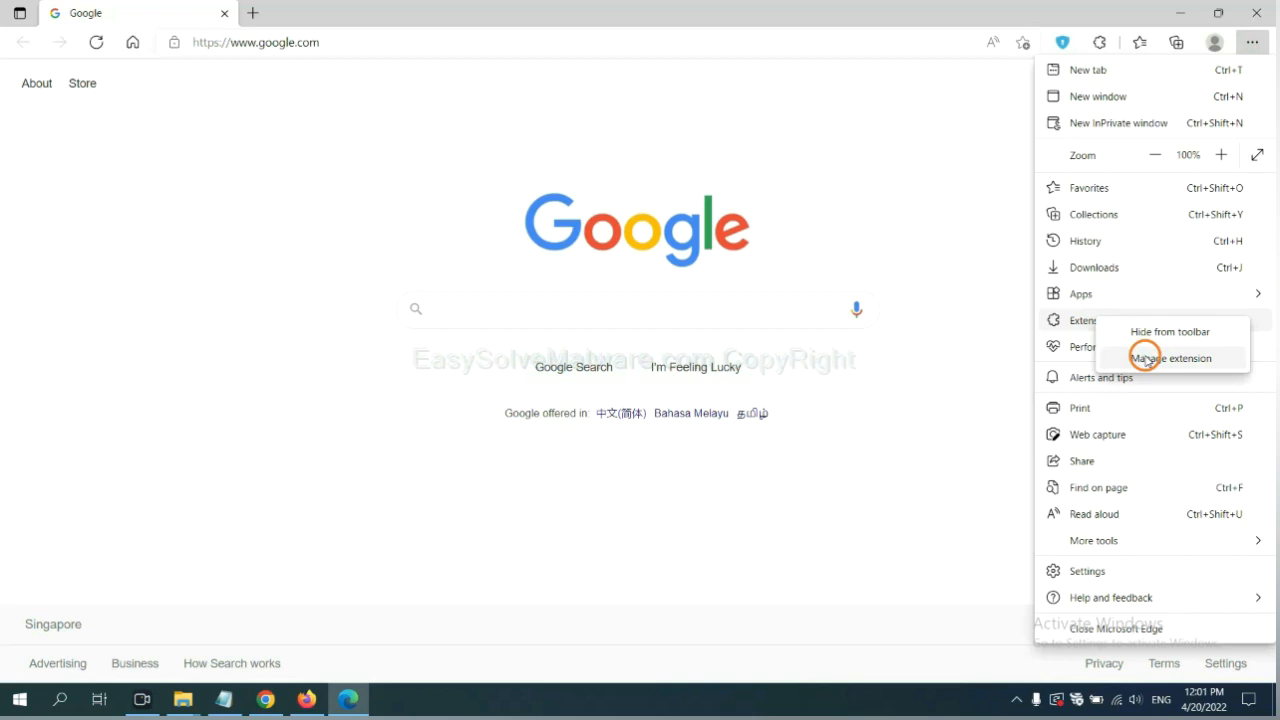
pyautogui.click(1168, 358)
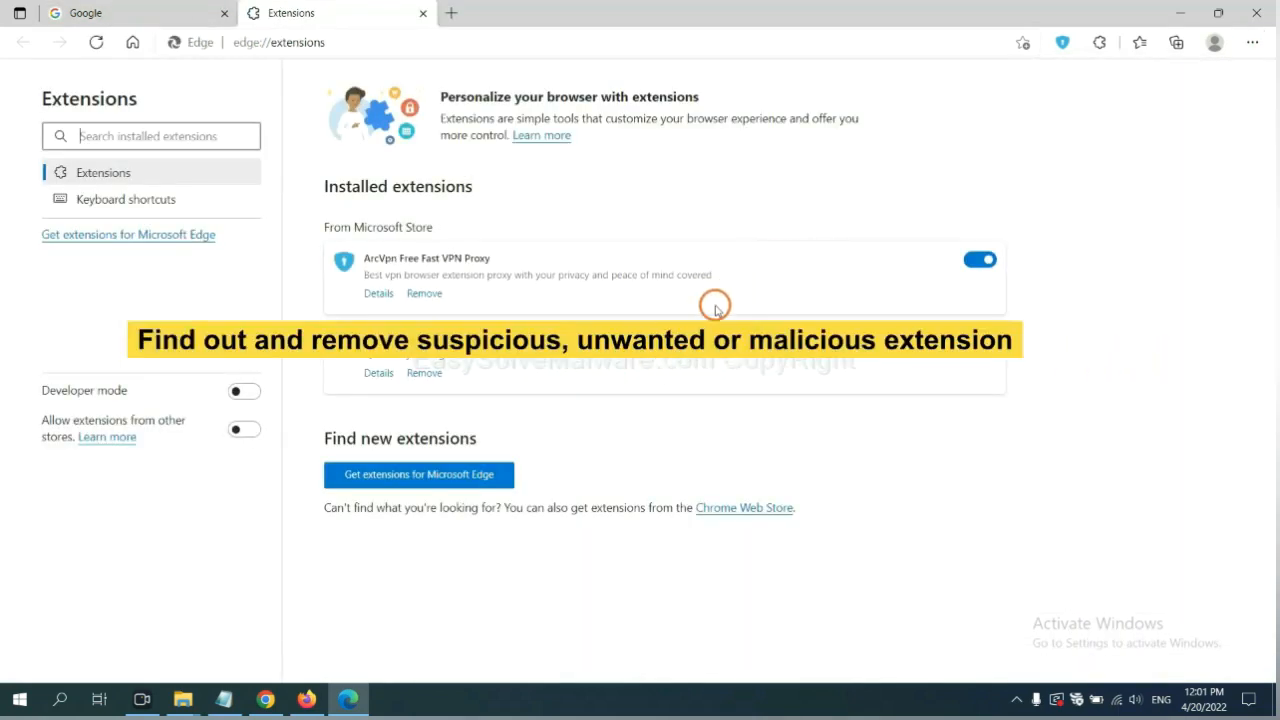
pyautogui.moveTo(530, 312)
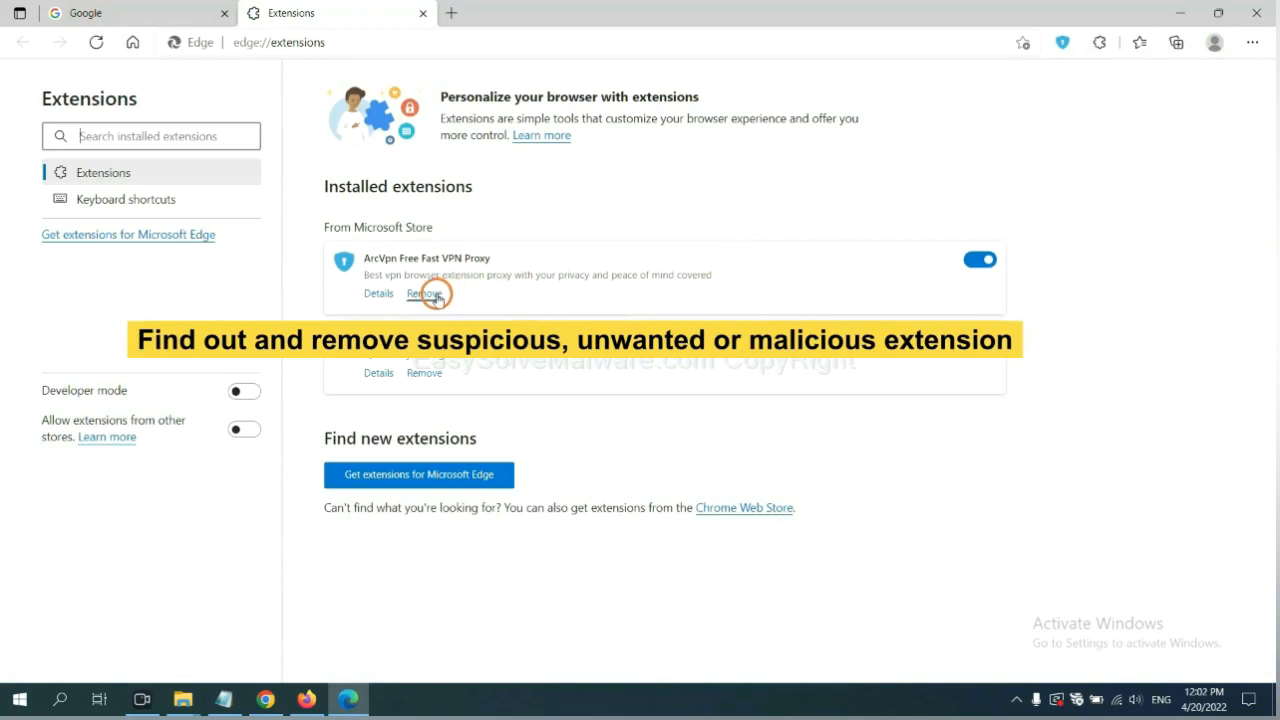
pyautogui.click(424, 292)
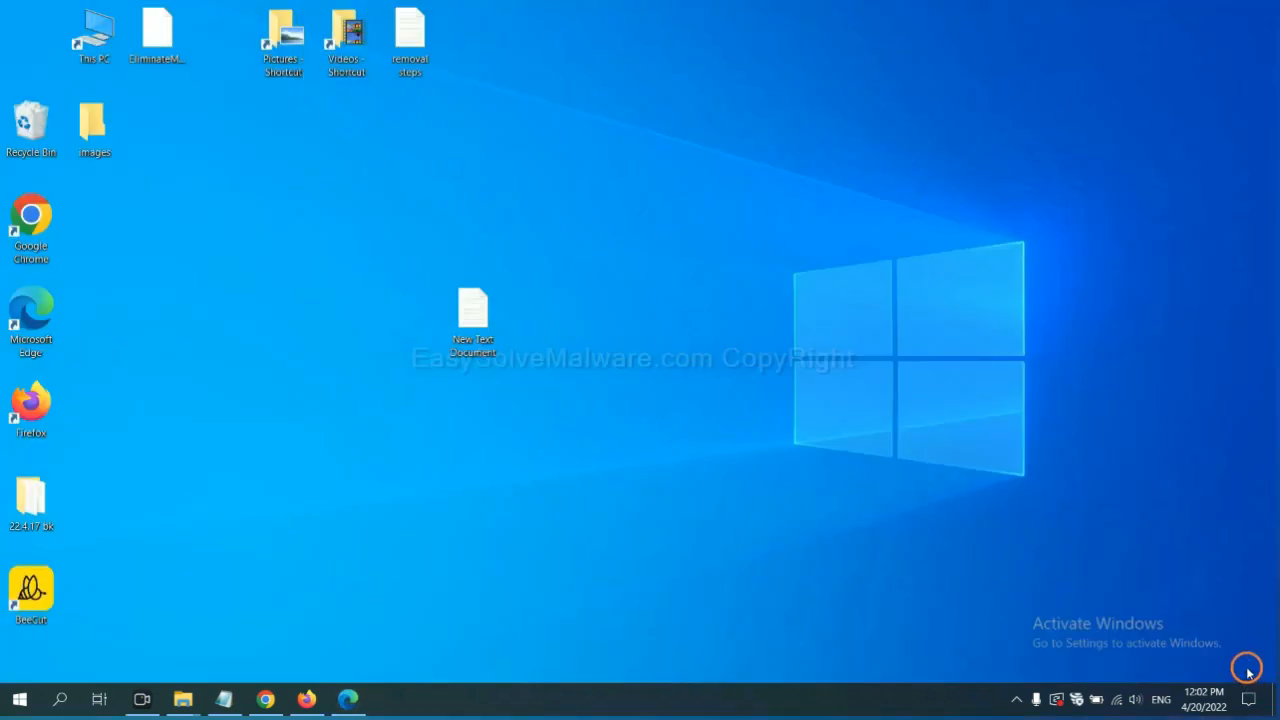
# - Highlight the Windows key line of step 4 in the notes and prepare the Run window for regedit
pyautogui.doubleClick(472, 304)
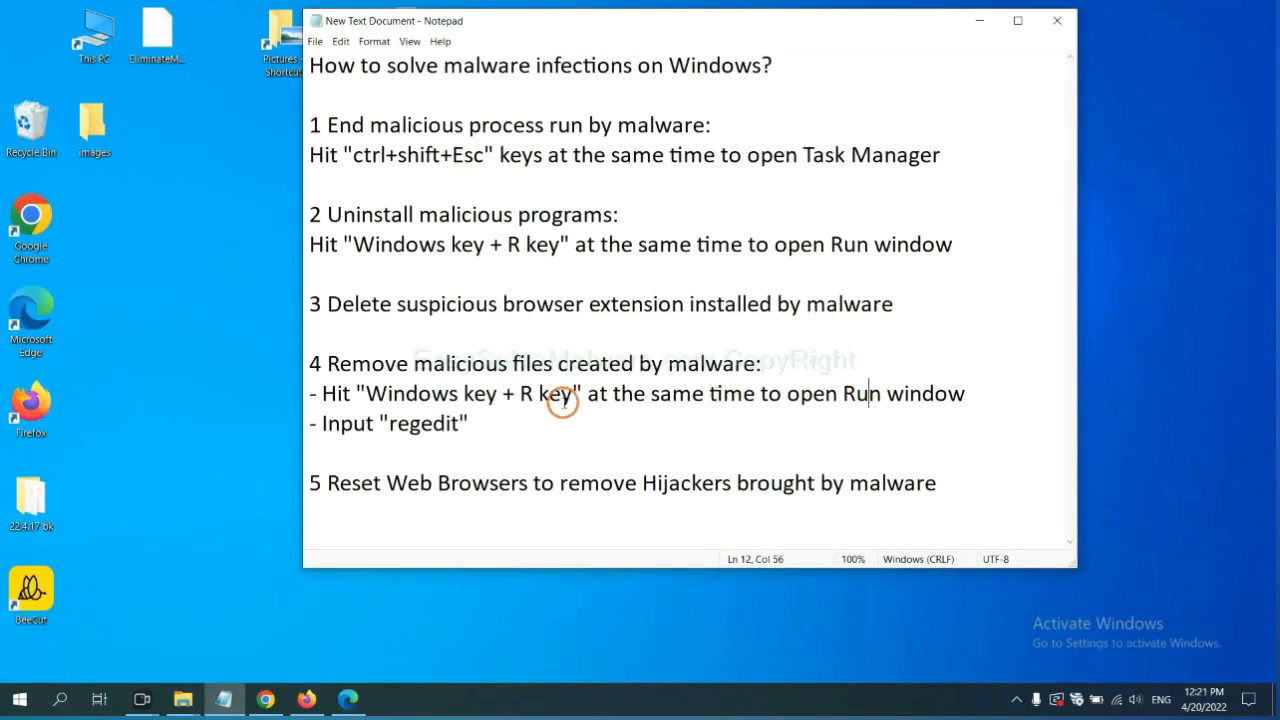
pyautogui.moveTo(412, 390)
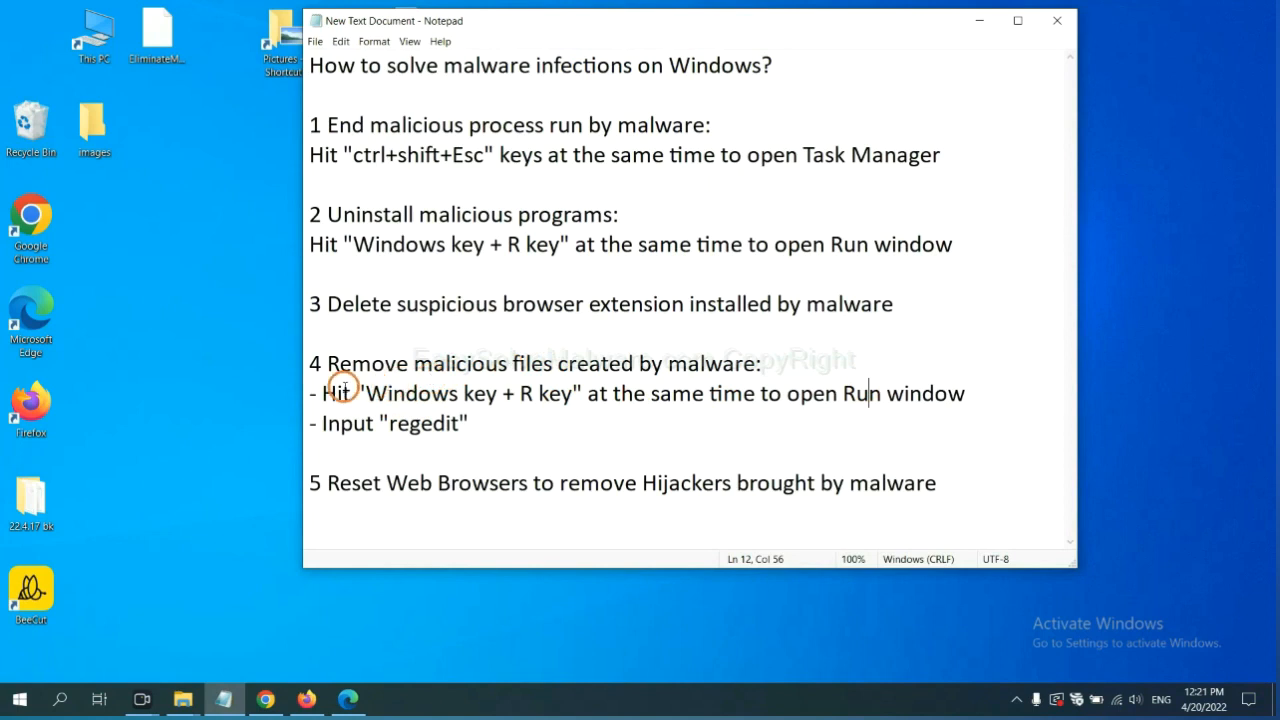
pyautogui.moveTo(322, 392); pyautogui.dragTo(504, 392)
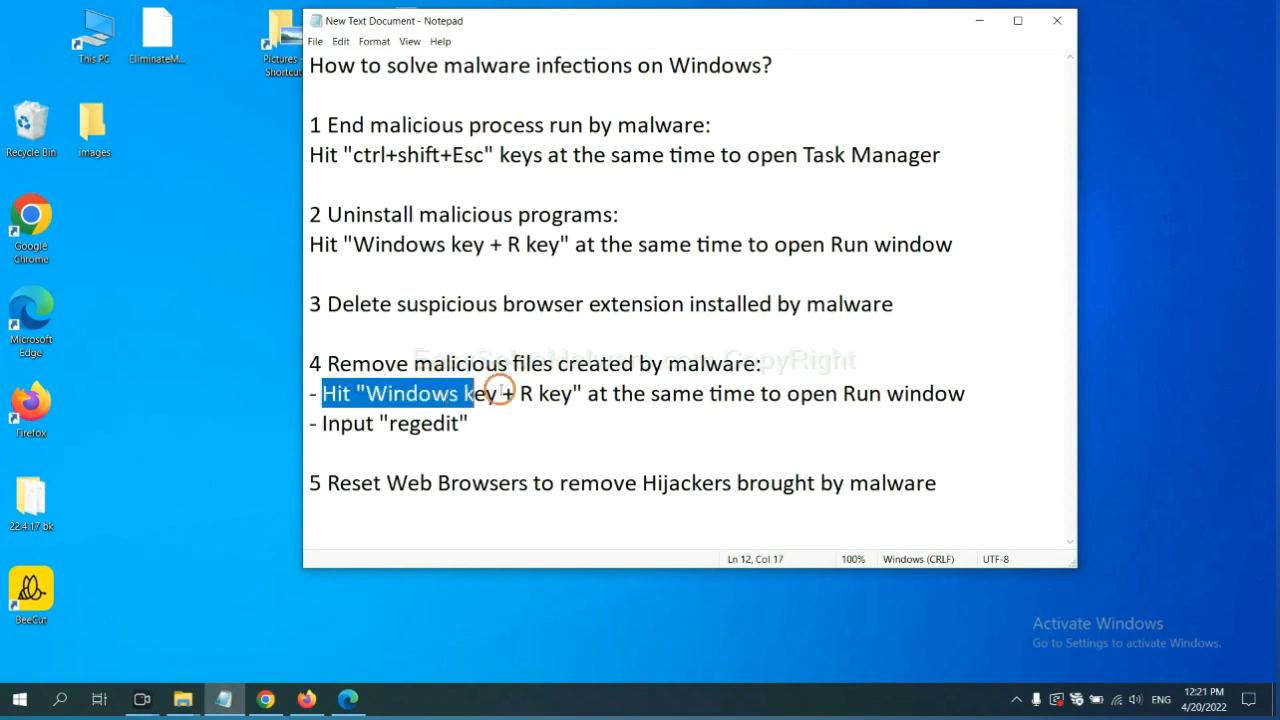
pyautogui.click(738, 394)
pyautogui.write('regedit')
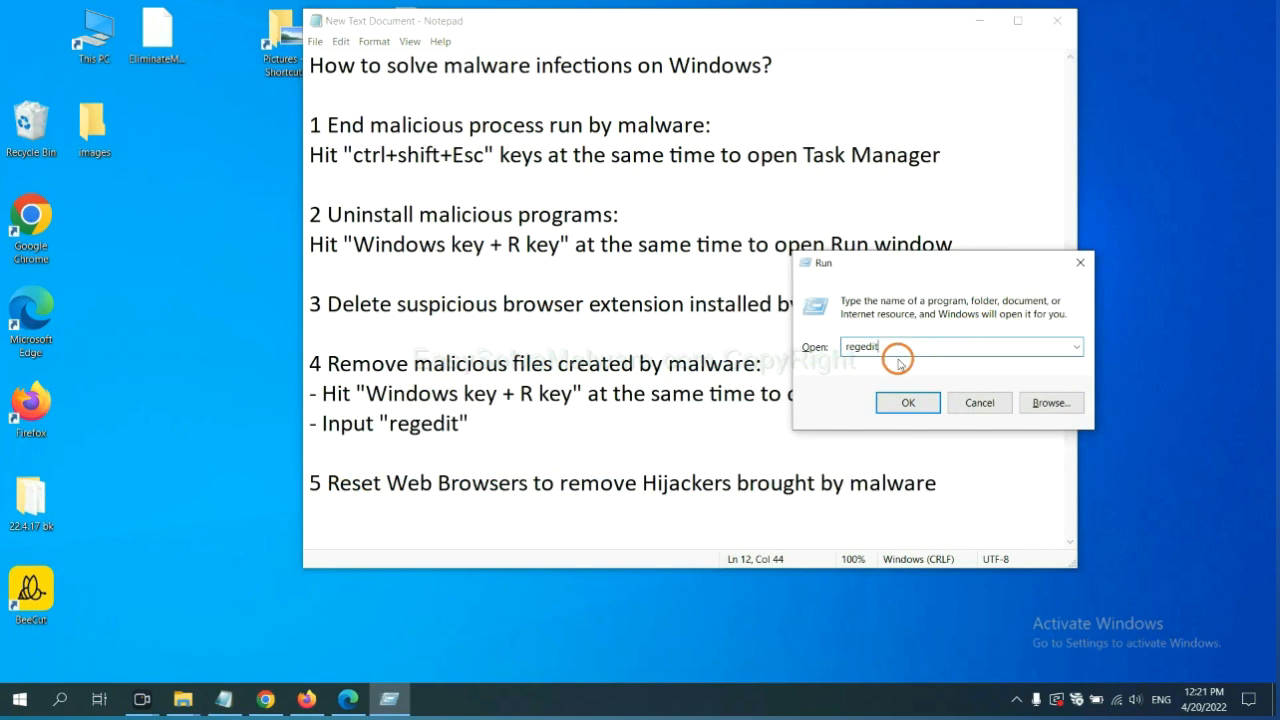
# - Launch regedit and bring up the registry Find dialog from the Edit menu
pyautogui.click(908, 402)
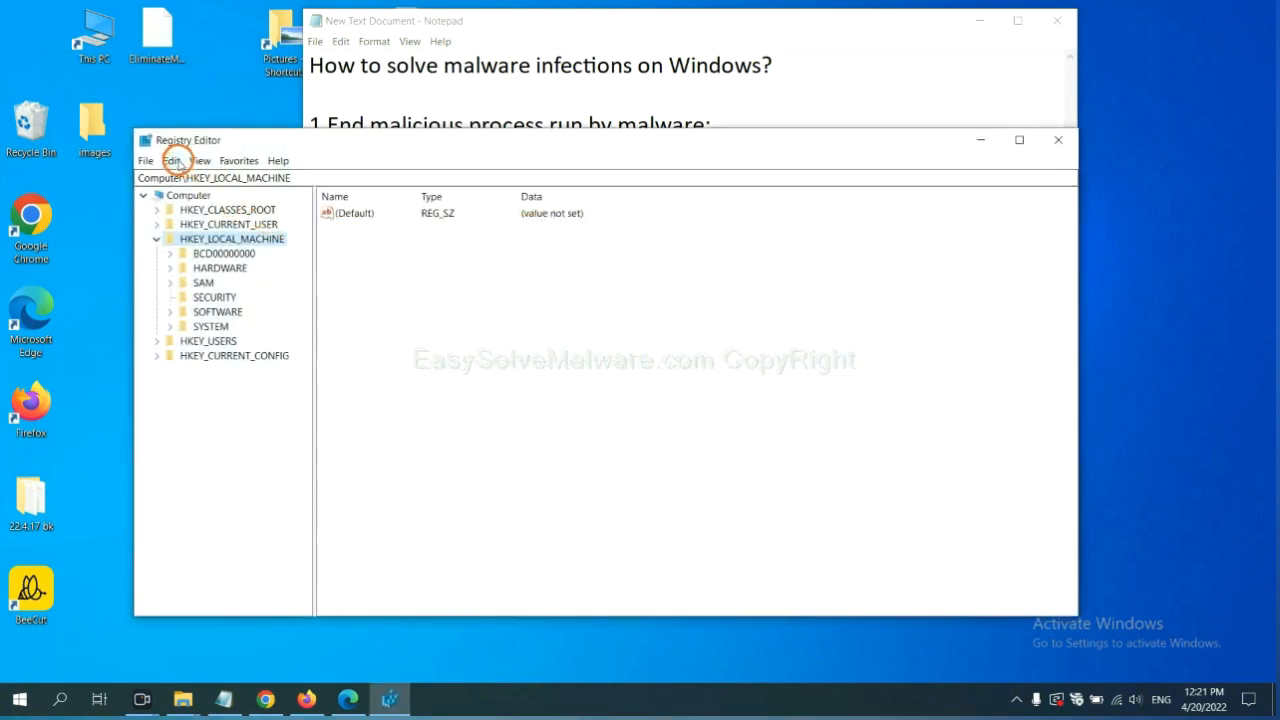
pyautogui.click(170, 160)
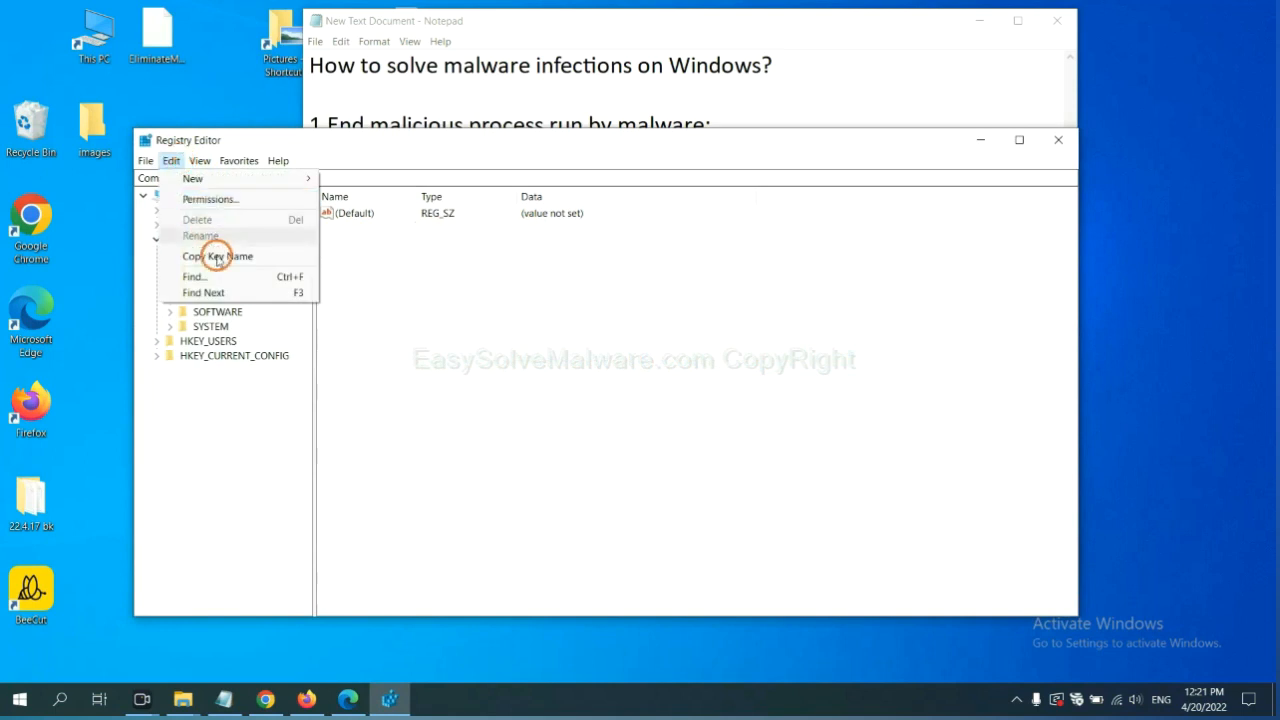
pyautogui.moveTo(200, 276)
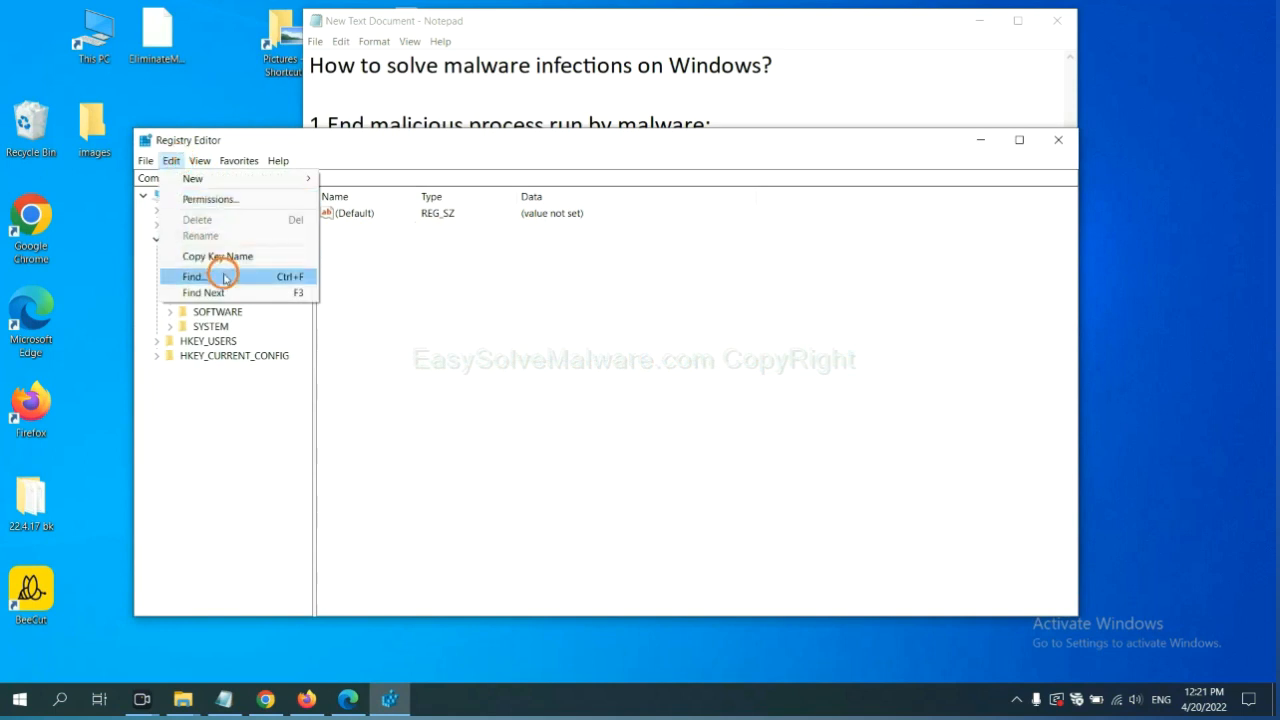
pyautogui.click(196, 276)
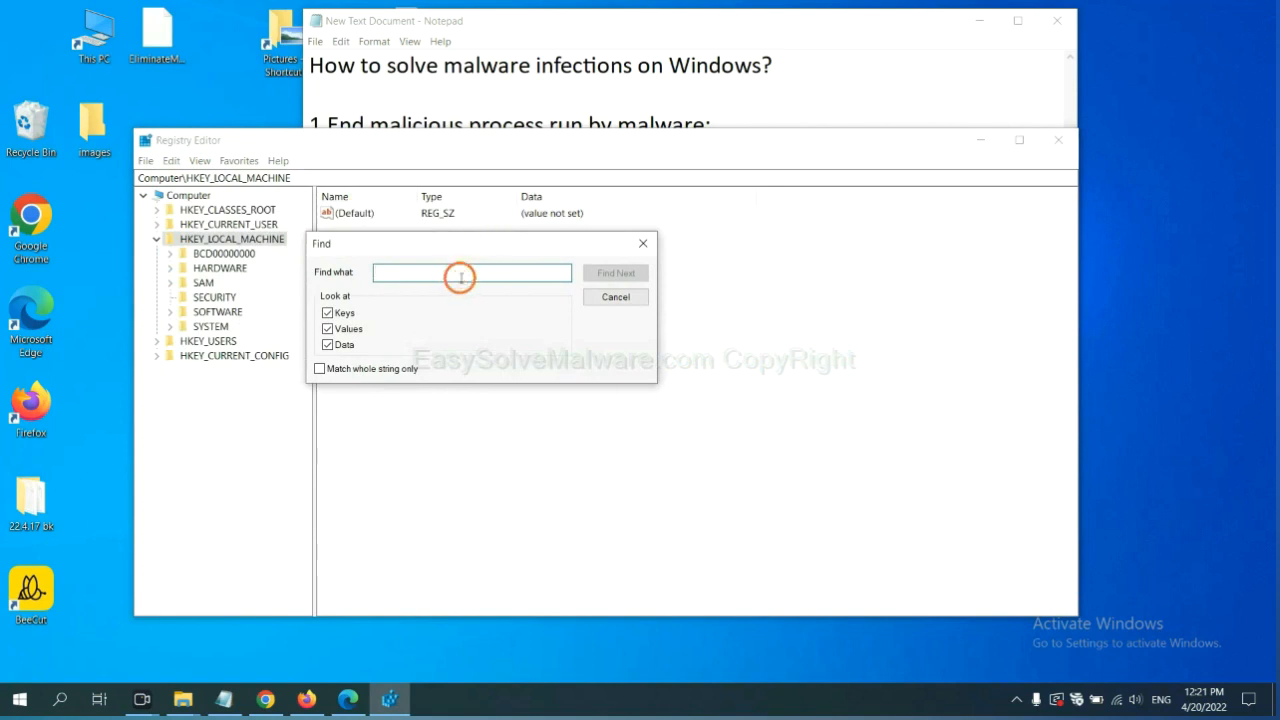
# - Search the whole registry for the malware's name with Find Next
pyautogui.write('Input the name of malware')
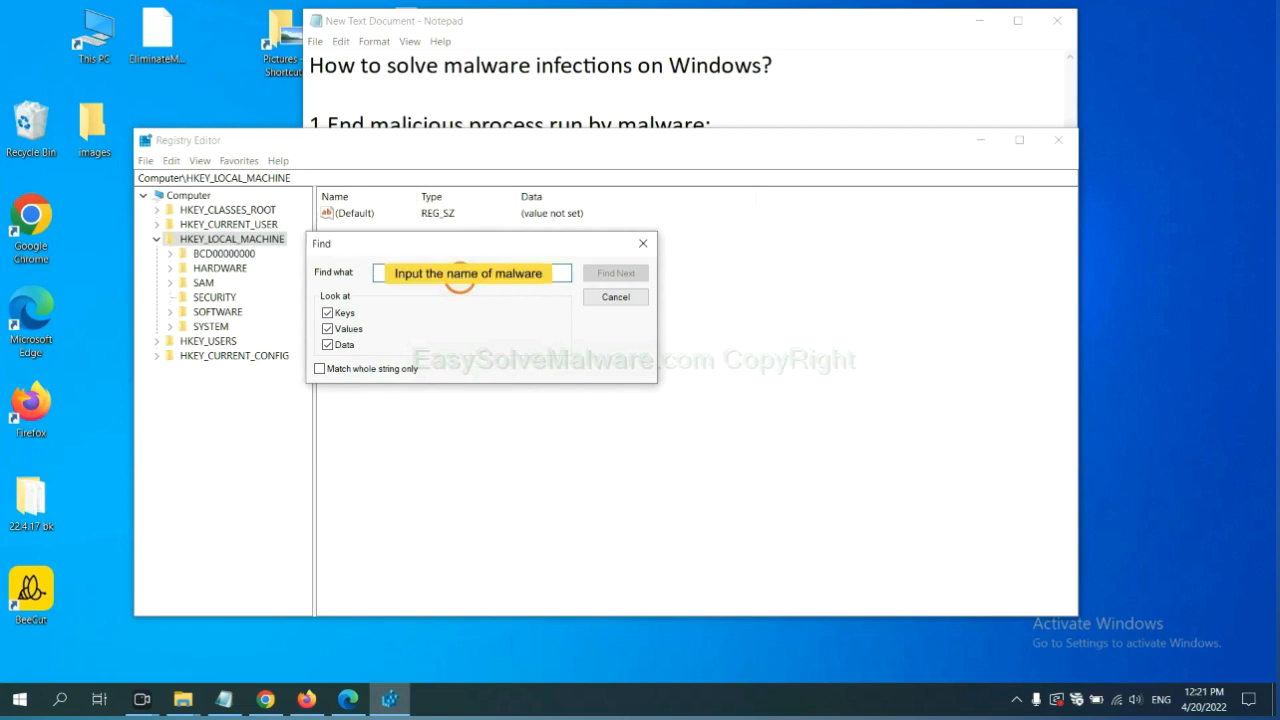
pyautogui.write('be')
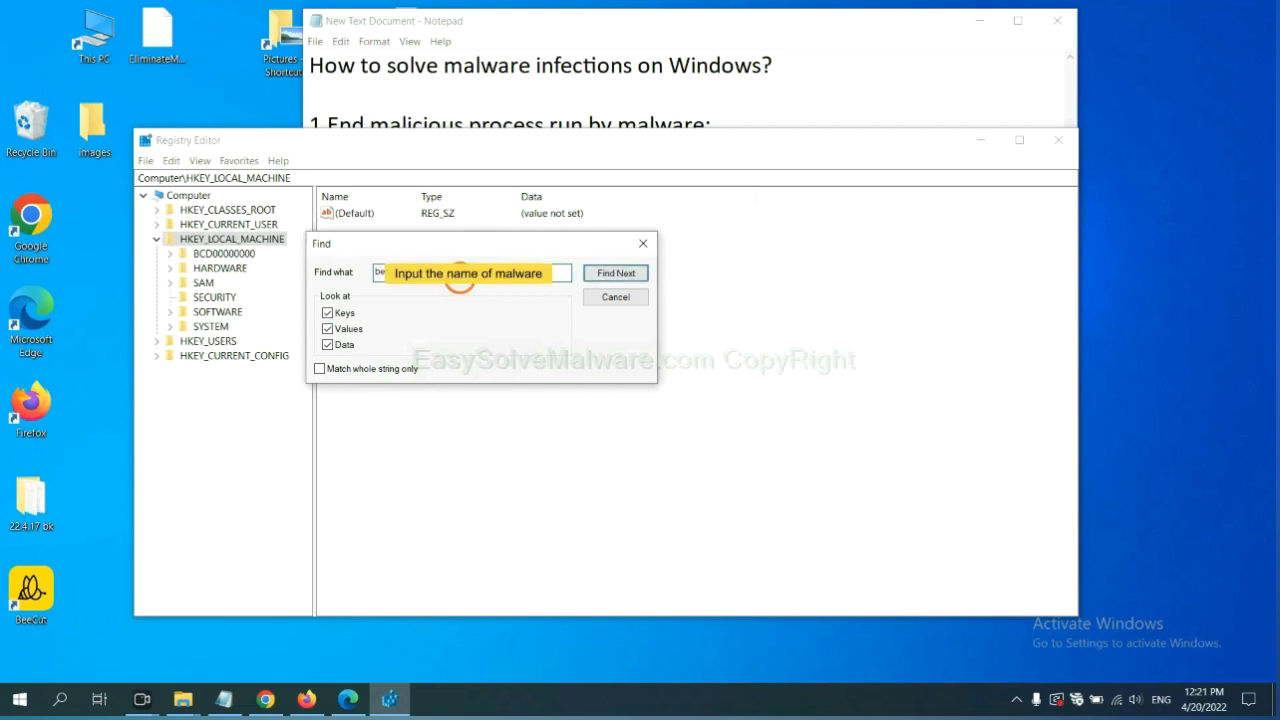
pyautogui.click(616, 272)
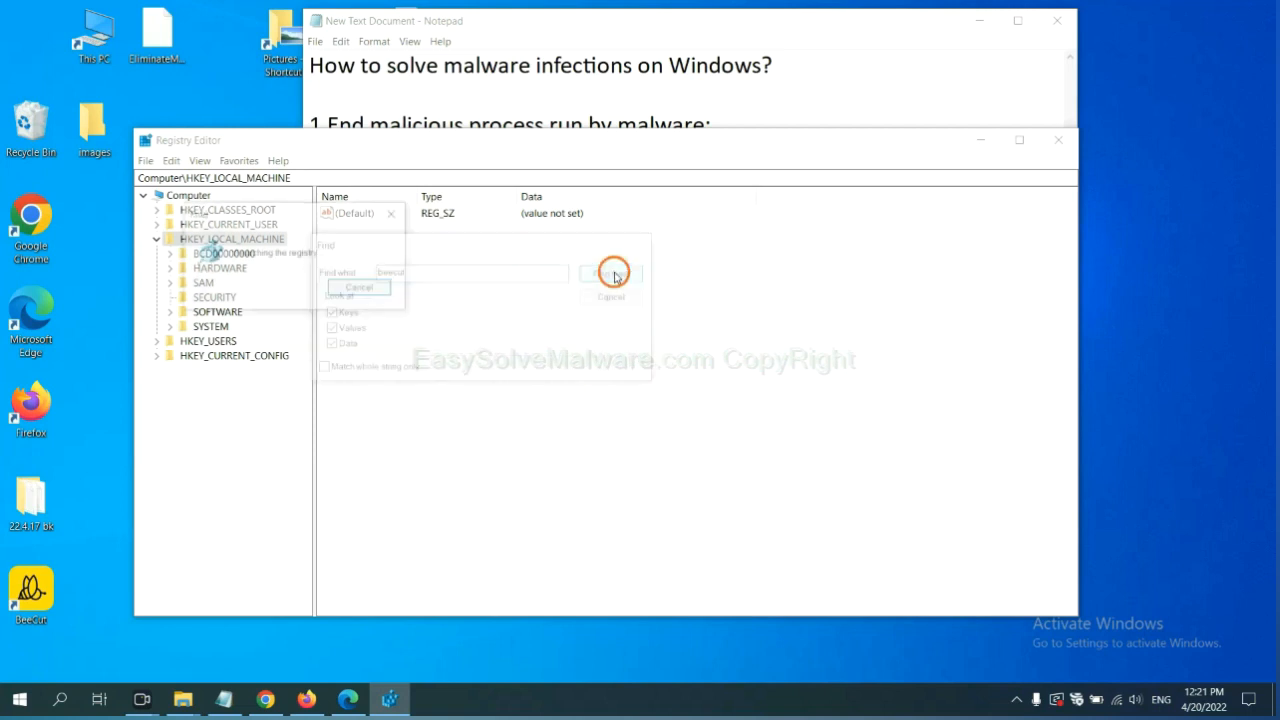
pyautogui.click(614, 272)
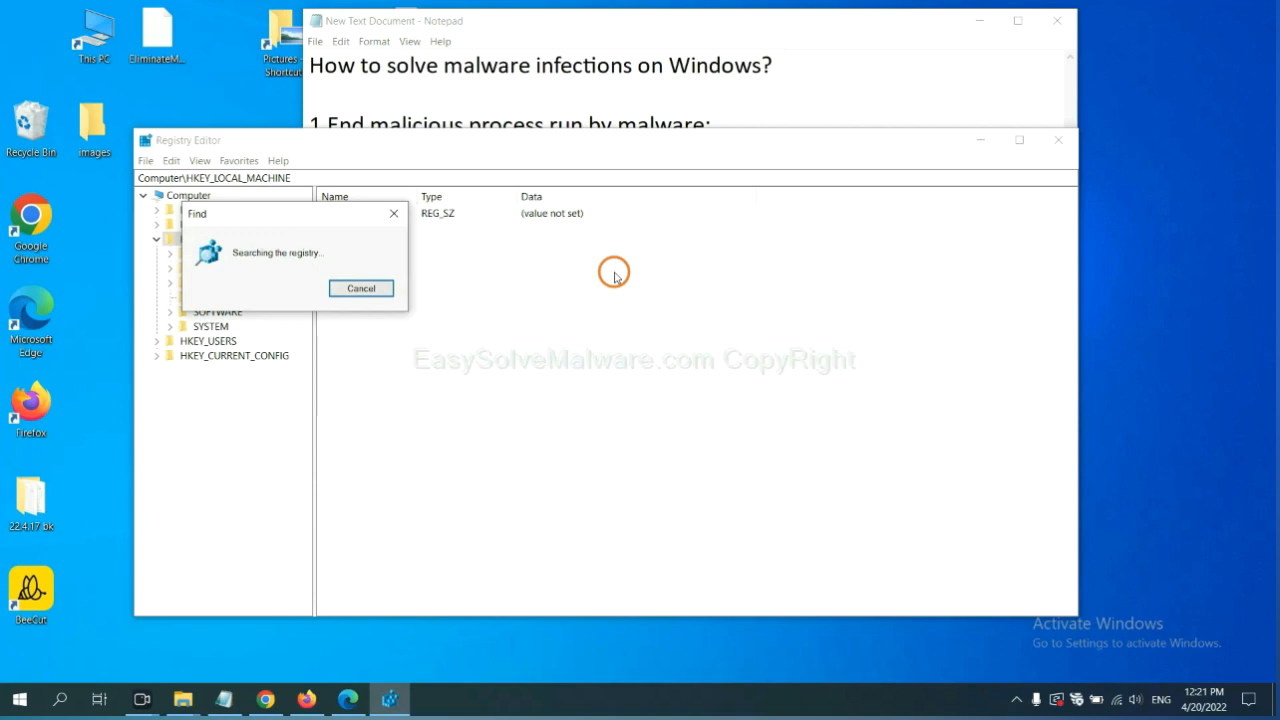
pyautogui.moveTo(612, 290)
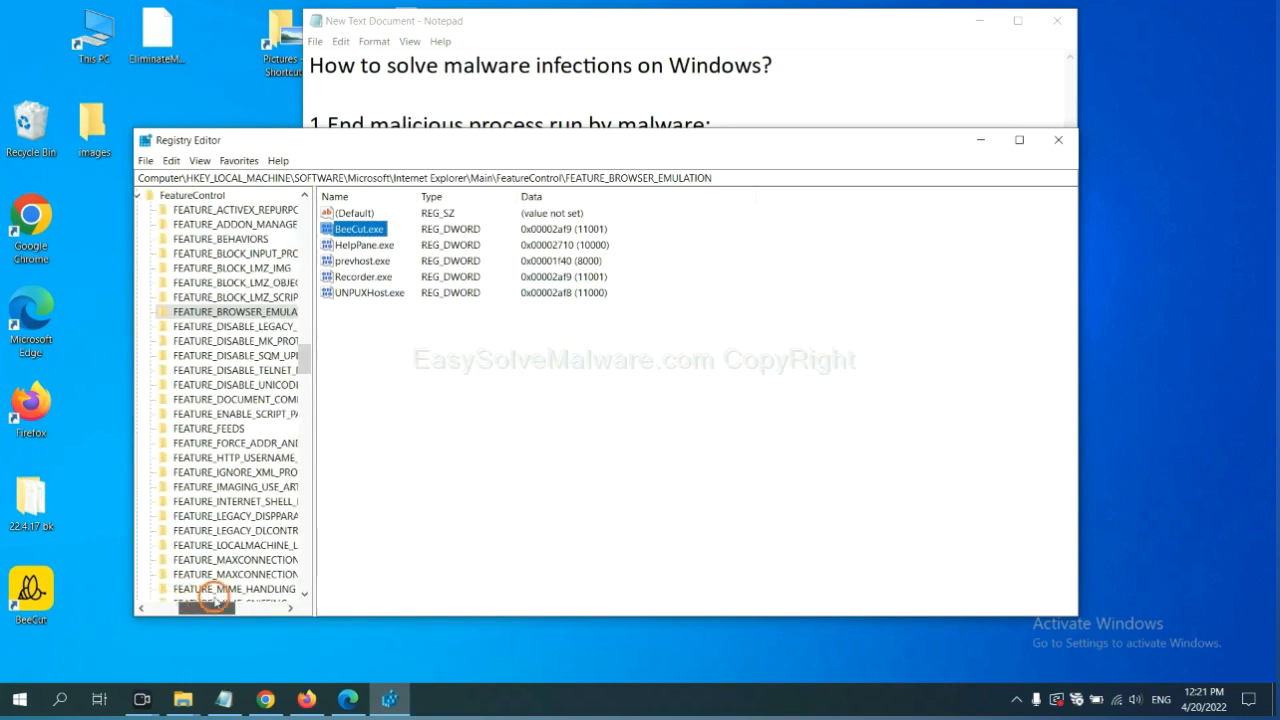
pyautogui.moveTo(348, 404)
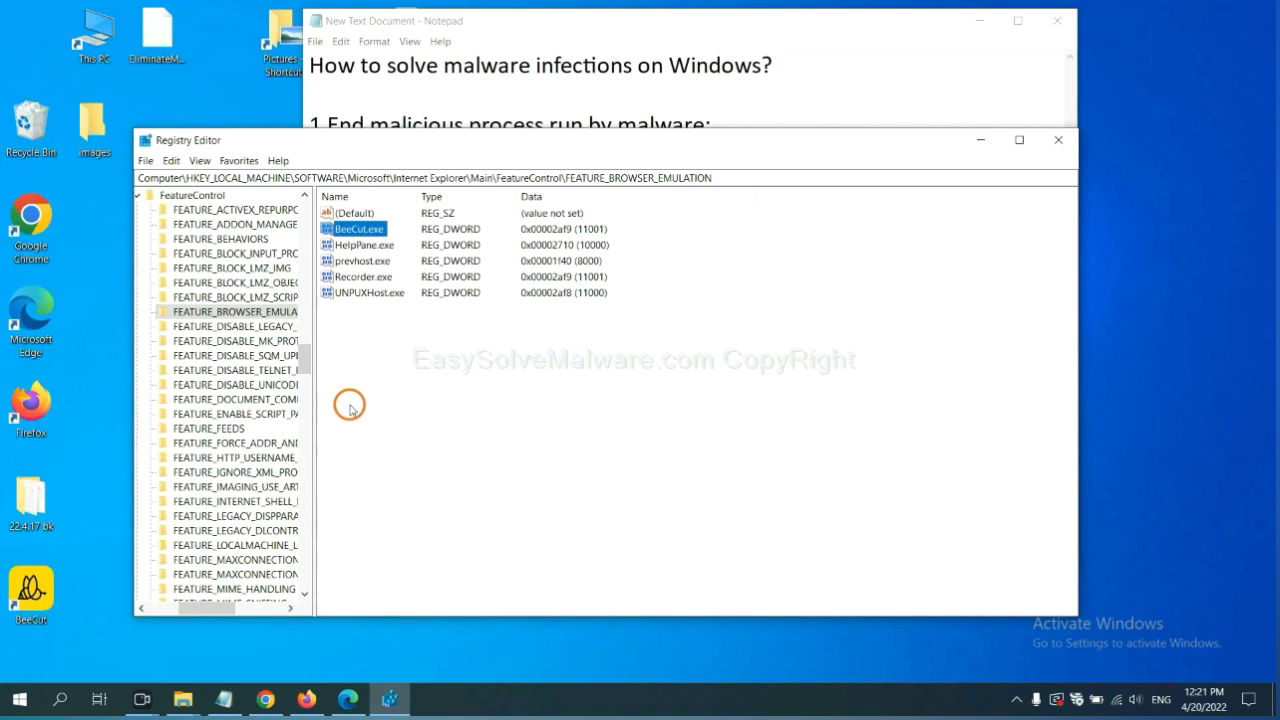
pyautogui.moveTo(324, 348)
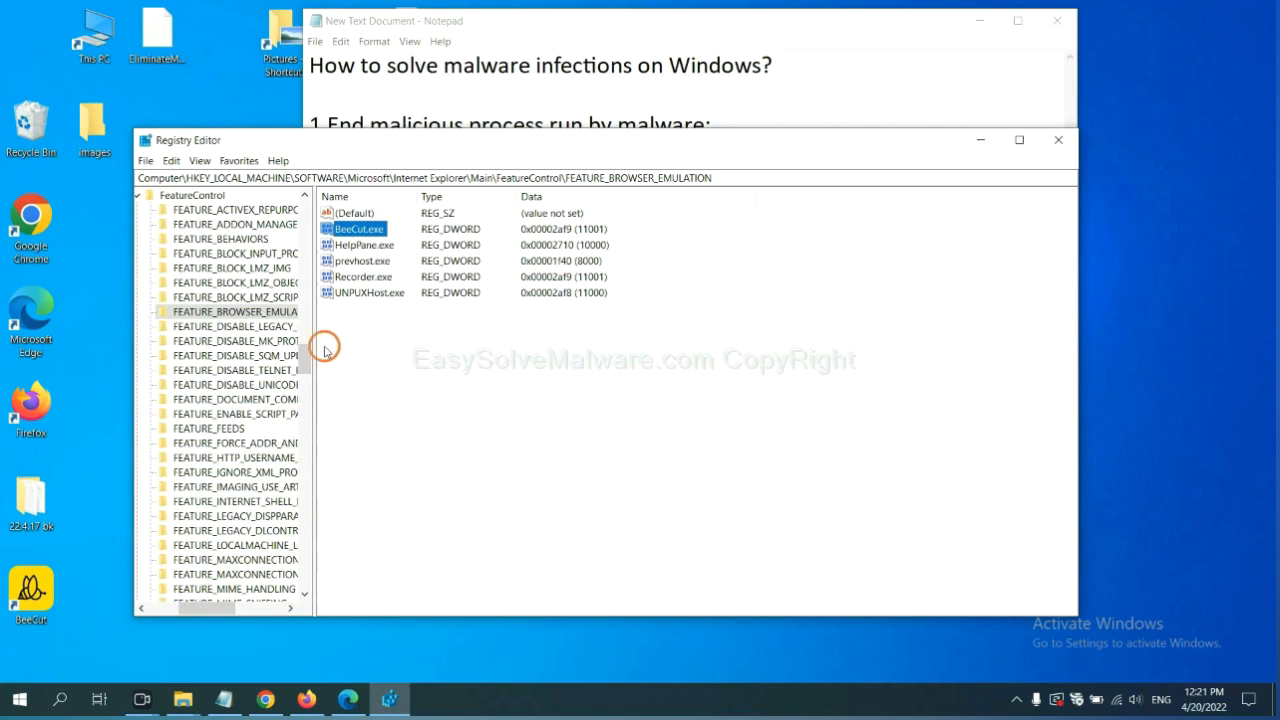
# - Inspect the matching BeeCut.exe value under FEATURE_BROWSER_EMULATION via its context menu
pyautogui.rightClick(236, 312)
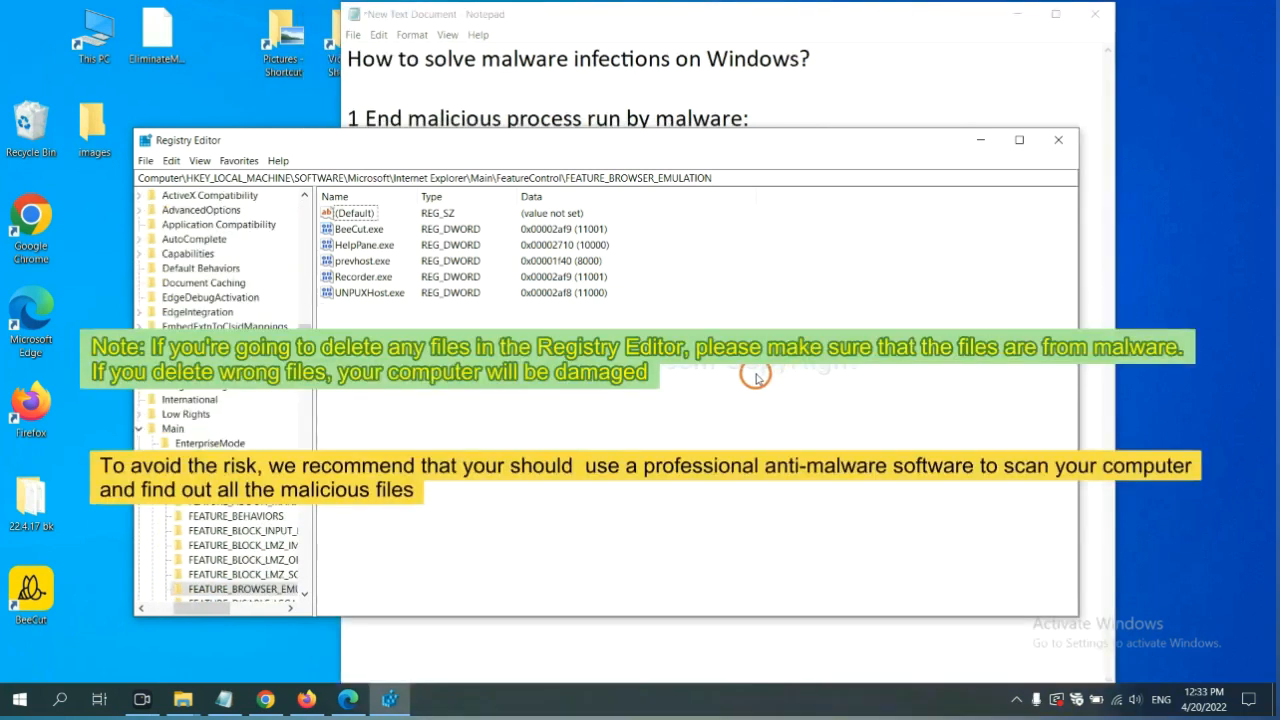
pyautogui.moveTo(608, 404)
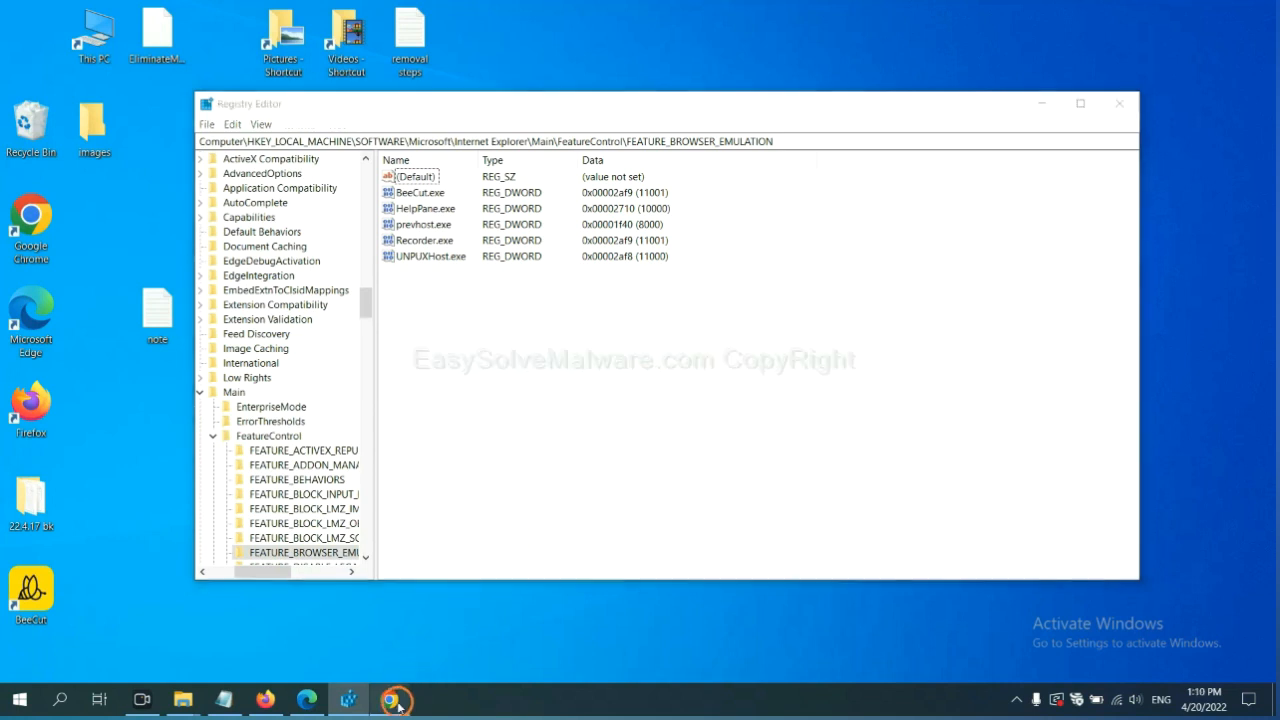
# - Bring Chrome forward and scroll the easysolvemalware.com guide down to its Quick Menu
pyautogui.click(398, 700)
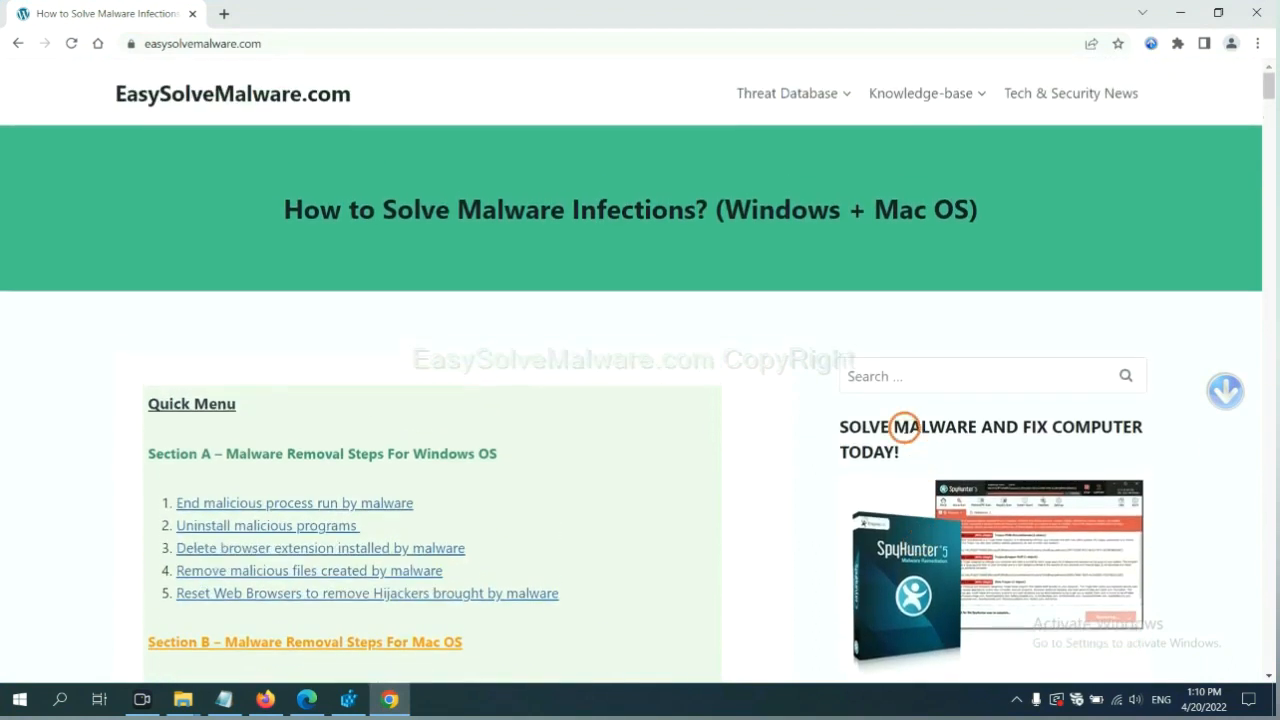
pyautogui.moveTo(296, 106)
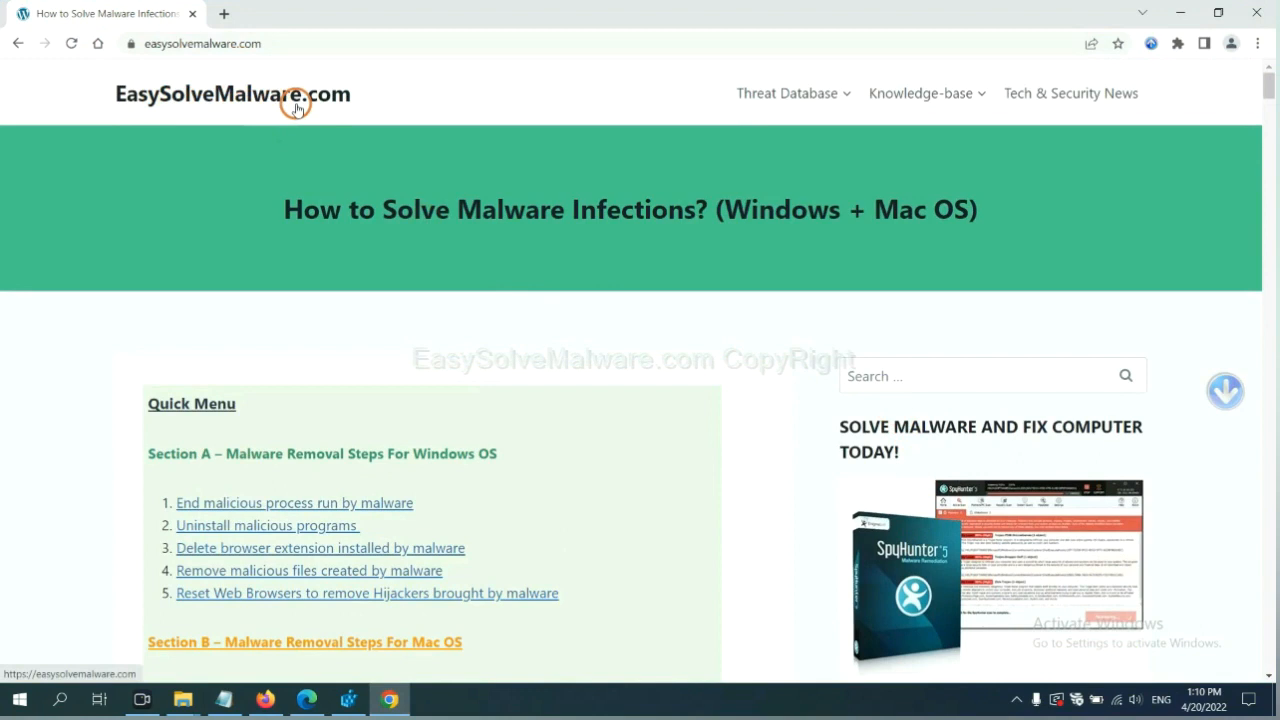
pyautogui.scroll(-3)
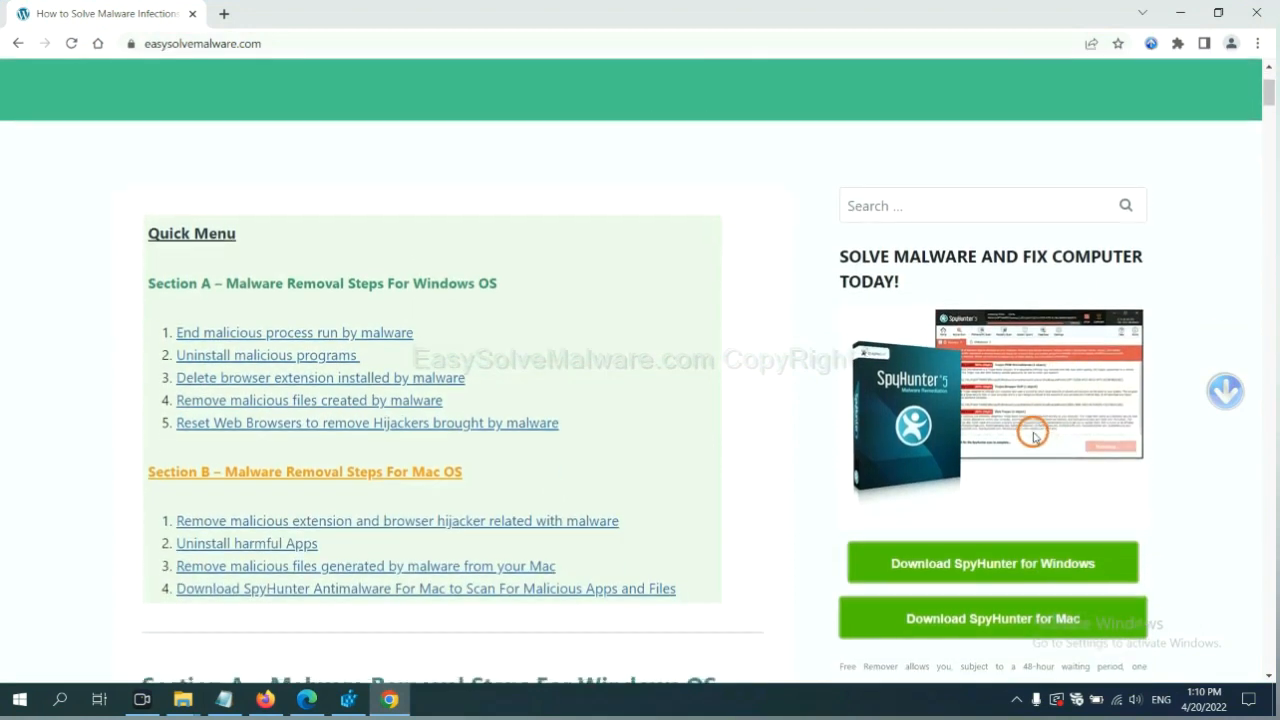
pyautogui.scroll(-3)
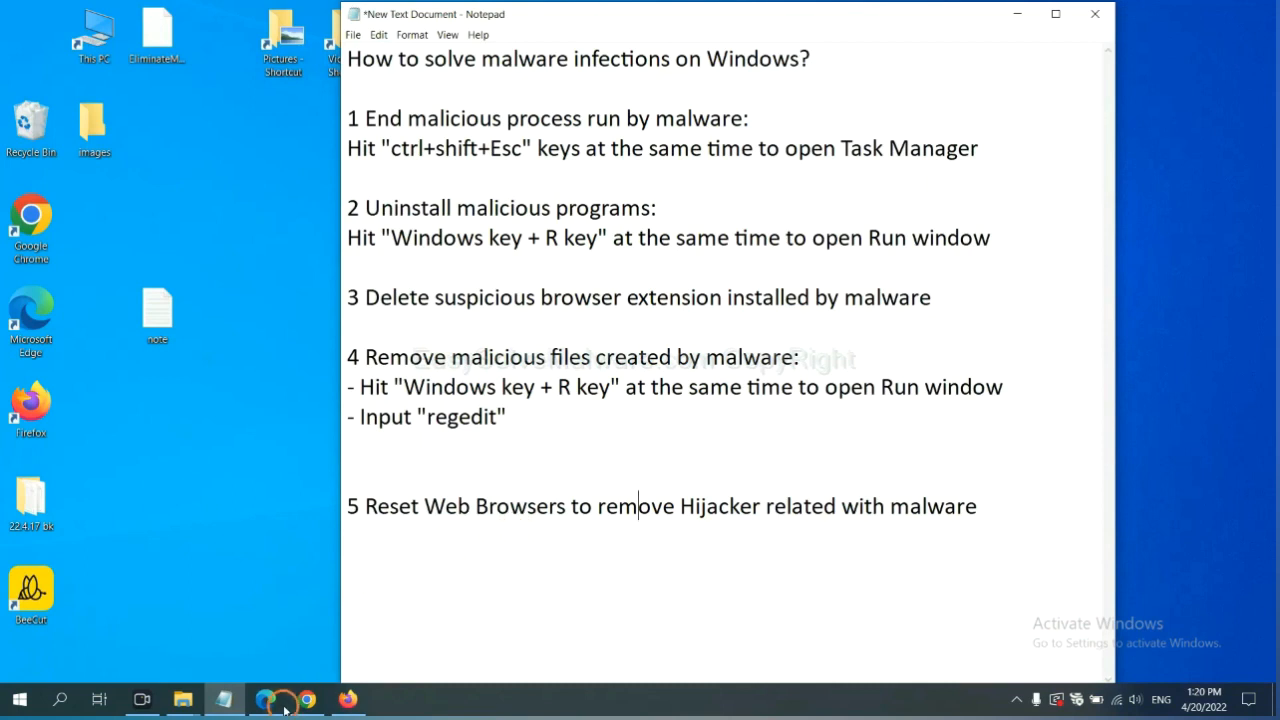
# - In Chrome Settings, search 'reset' to reach the restore-defaults option
pyautogui.click(276, 698)
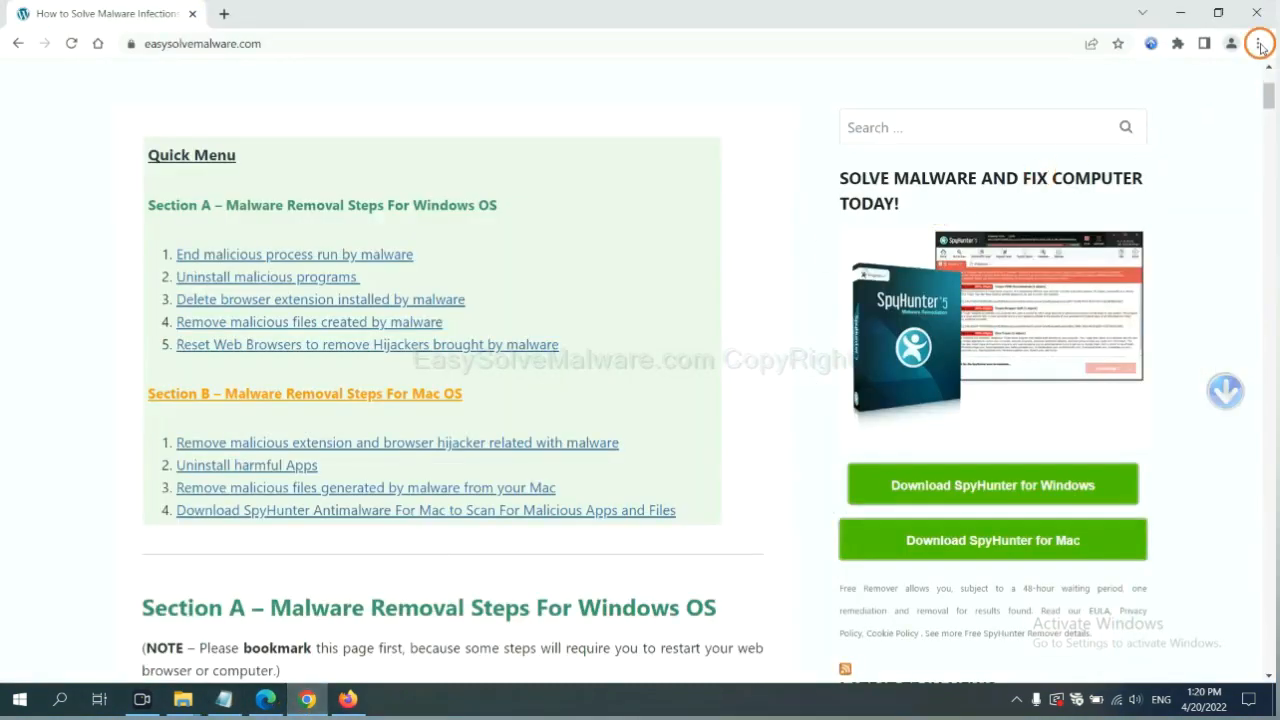
pyautogui.click(1256, 44)
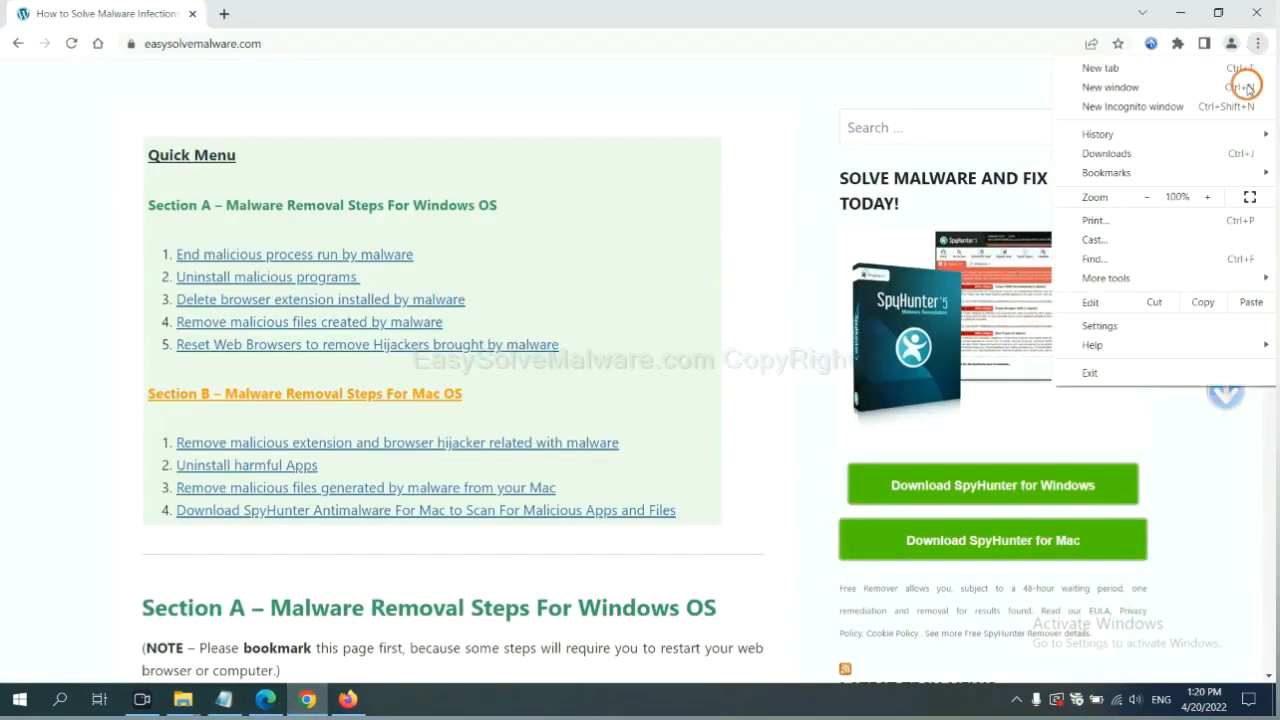
pyautogui.click(1100, 324)
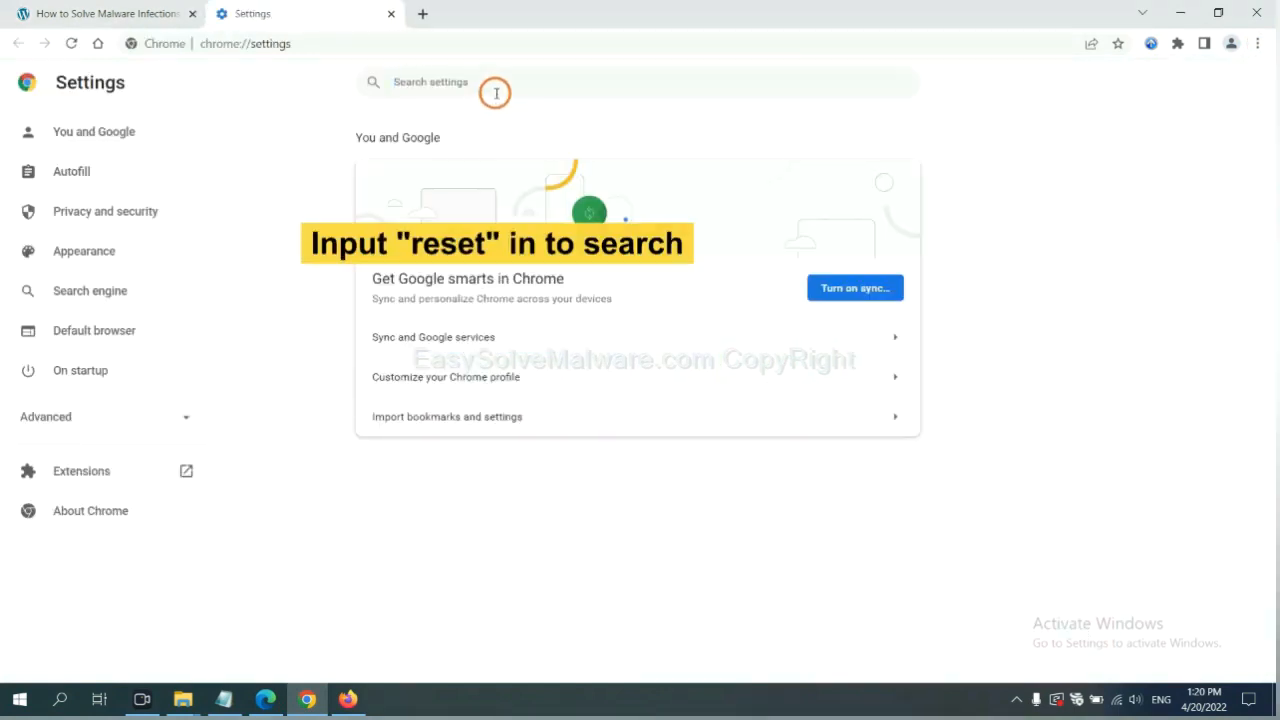
pyautogui.write('reset')
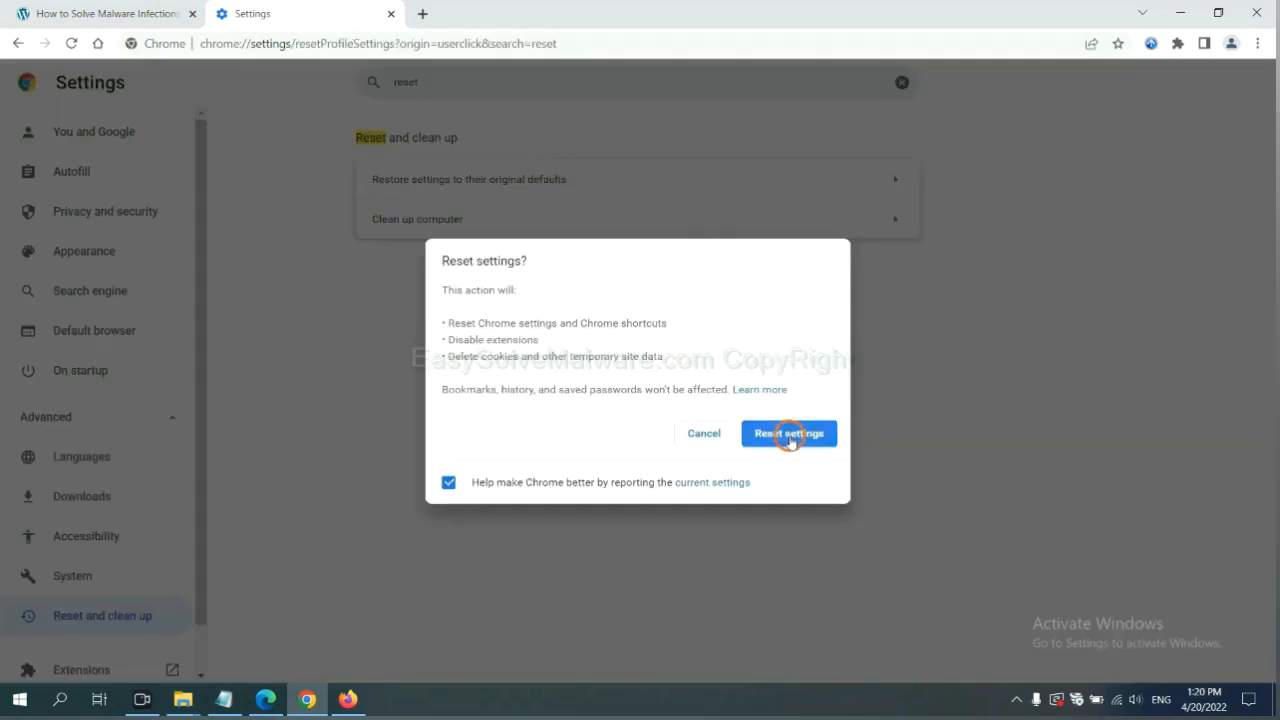
pyautogui.moveTo(352, 688)
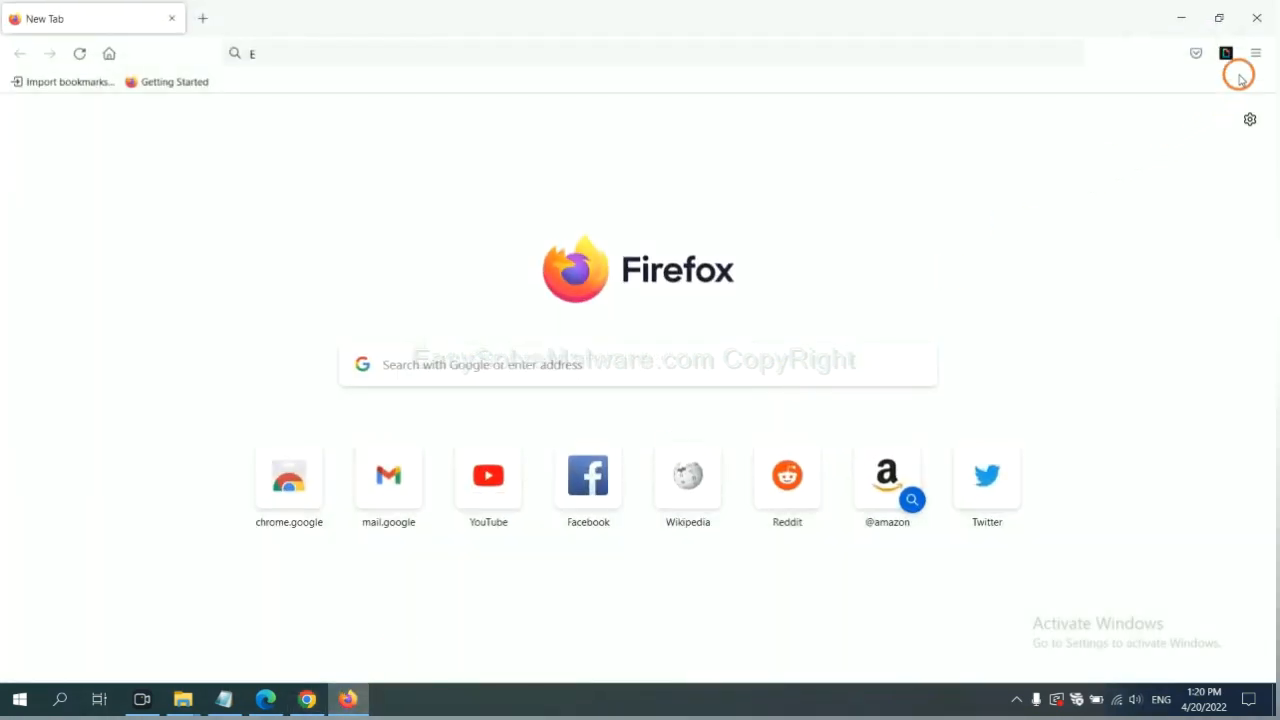
# - From Help's troubleshooting information page, start Refresh Firefox to restore defaults
pyautogui.click(1254, 52)
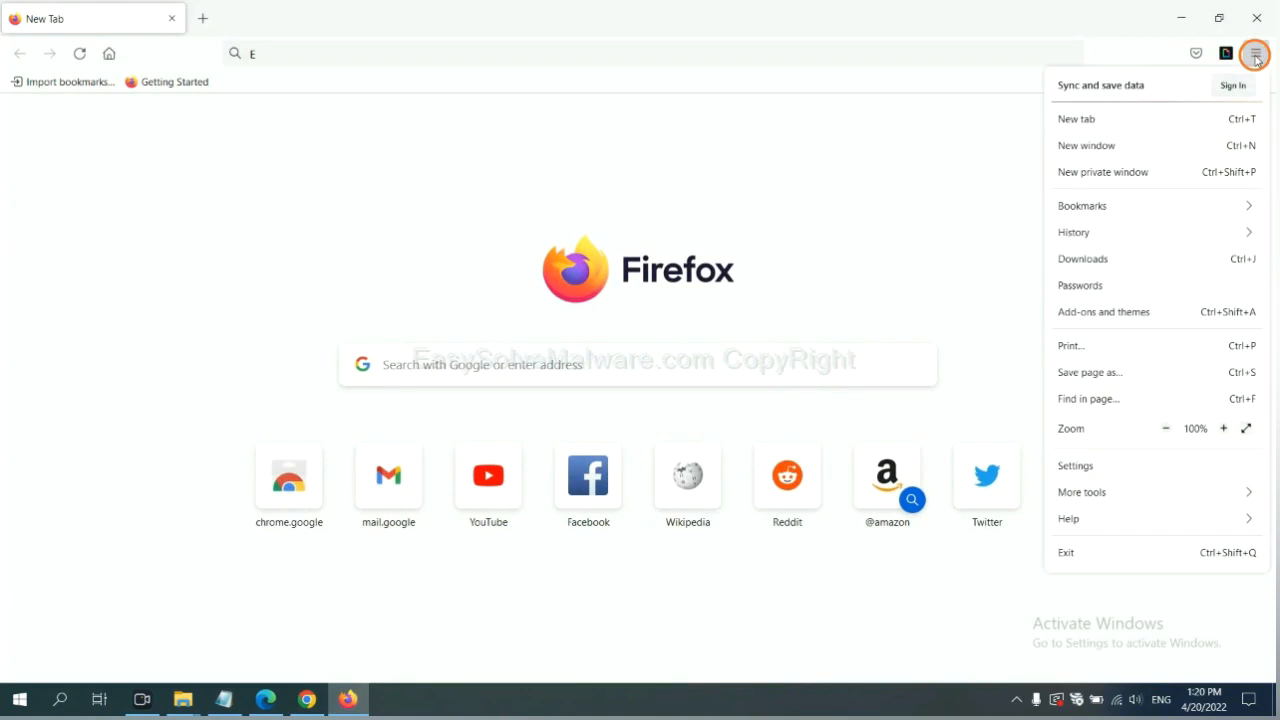
pyautogui.moveTo(1096, 514)
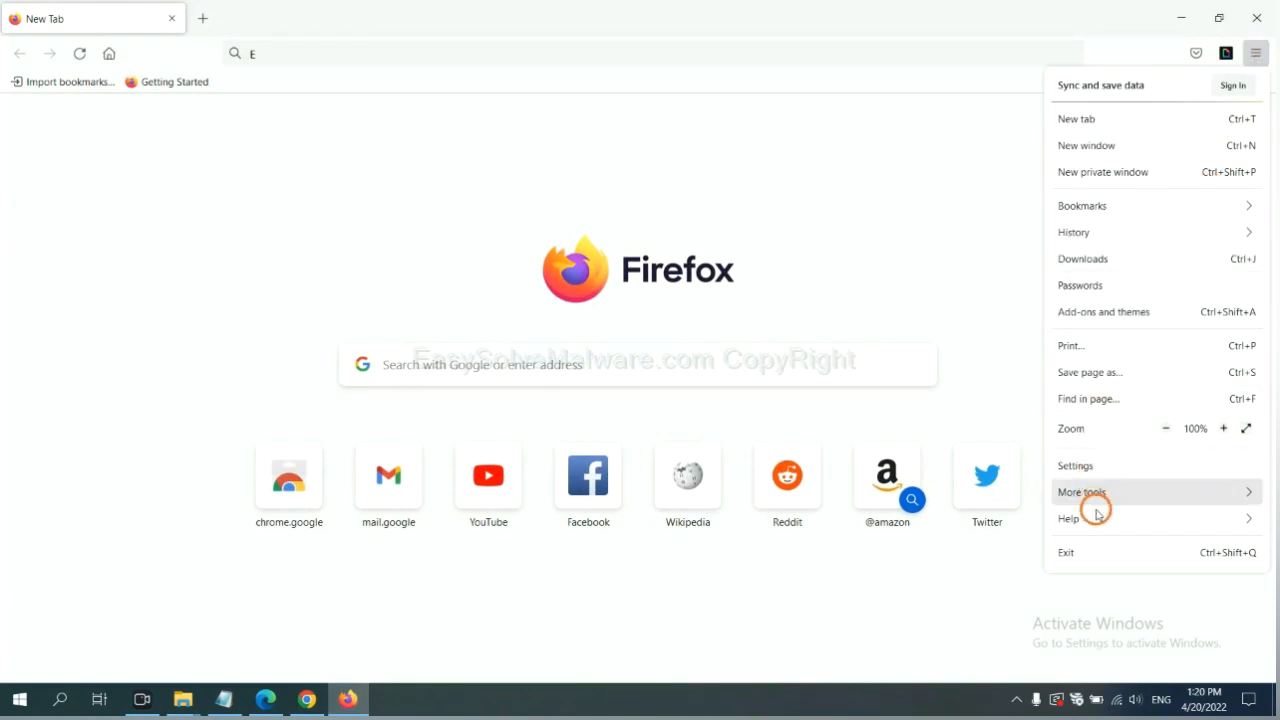
pyautogui.click(1070, 520)
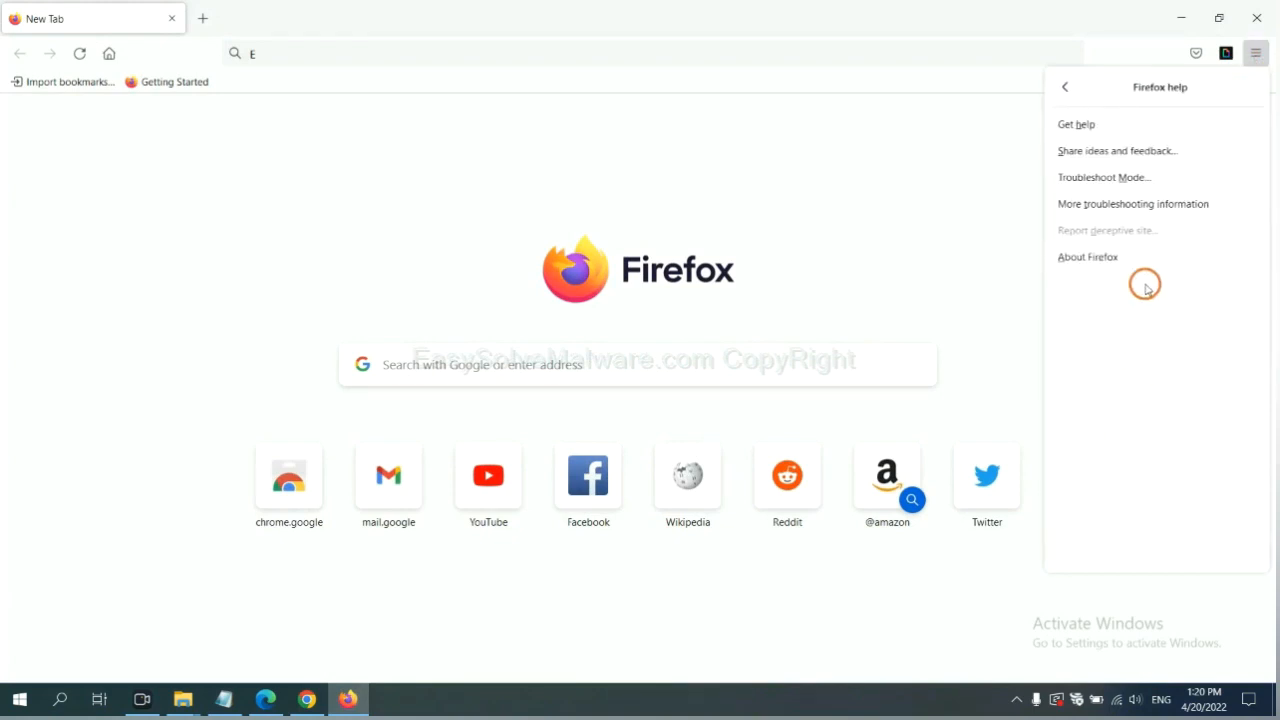
pyautogui.moveTo(1124, 206)
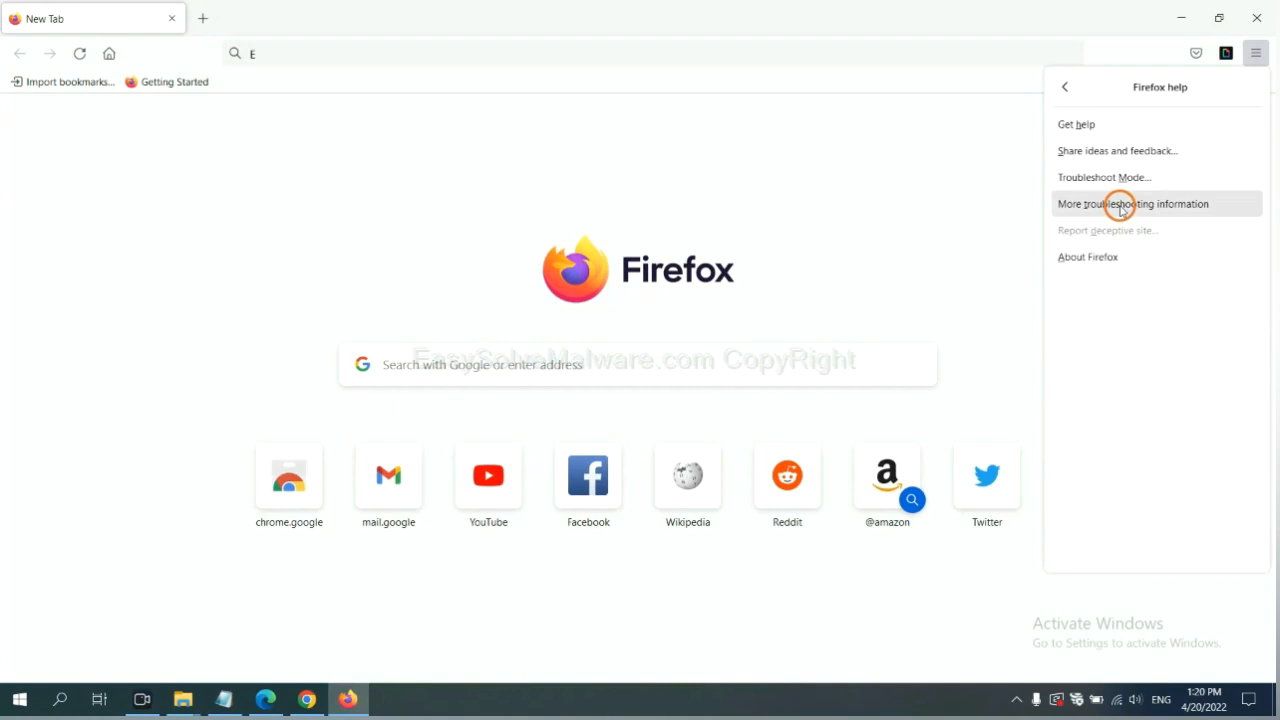
pyautogui.click(1118, 204)
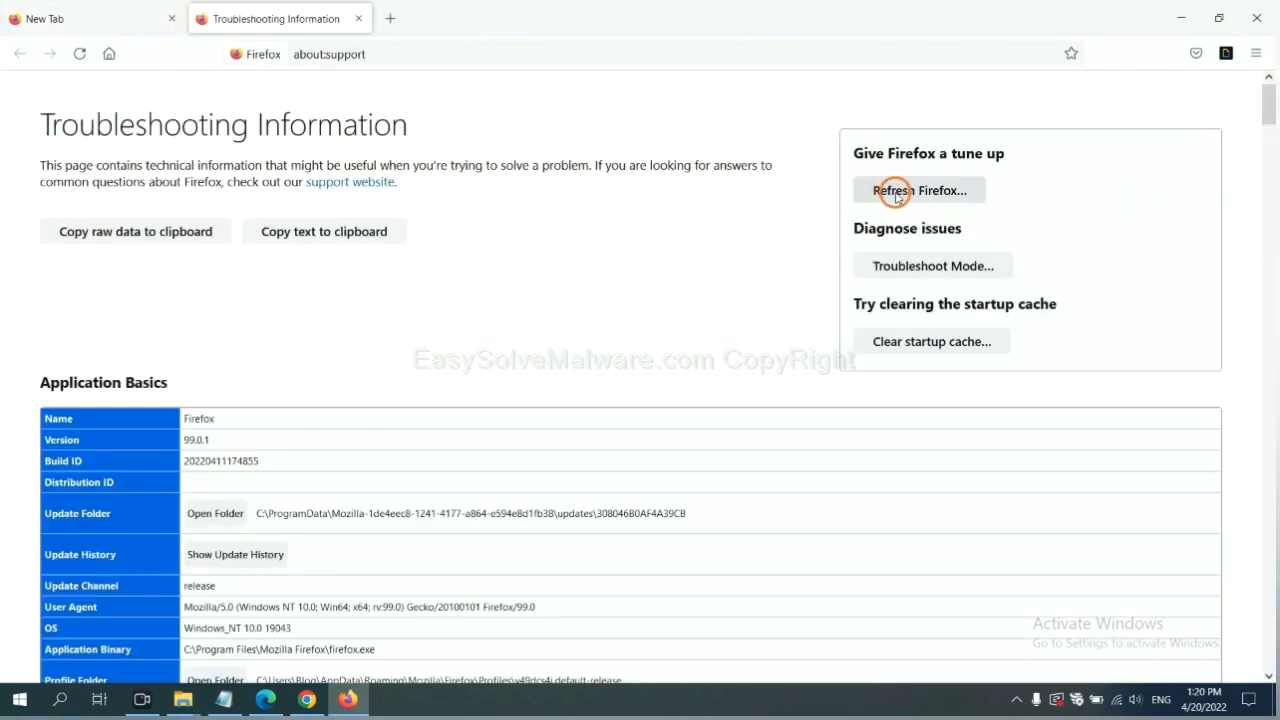
pyautogui.click(920, 190)
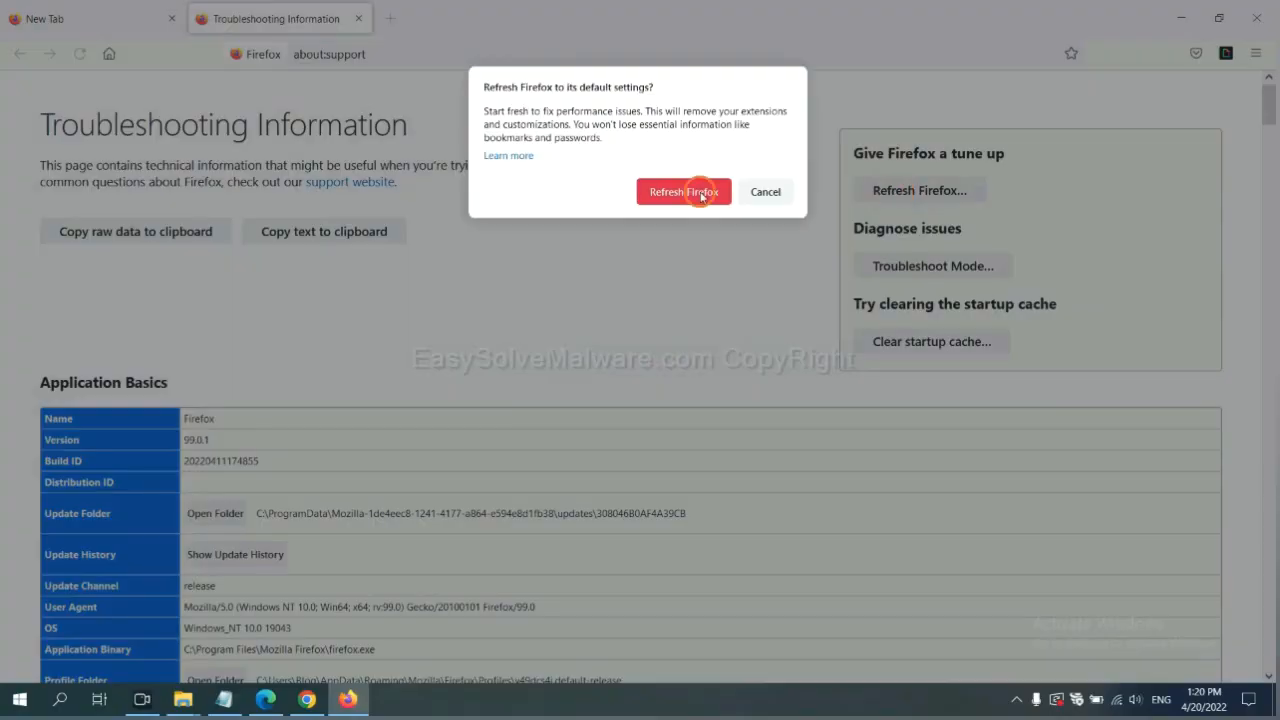
pyautogui.moveTo(324, 564)
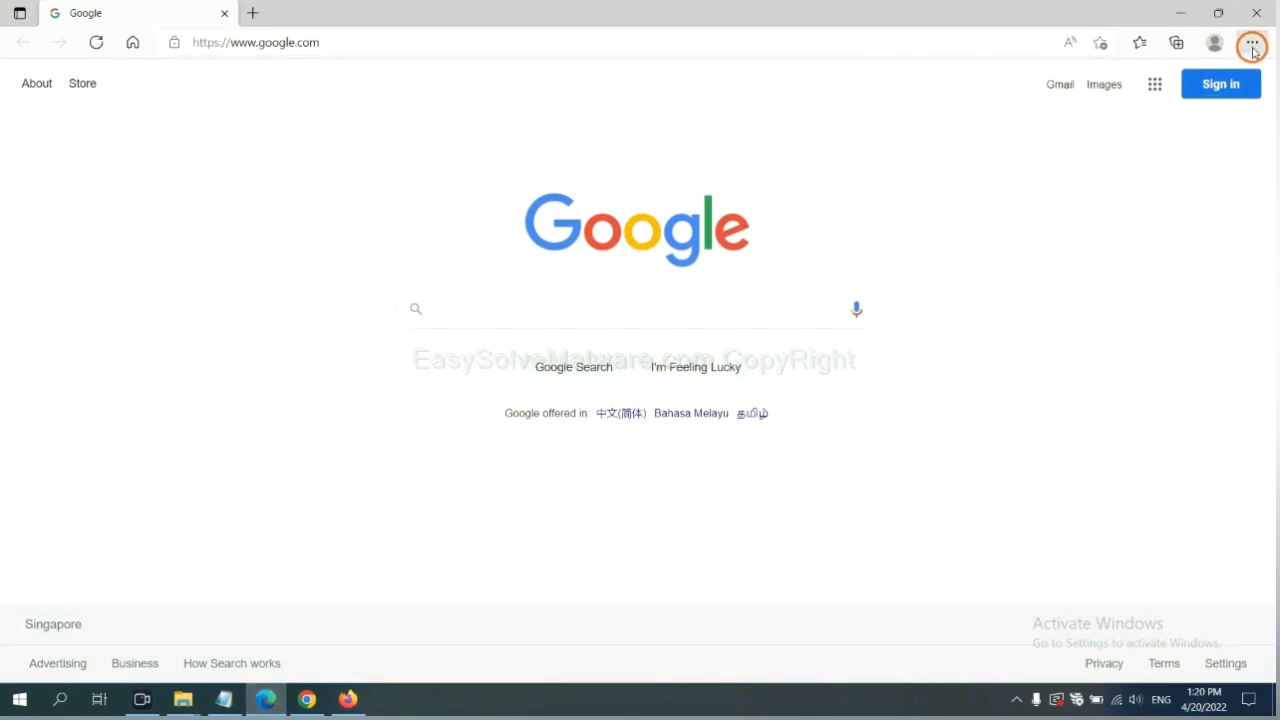
# - In Edge Settings, search 'reset' and request restoring settings to their default values
pyautogui.click(1248, 42)
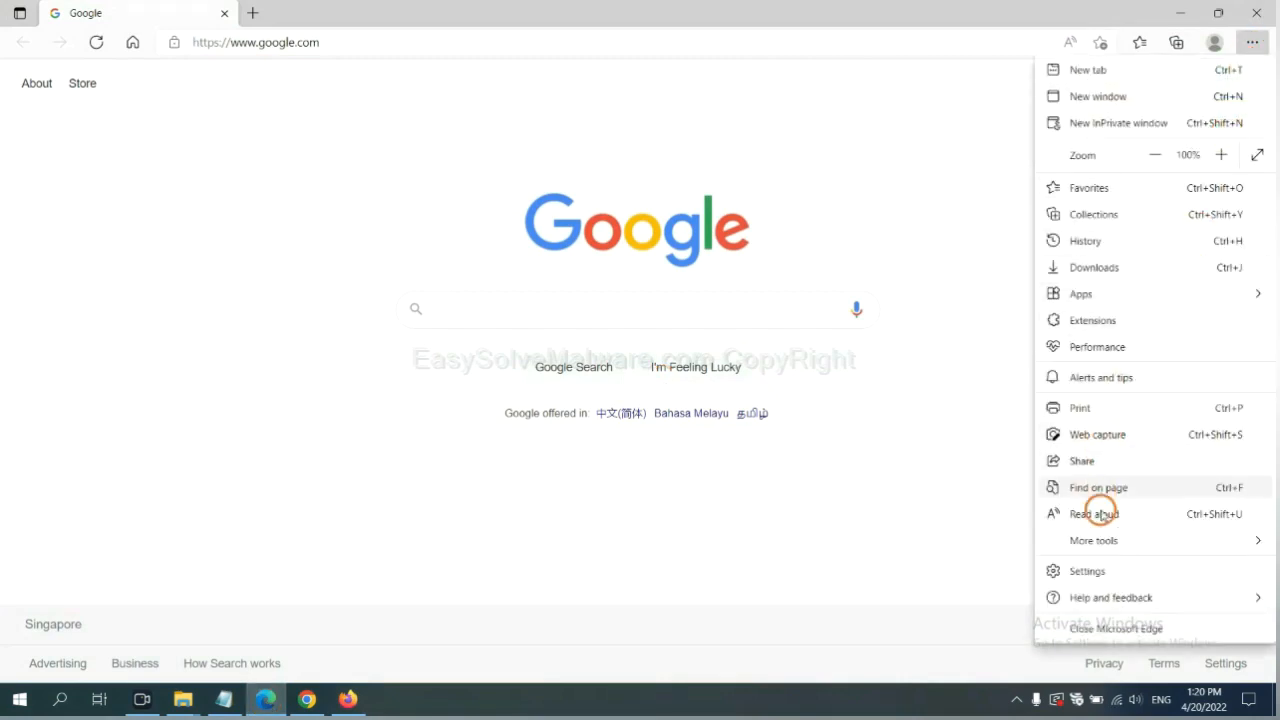
pyautogui.click(1088, 572)
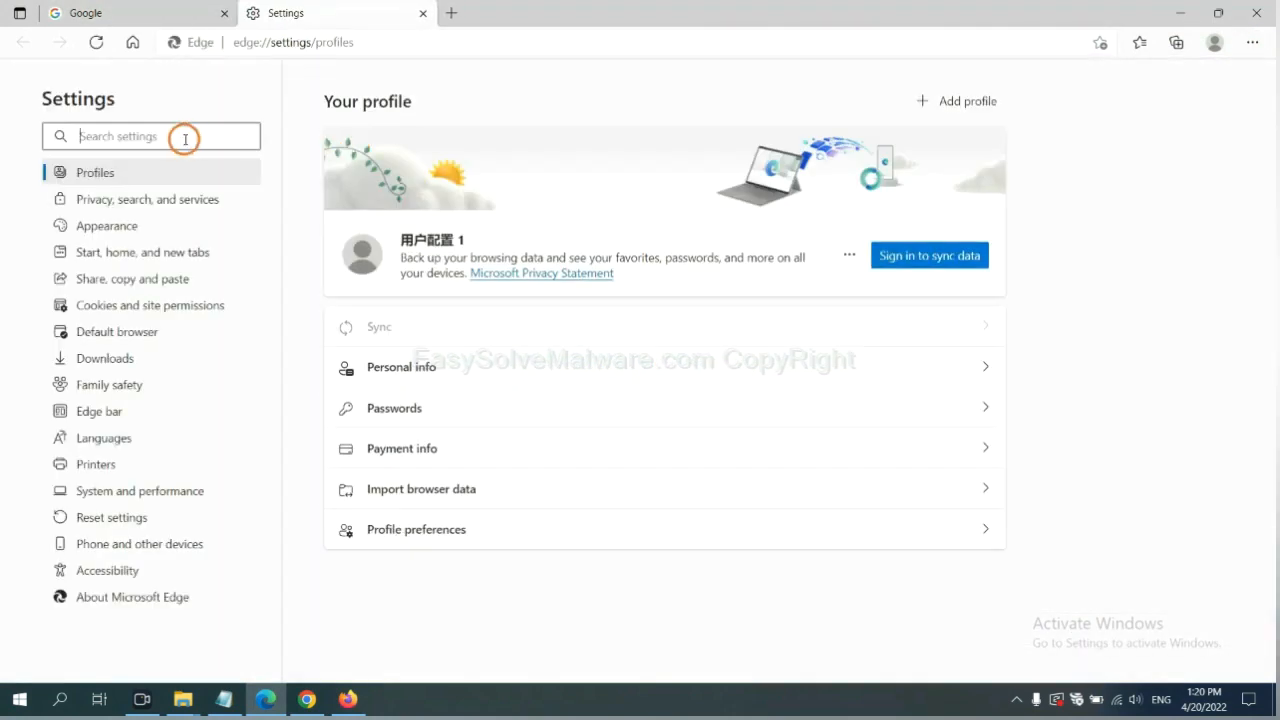
pyautogui.write('reset')
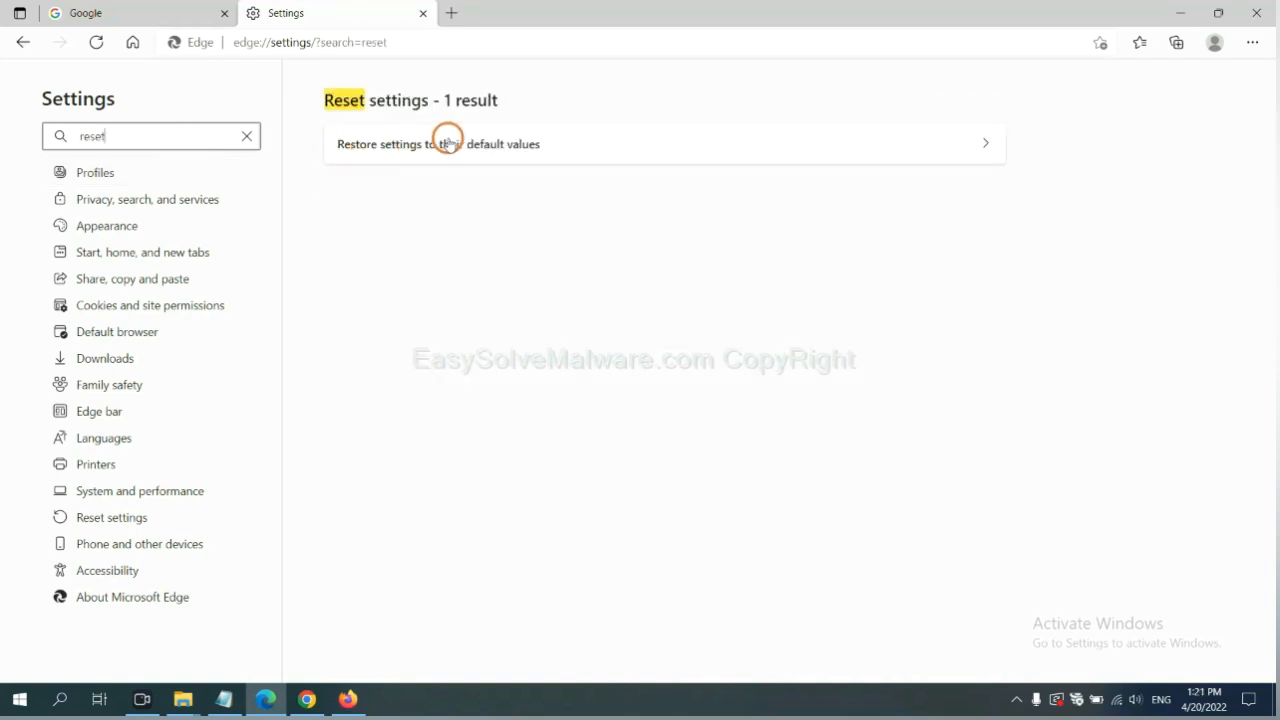
pyautogui.click(448, 144)
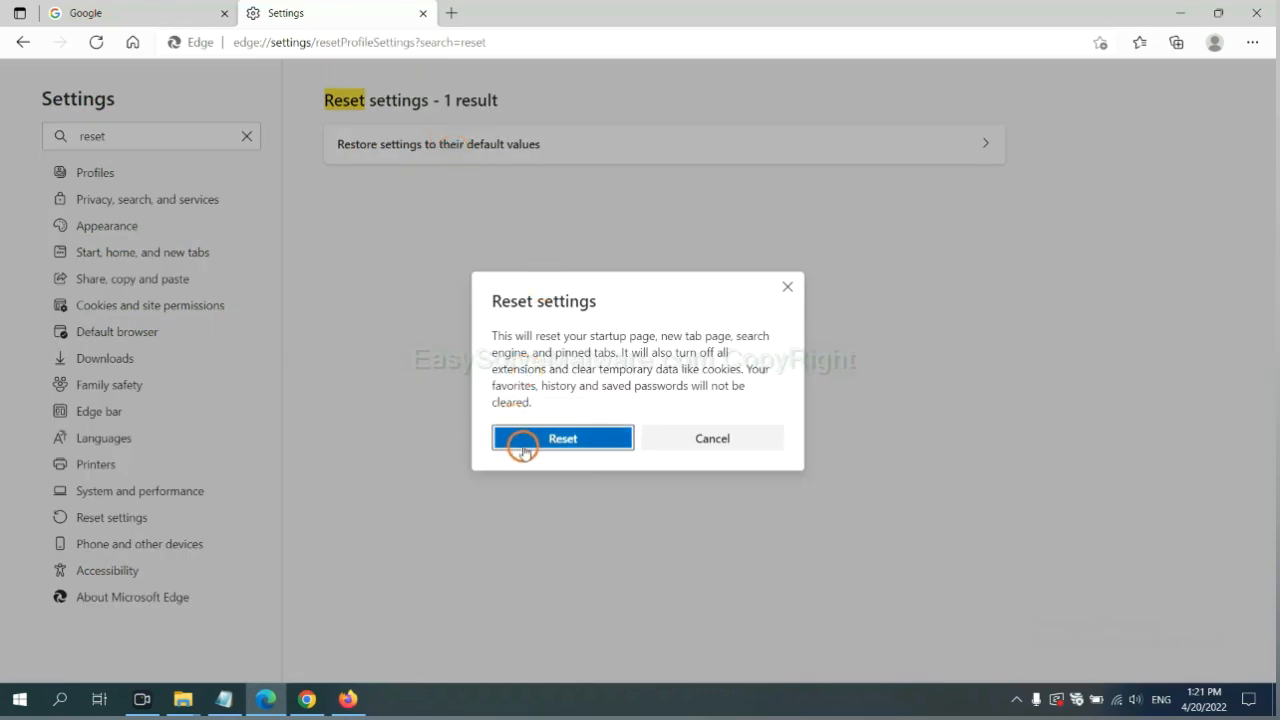
pyautogui.moveTo(718, 524)
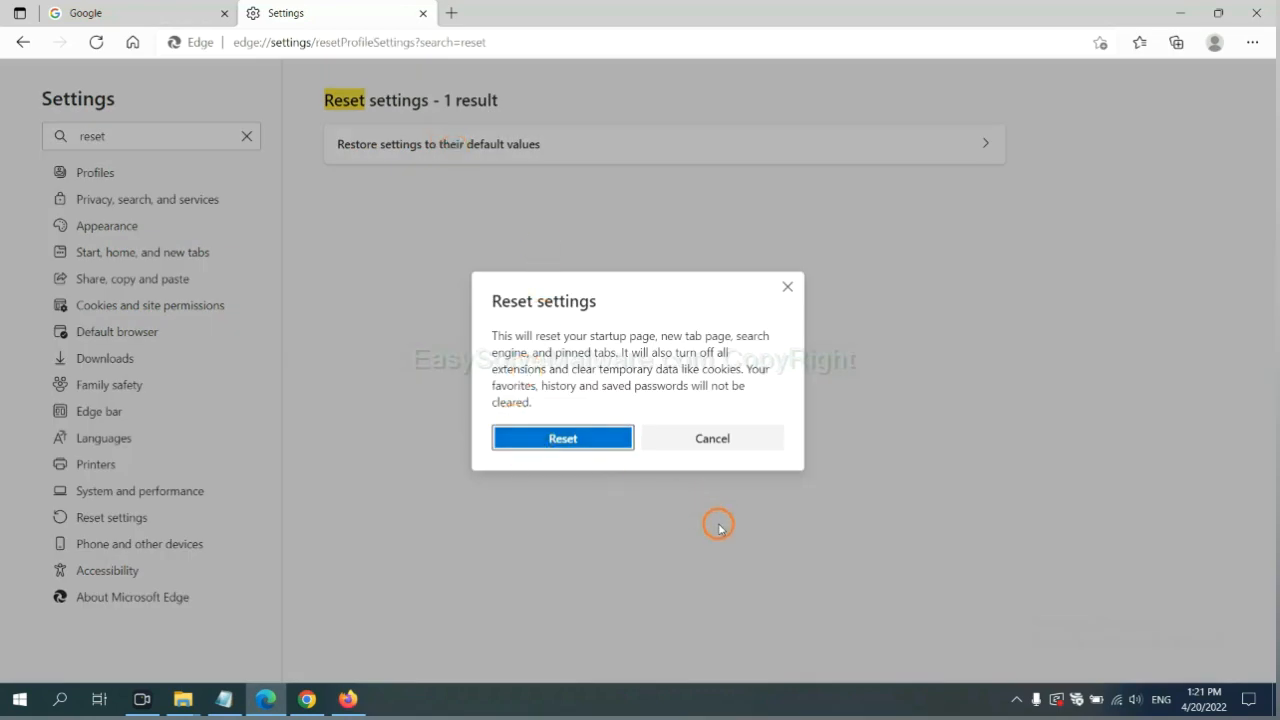